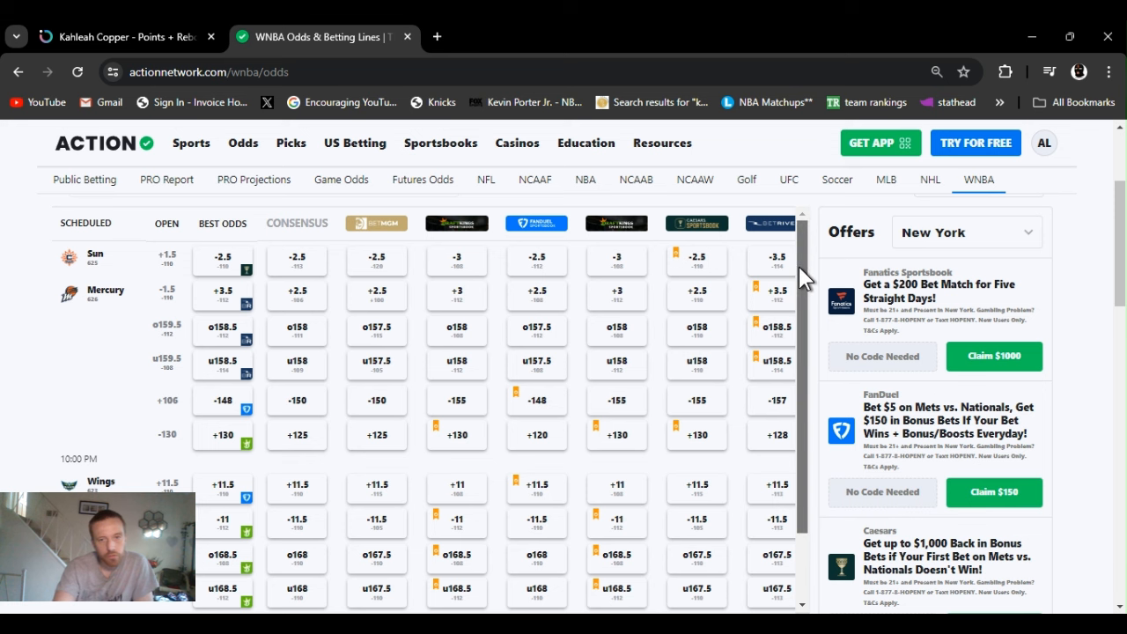
Scroll through the current prop's game chart and supporting stats before leaving it.
scroll(down, 3)
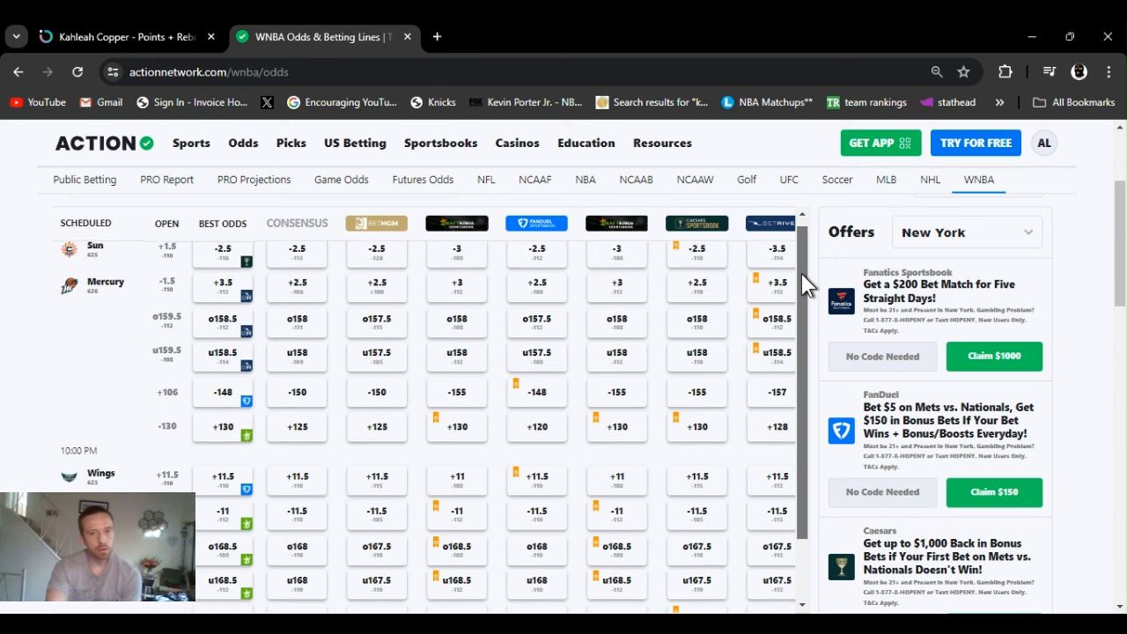
scroll(down, 3)
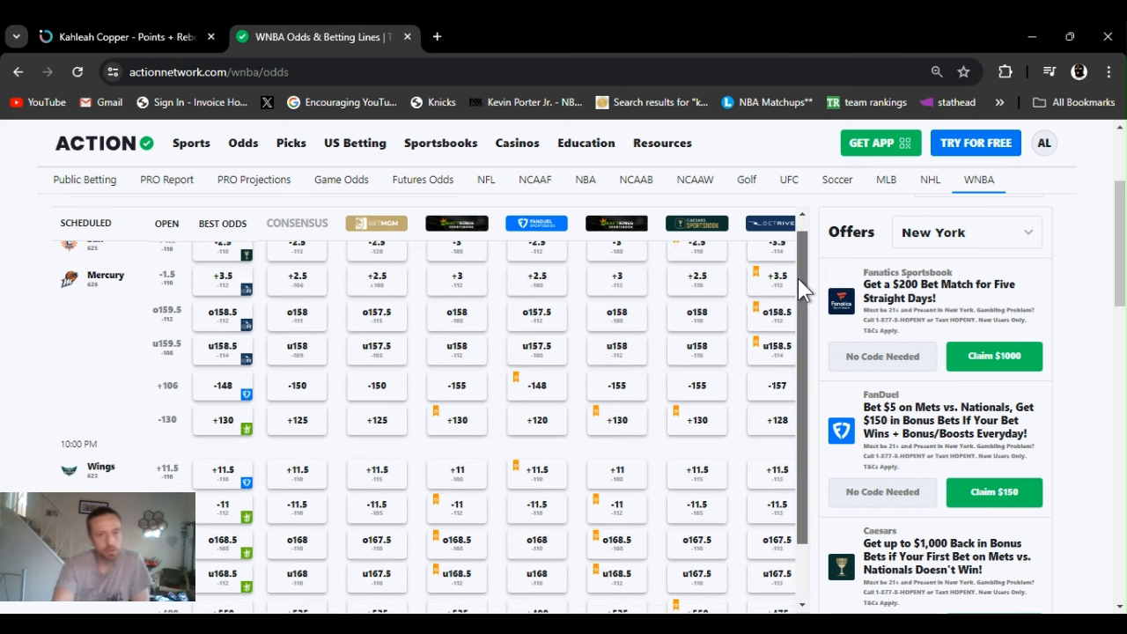
scroll(down, 3)
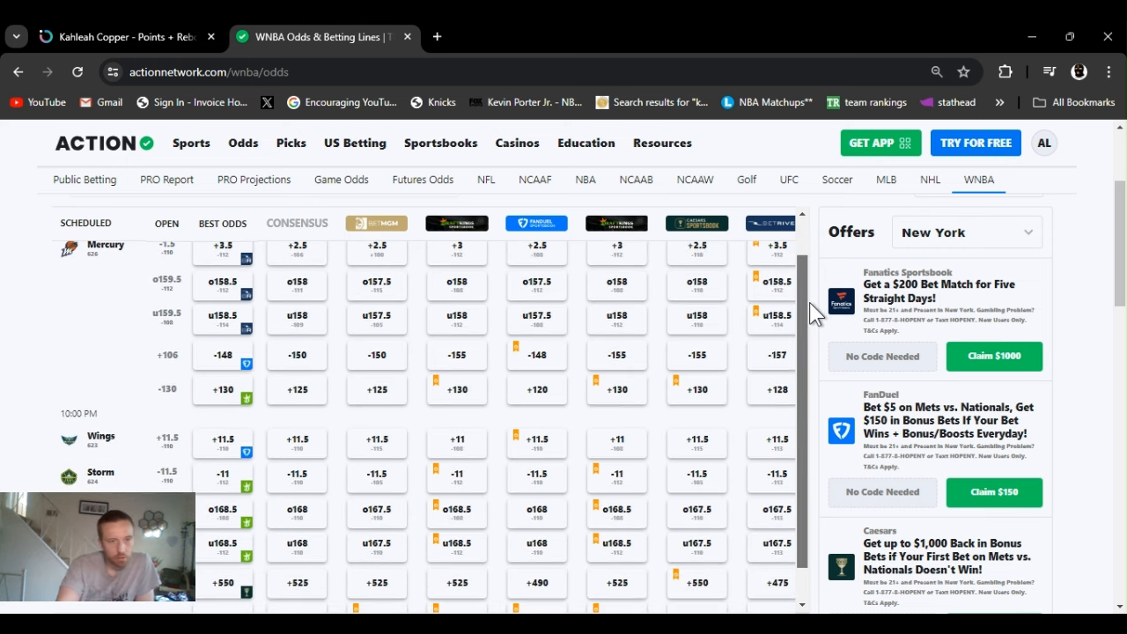
scroll(down, 3)
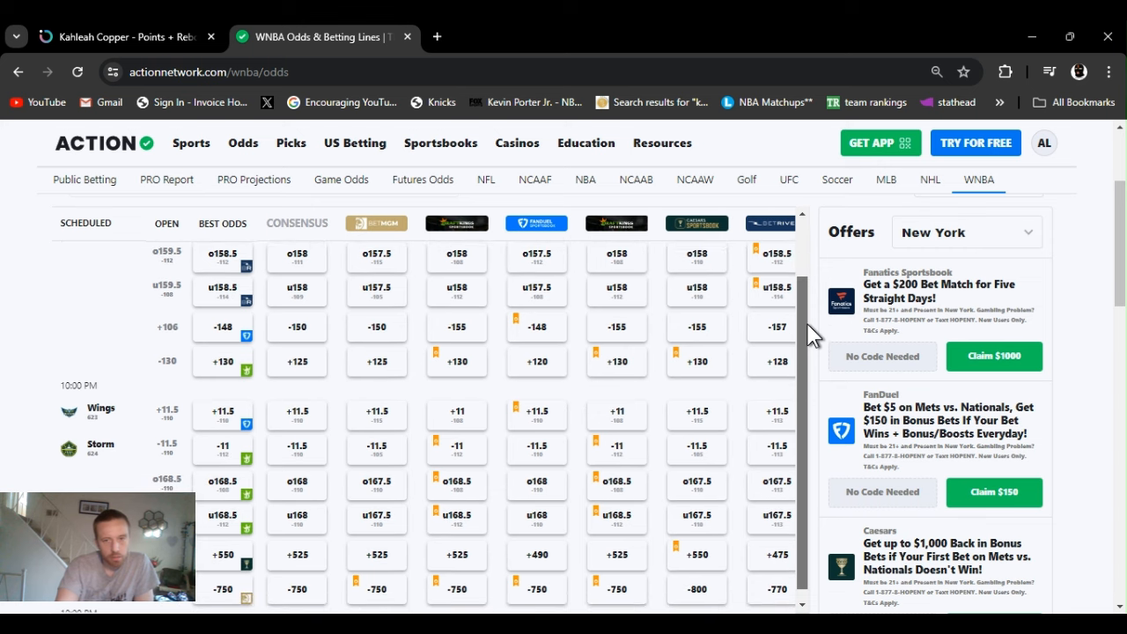
scroll(down, 3)
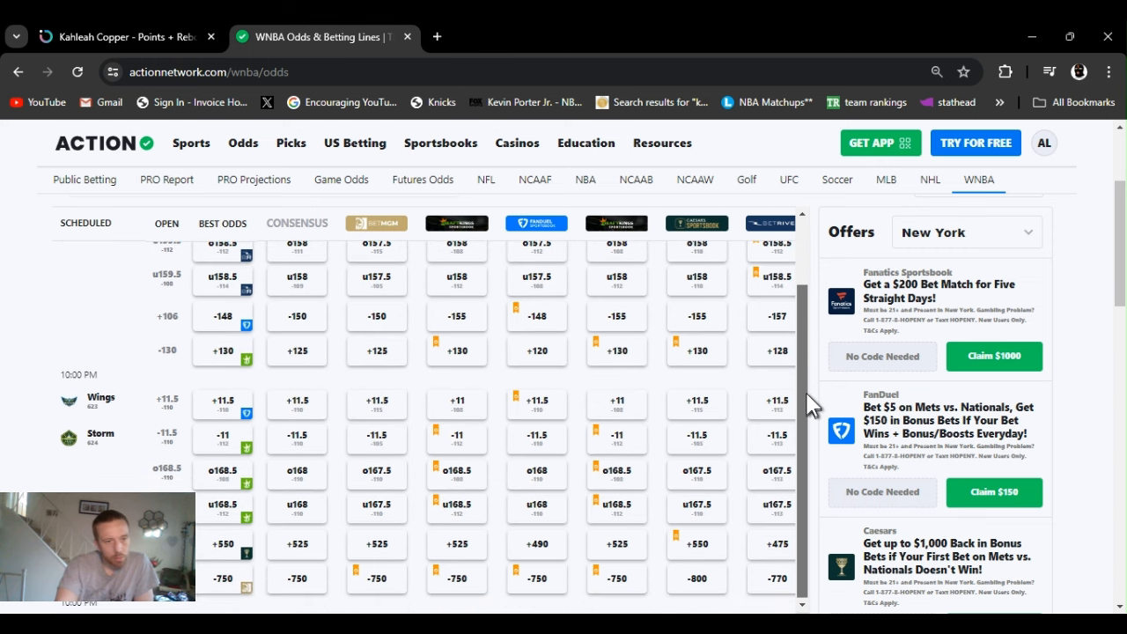
scroll(down, 3)
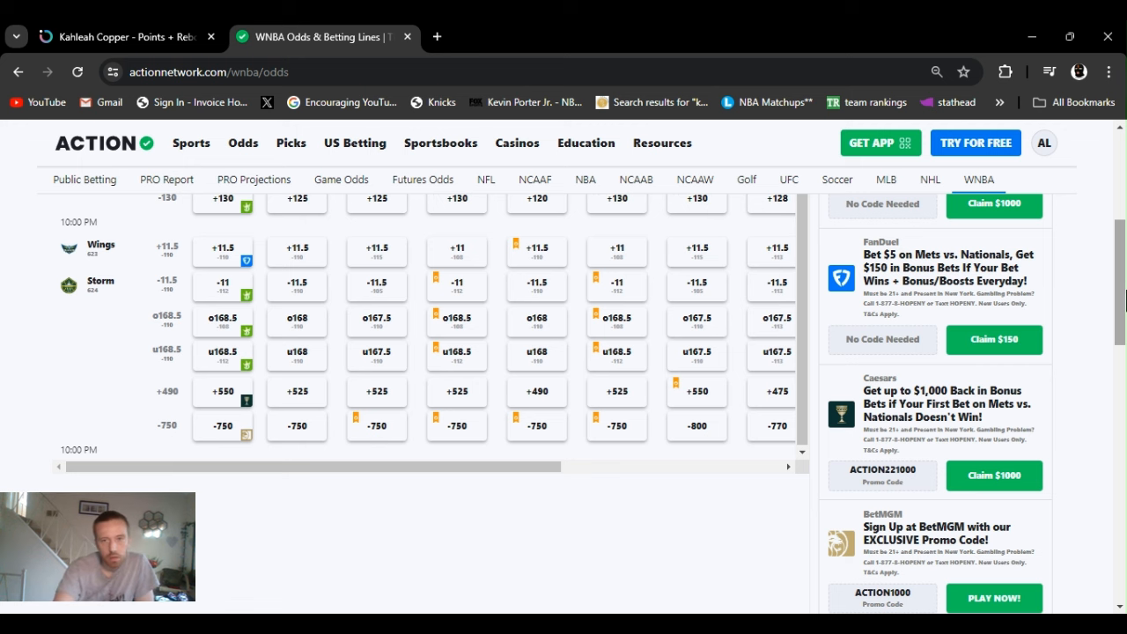
scroll(down, 3)
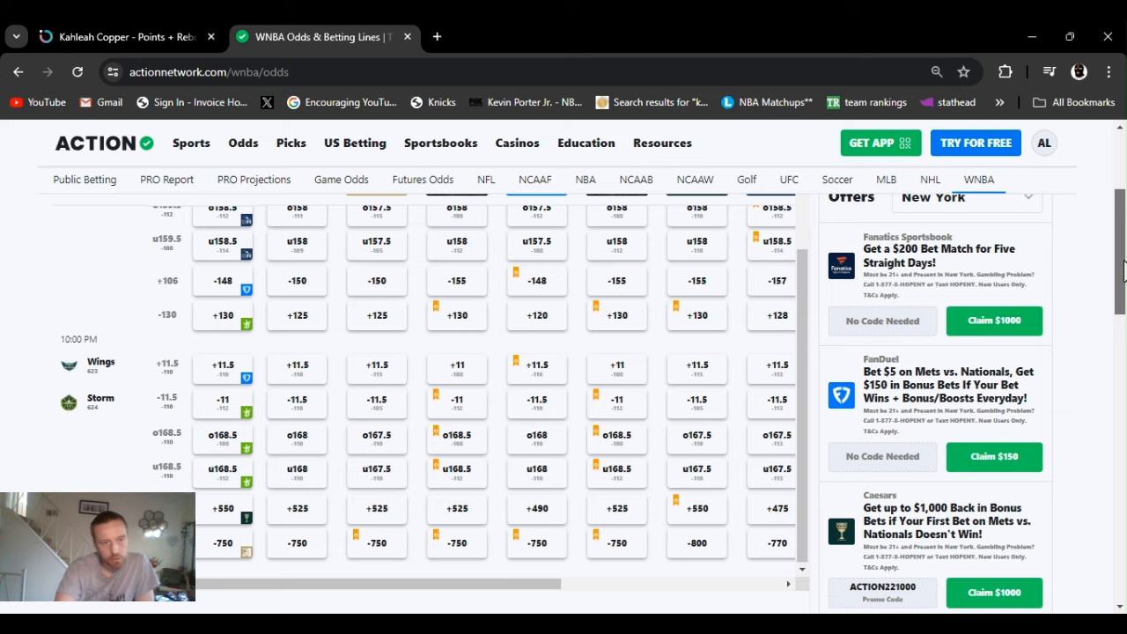
scroll(up, 3)
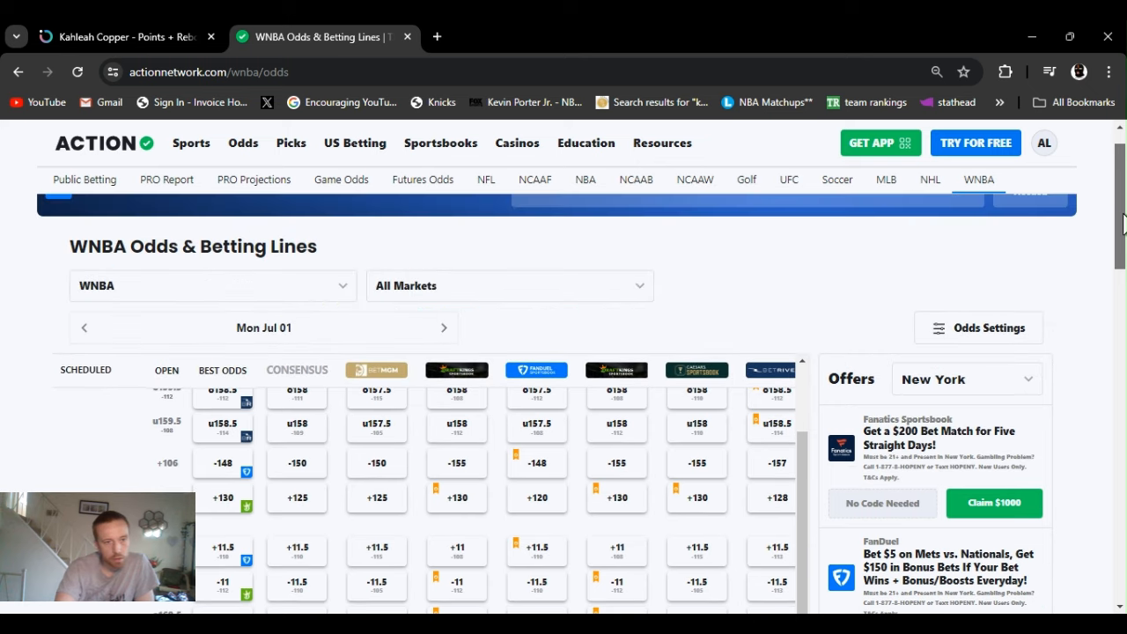
scroll(down, 3)
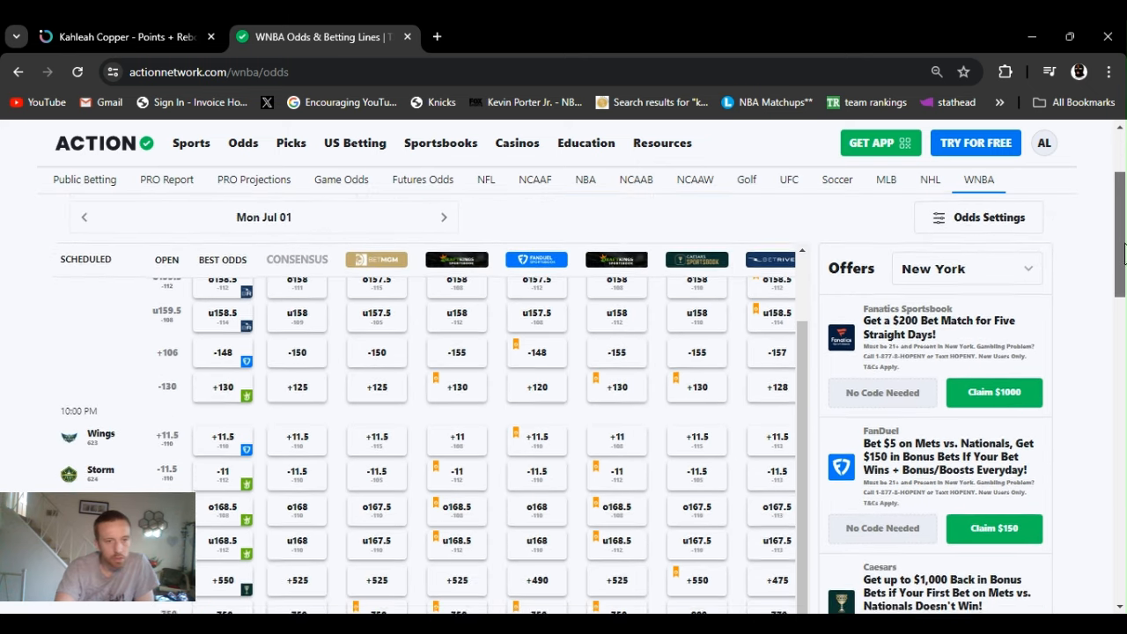
scroll(down, 3)
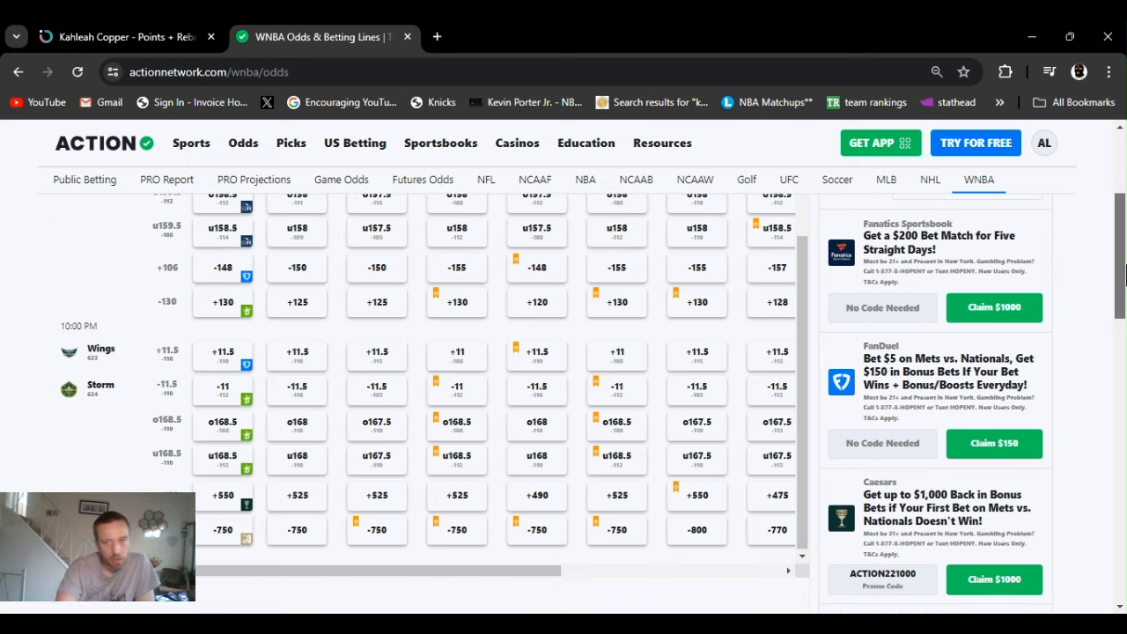
scroll(down, 3)
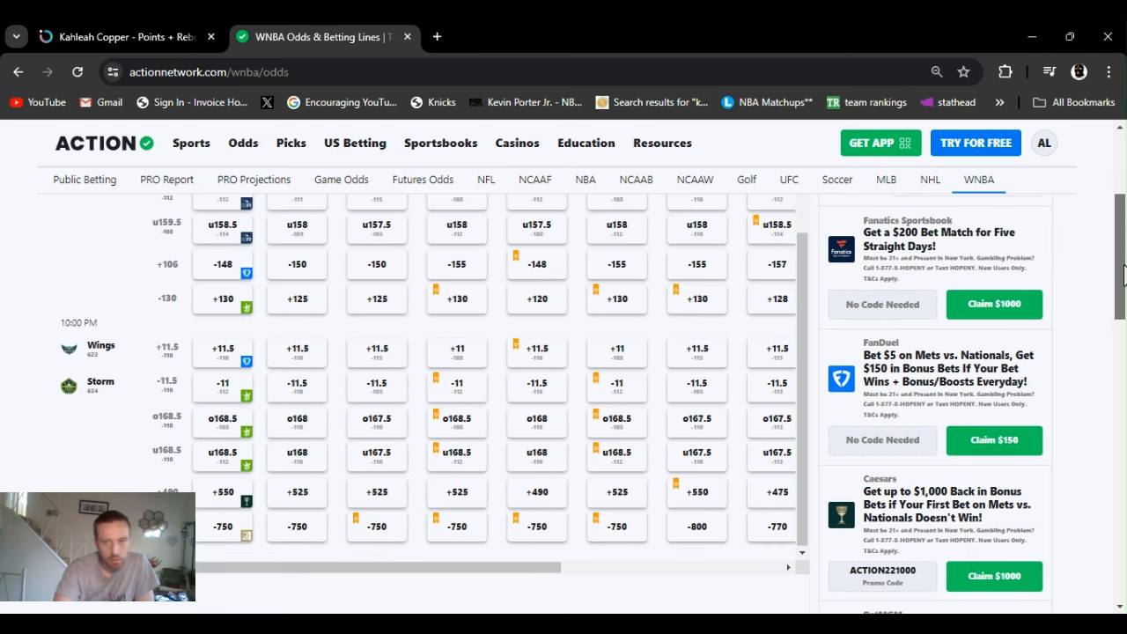
scroll(down, 3)
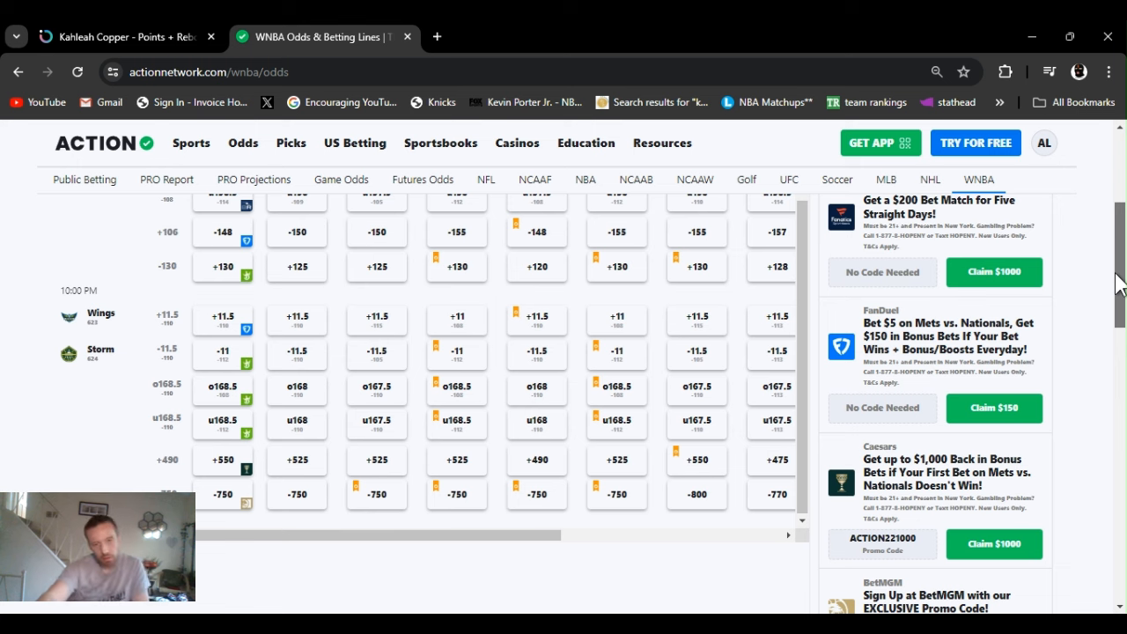
Switch to Kahleah Copper's Points + Rebounds Under 24.5 prop and review her 2024 game-by-game chart.
click(123, 37)
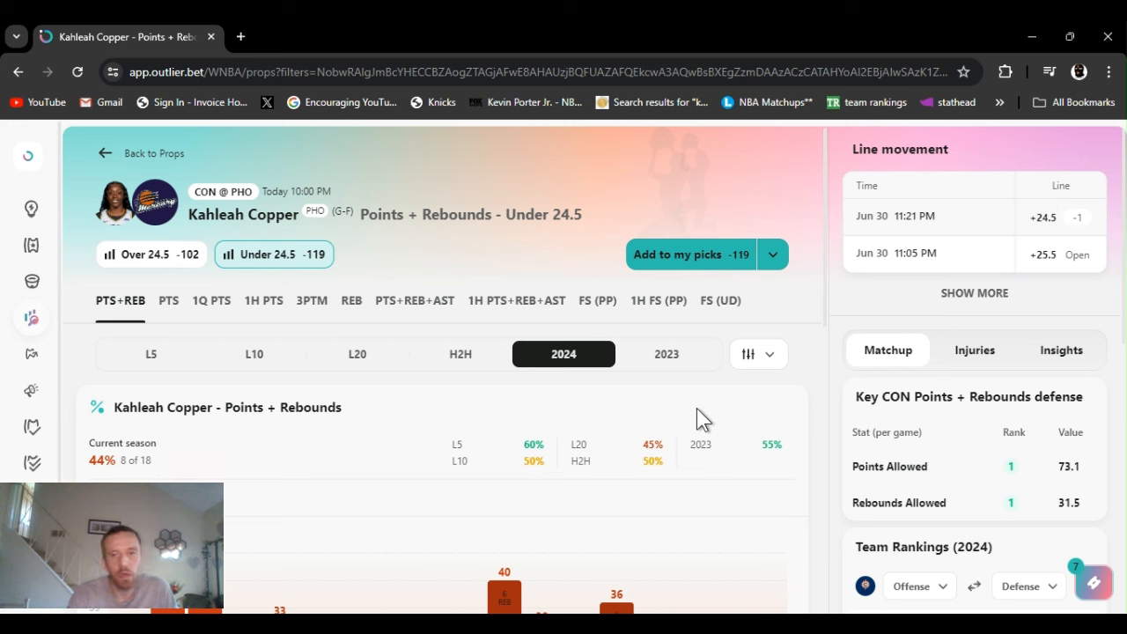
mouse_move(722, 386)
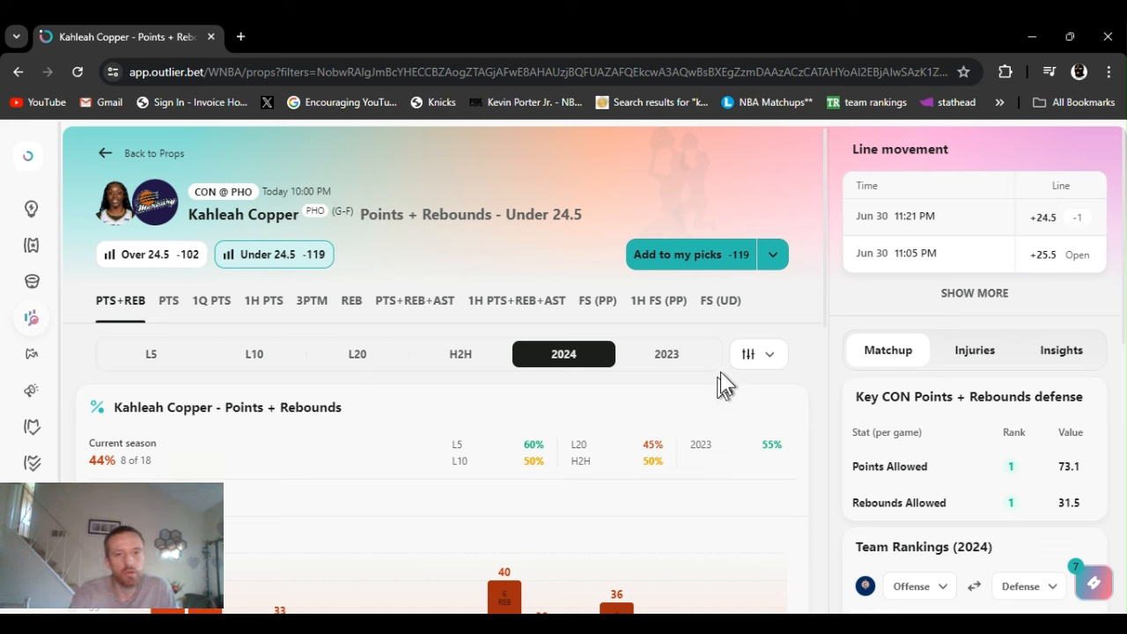
mouse_move(831, 190)
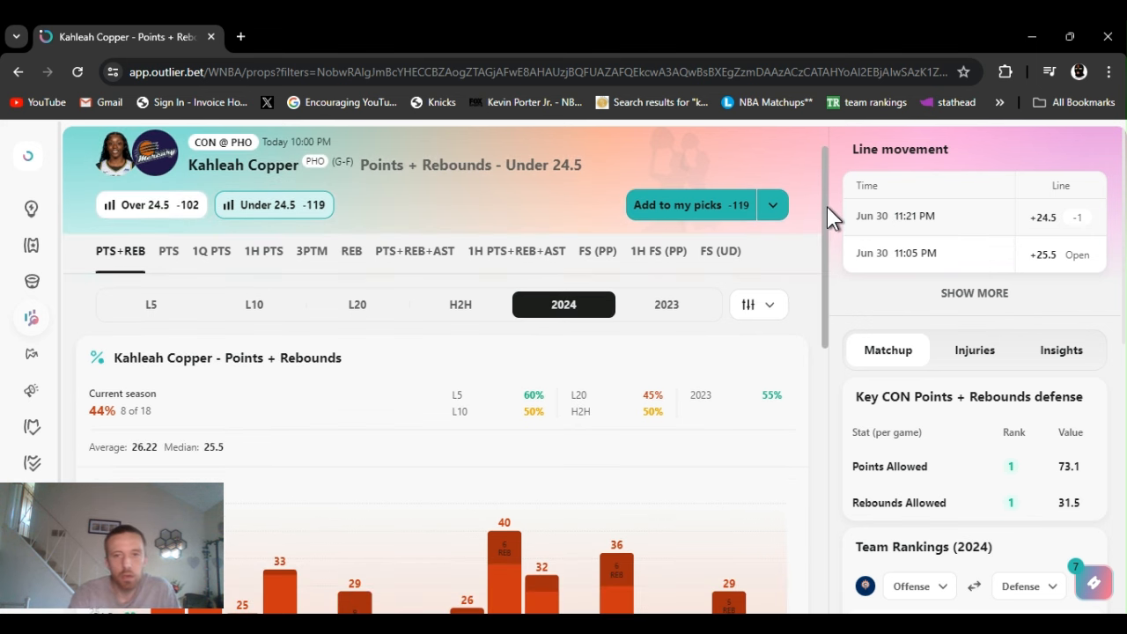
scroll(down, 3)
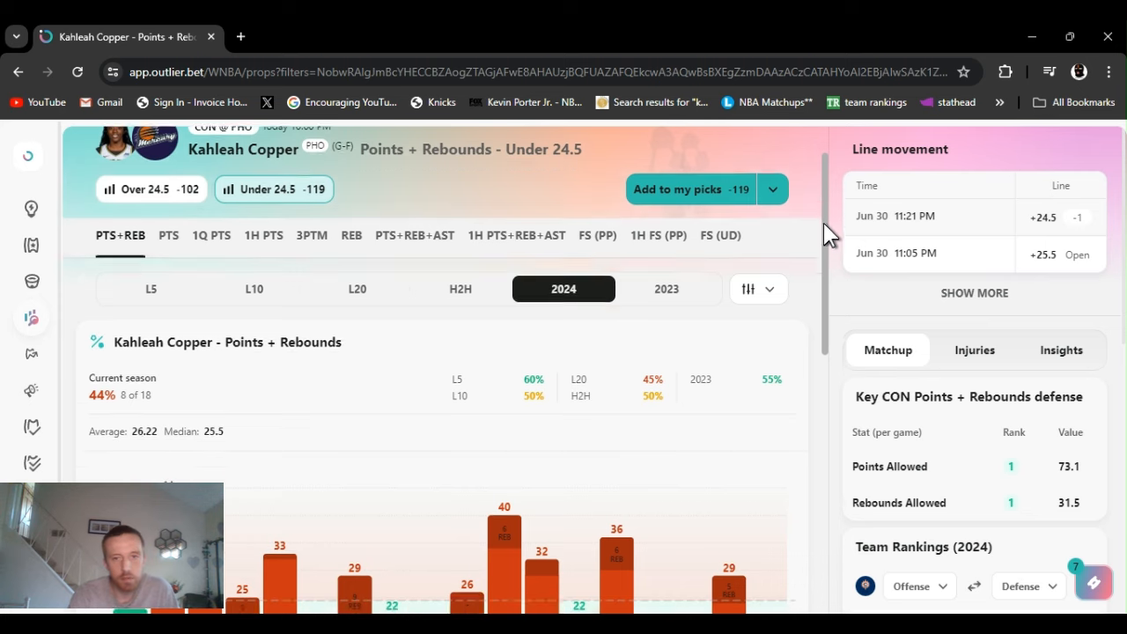
scroll(down, 3)
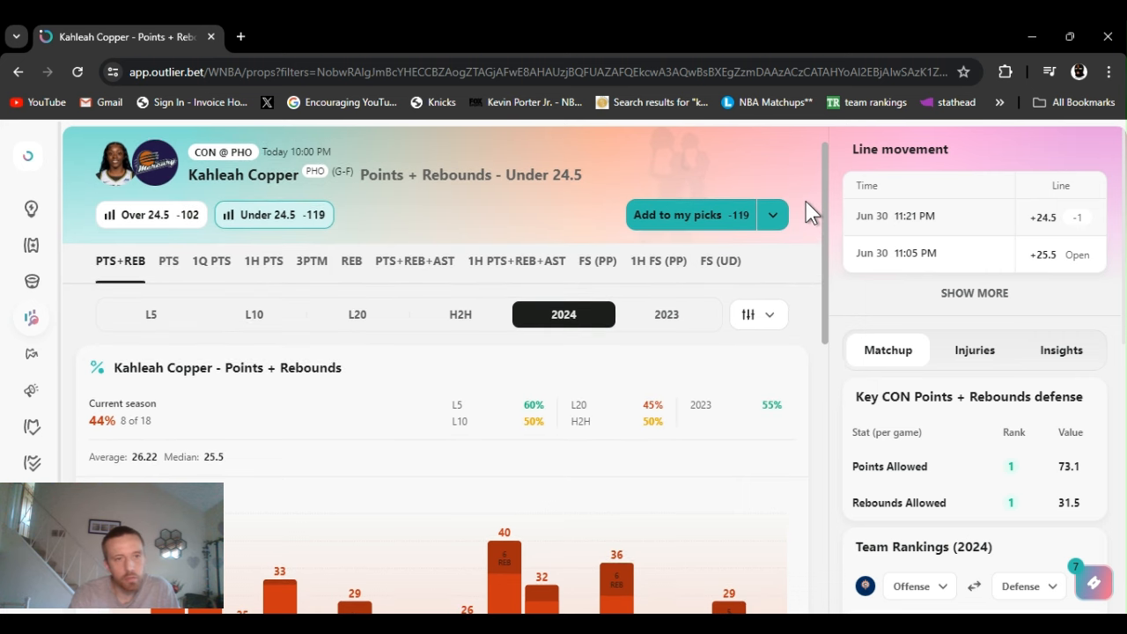
scroll(down, 3)
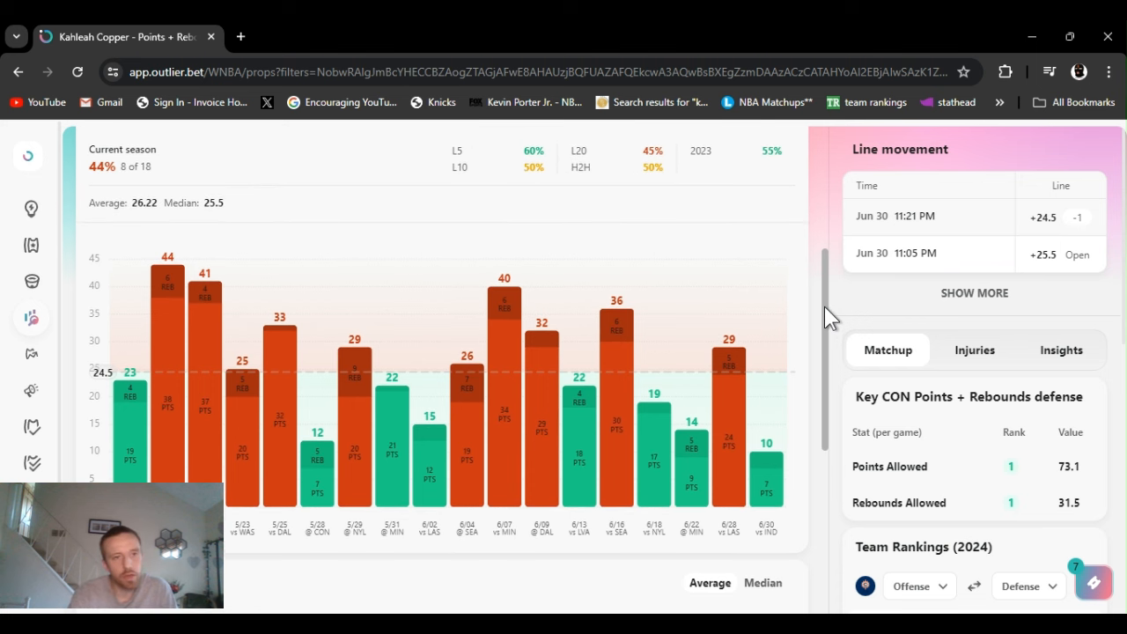
scroll(down, 3)
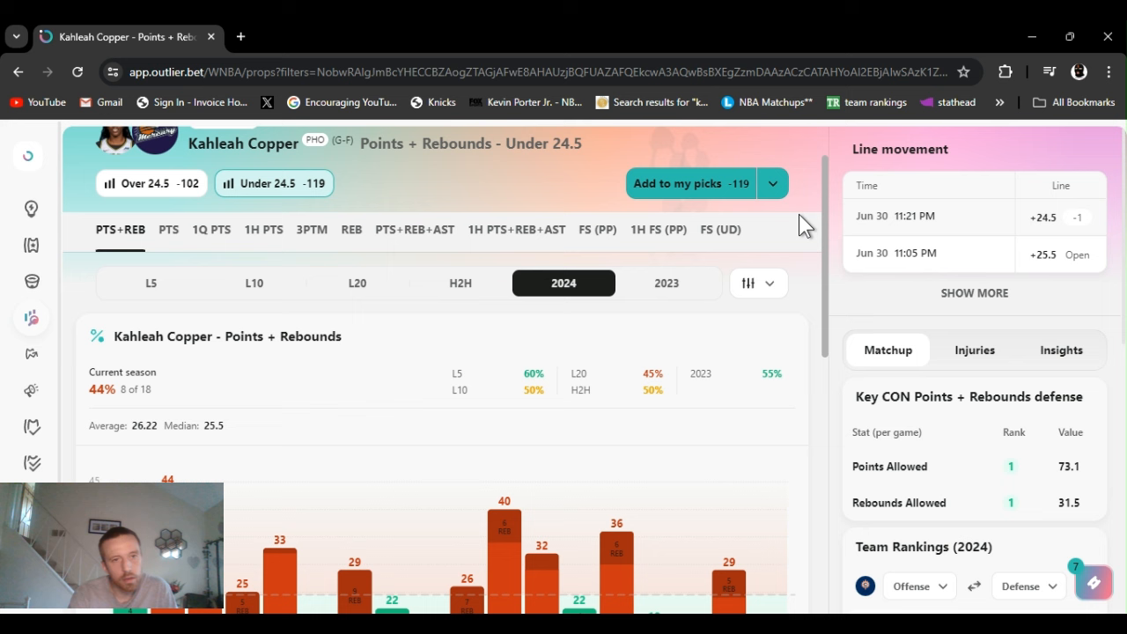
scroll(down, 3)
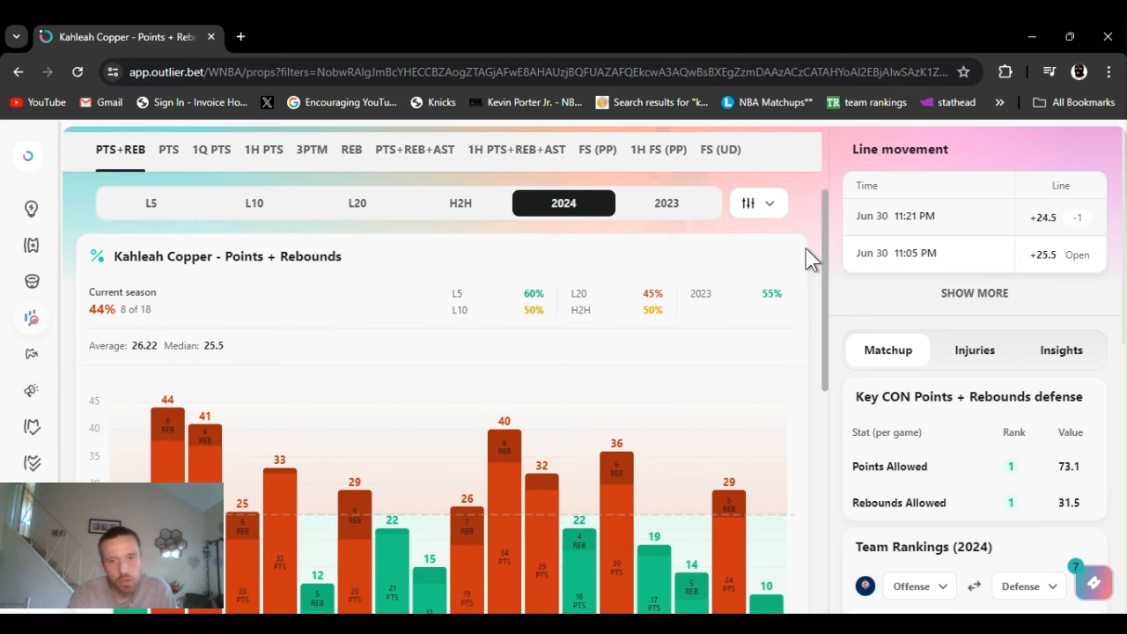
scroll(down, 3)
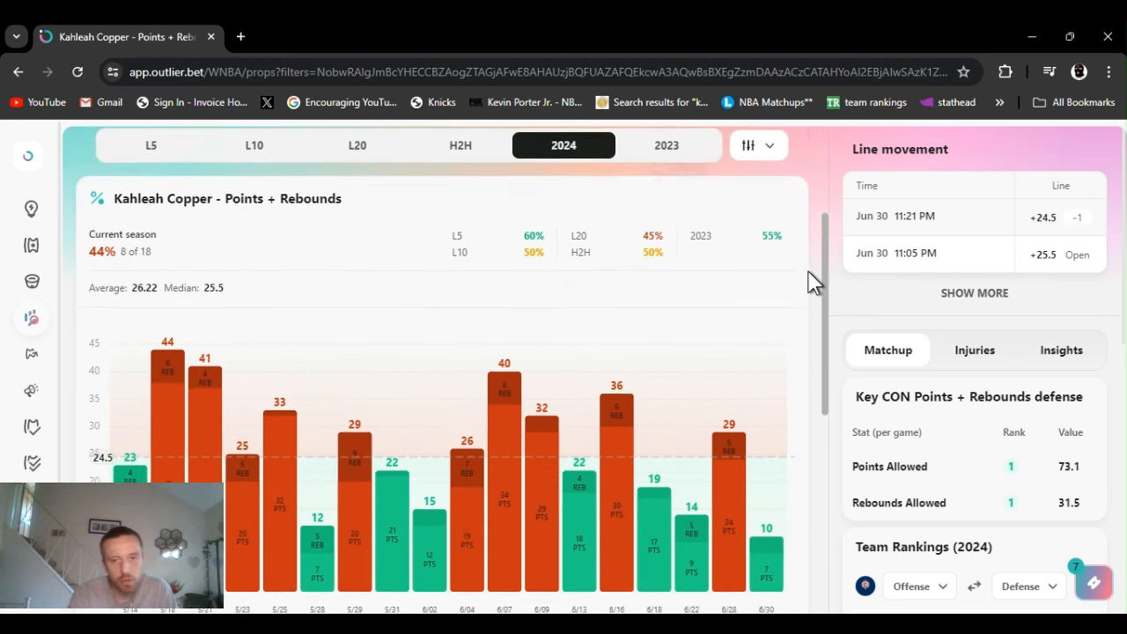
scroll(down, 3)
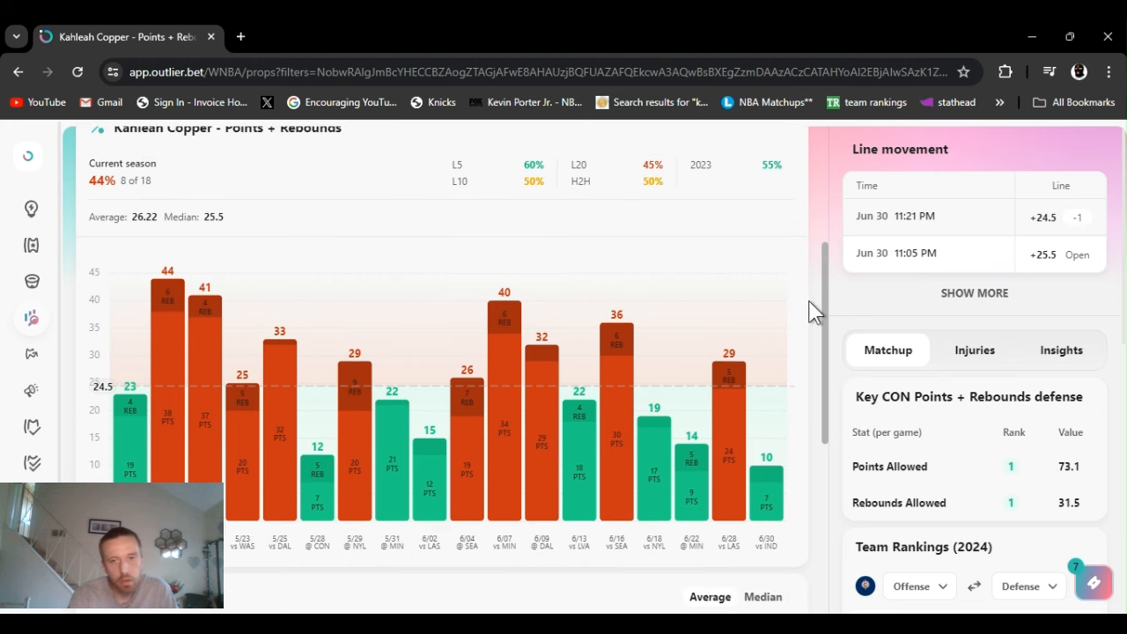
mouse_move(826, 377)
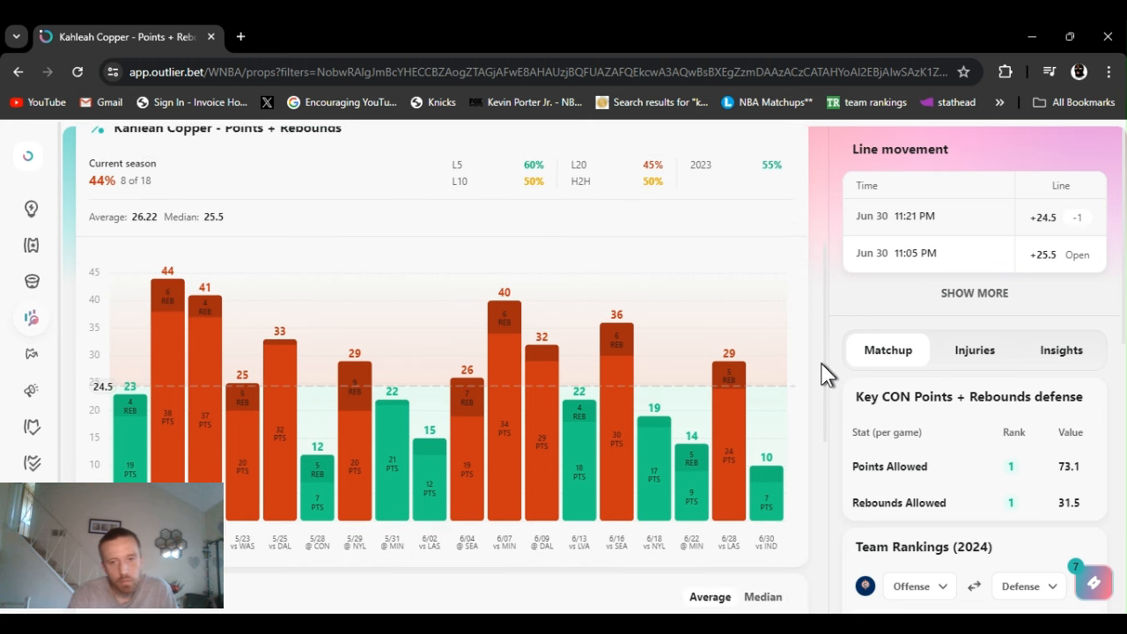
mouse_move(792, 546)
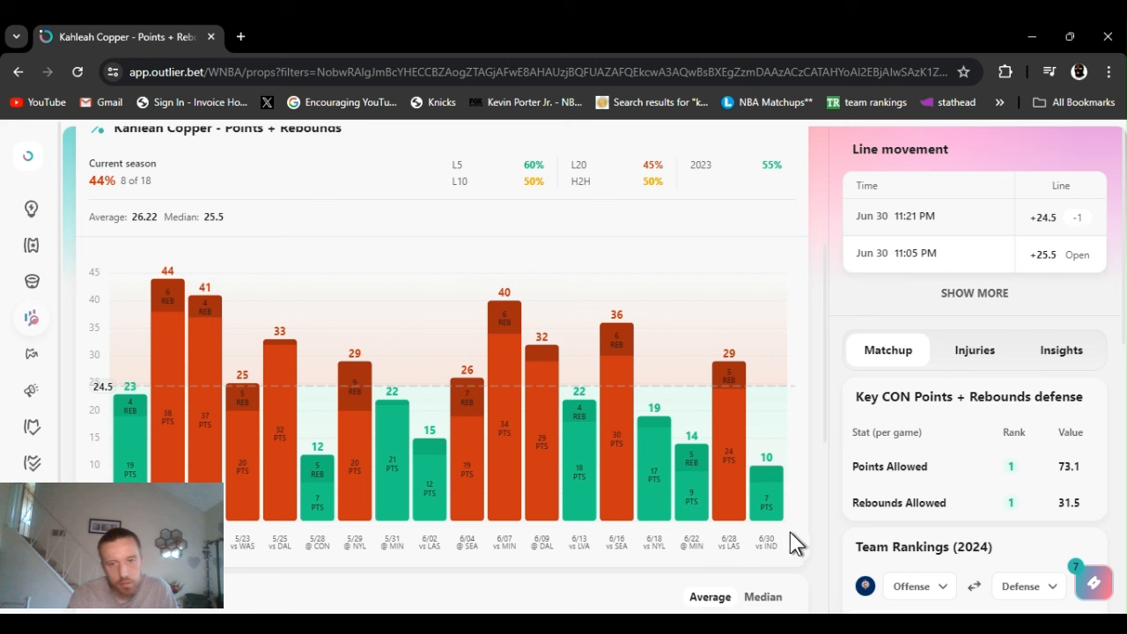
mouse_move(778, 542)
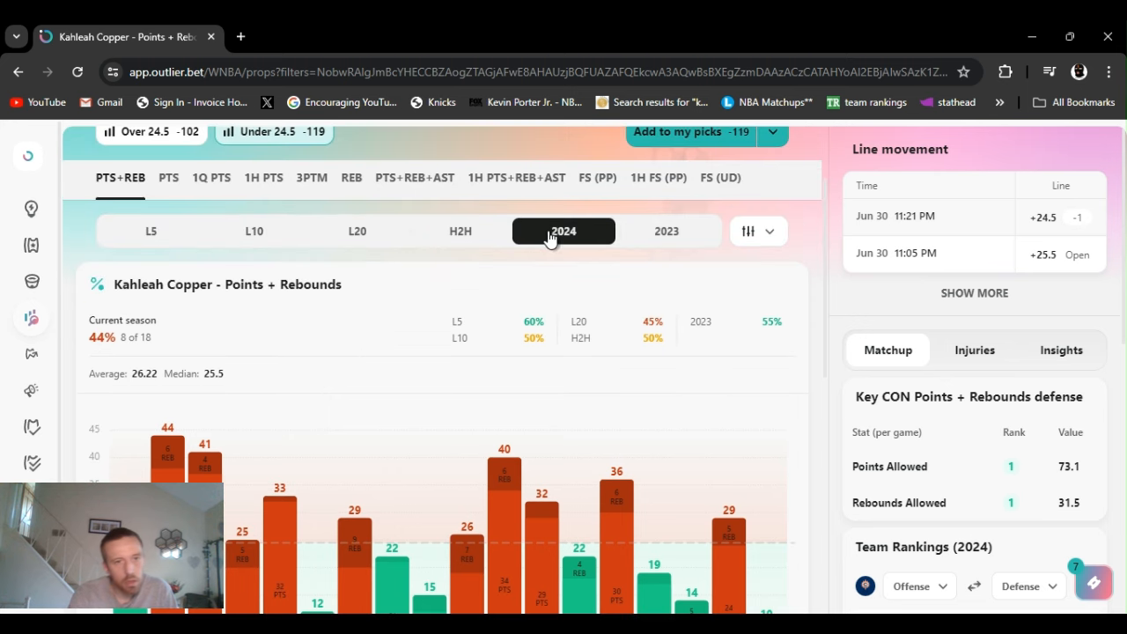
mouse_move(150, 236)
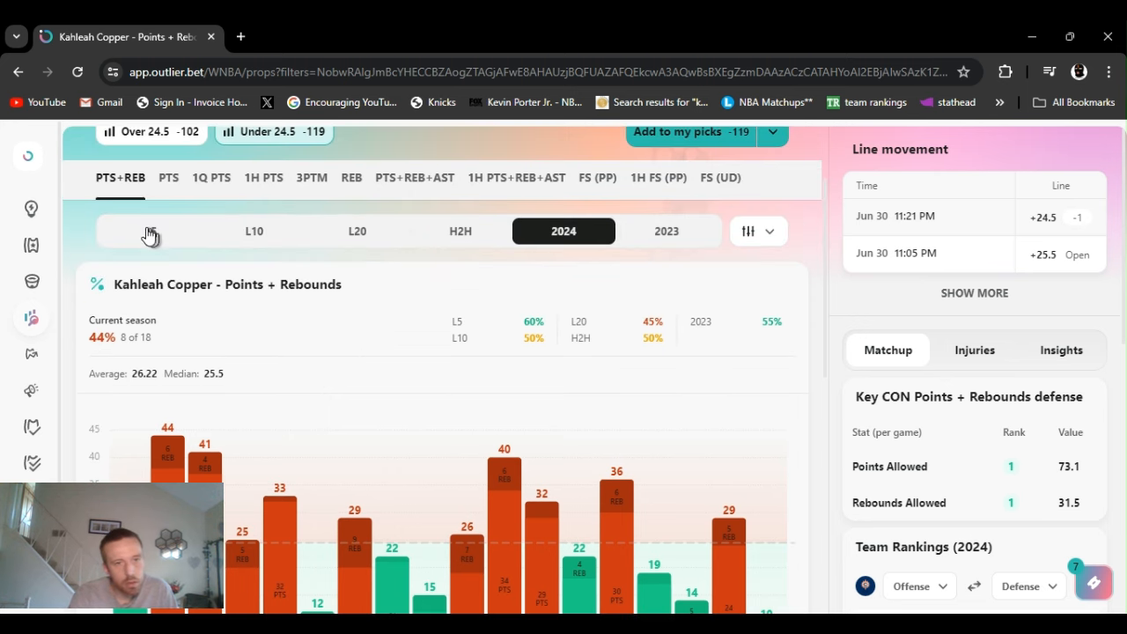
click(152, 231)
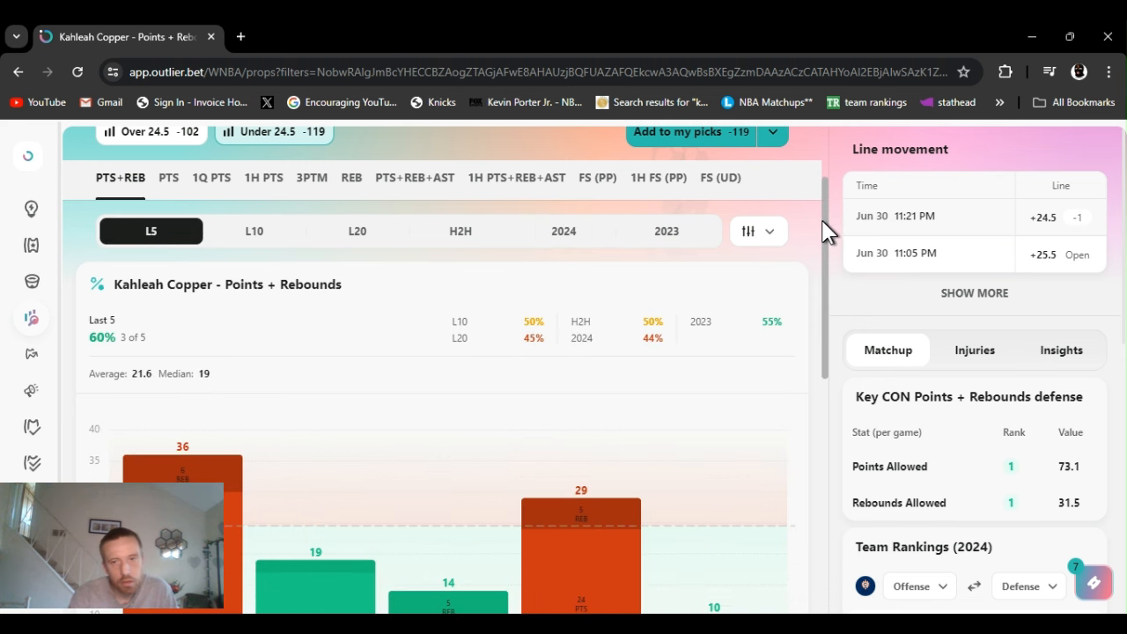
scroll(down, 3)
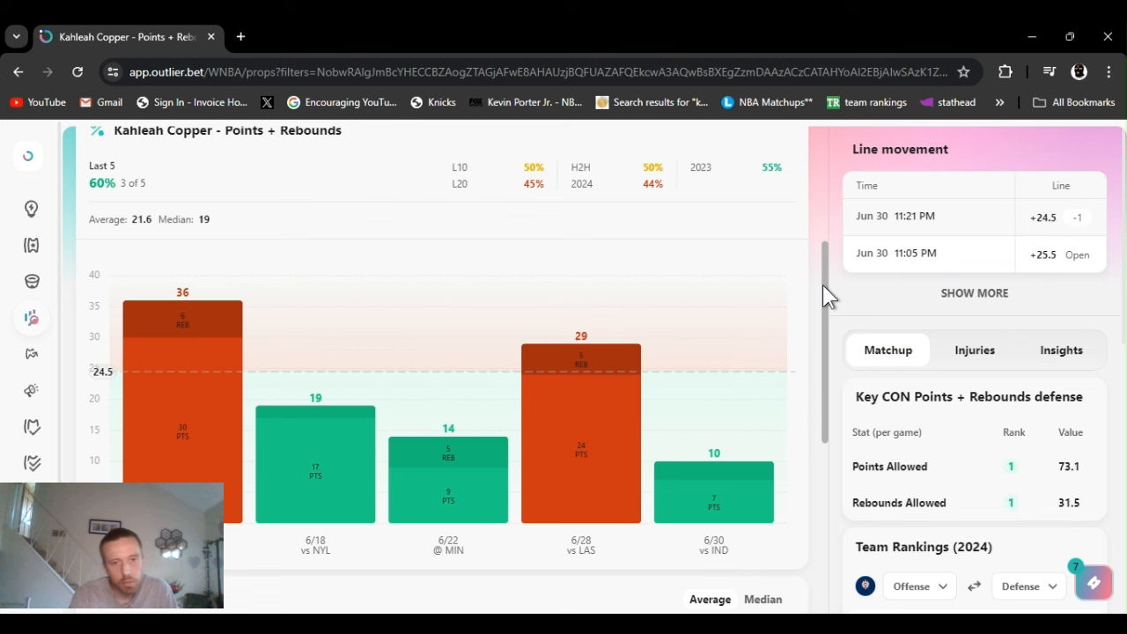
scroll(down, 3)
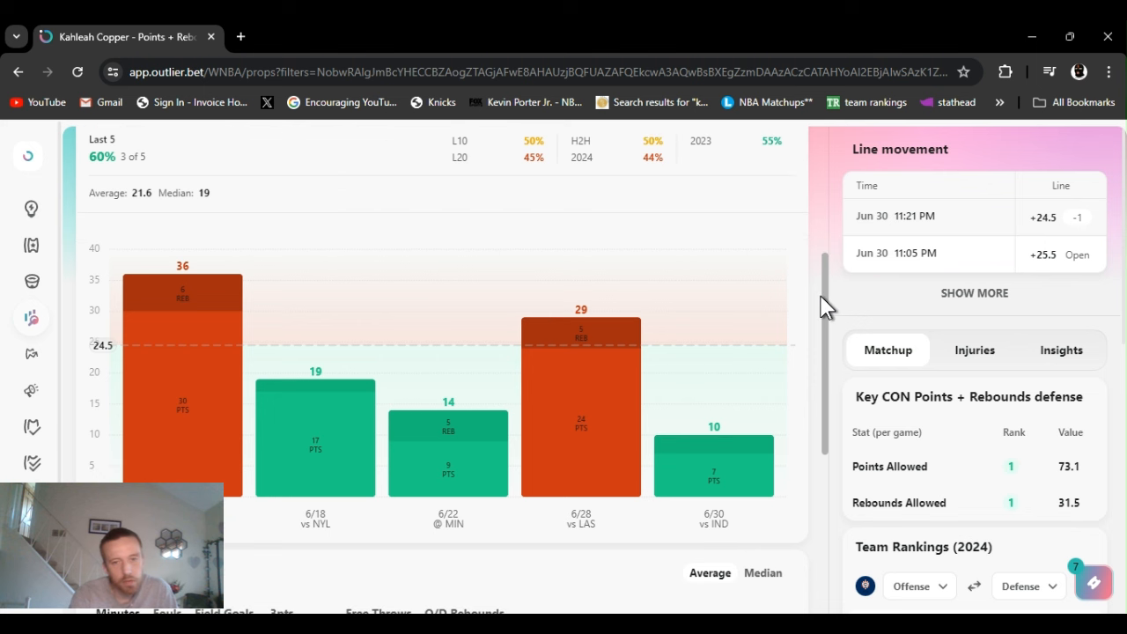
scroll(down, 3)
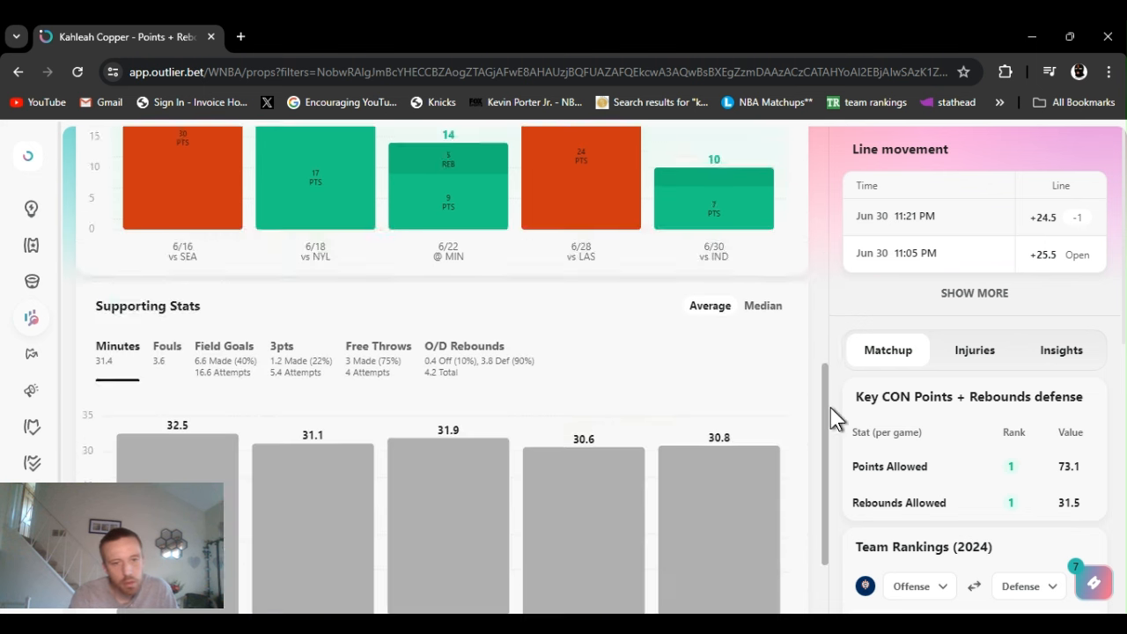
scroll(down, 3)
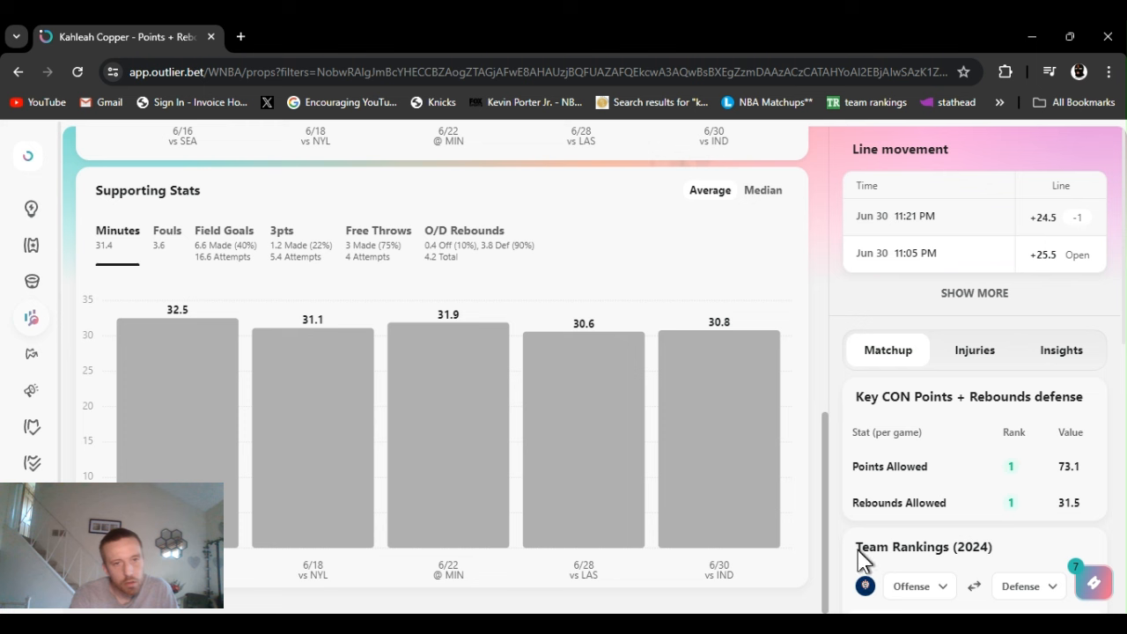
mouse_move(836, 475)
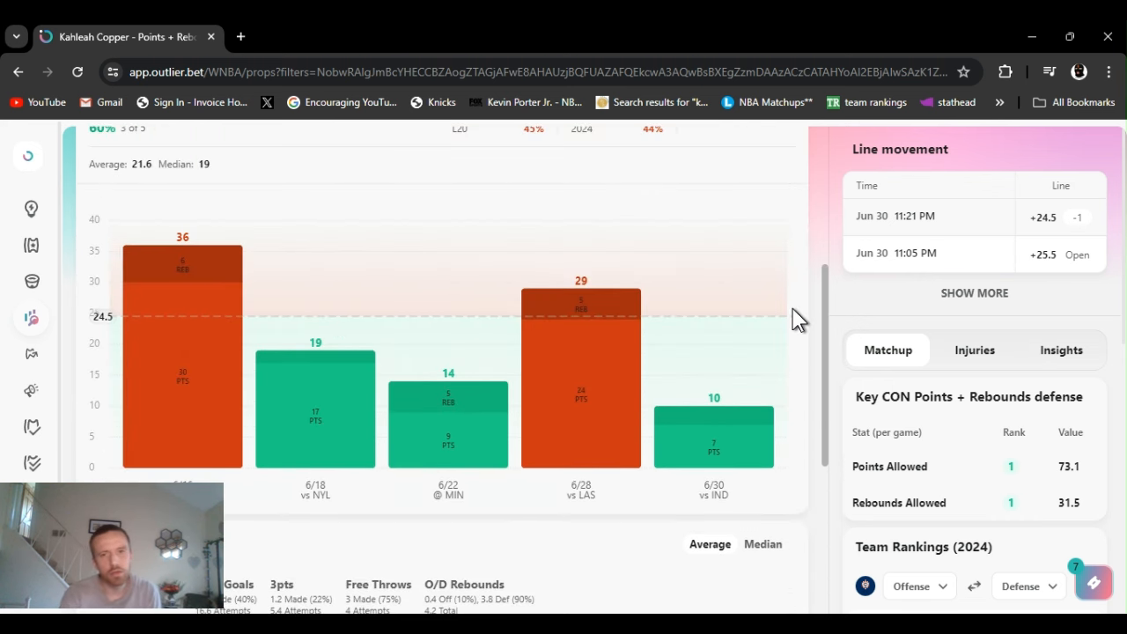
scroll(up, 3)
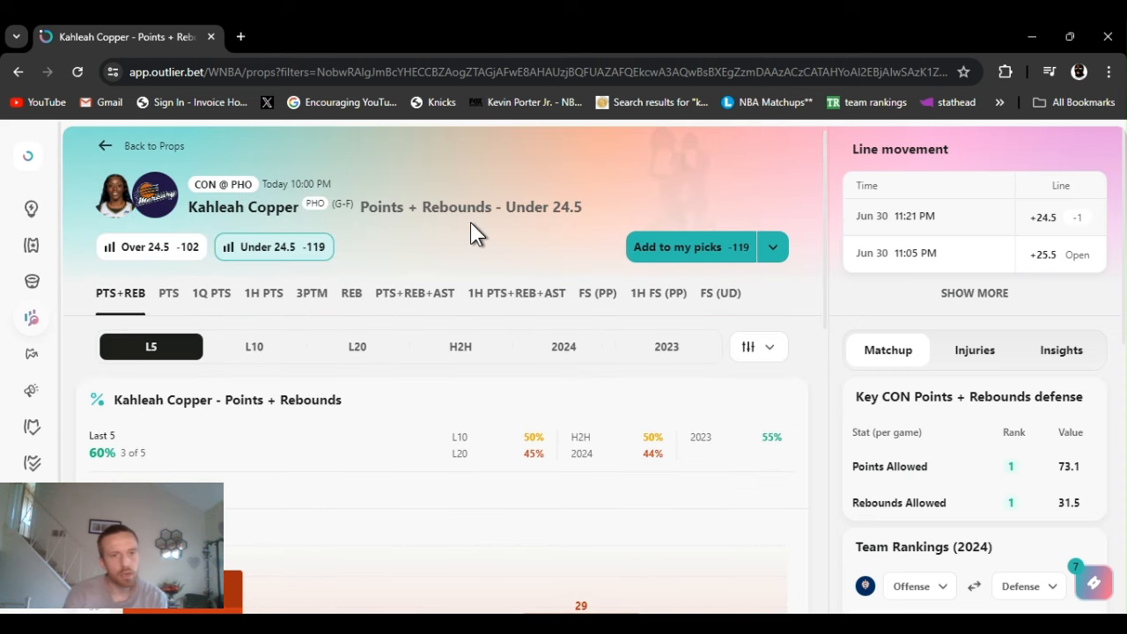
mouse_move(405, 268)
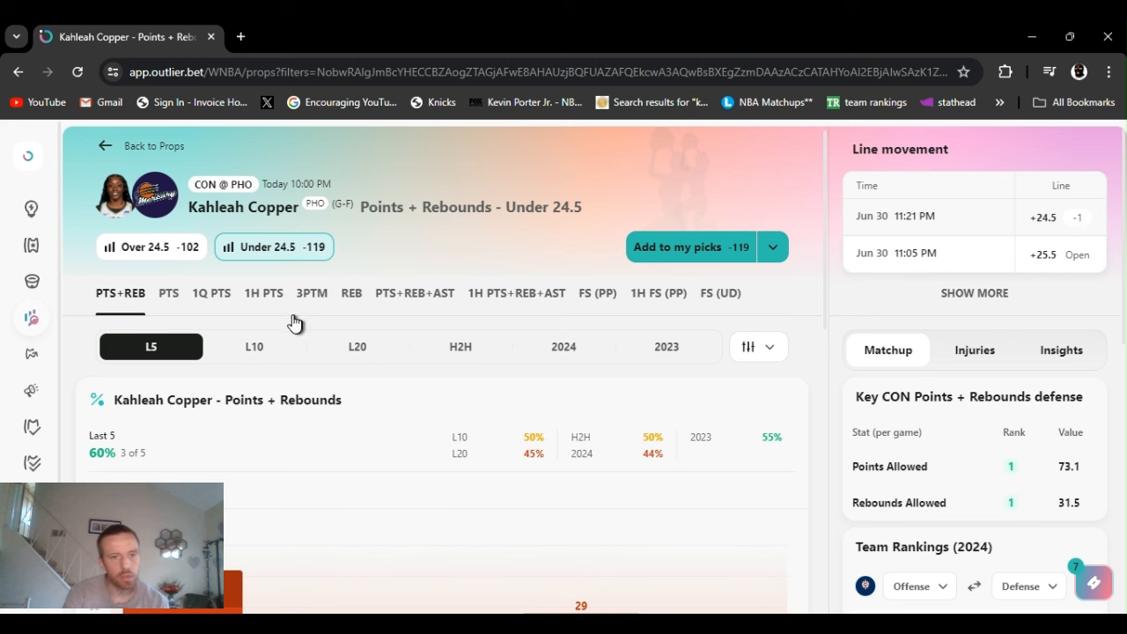
mouse_move(338, 302)
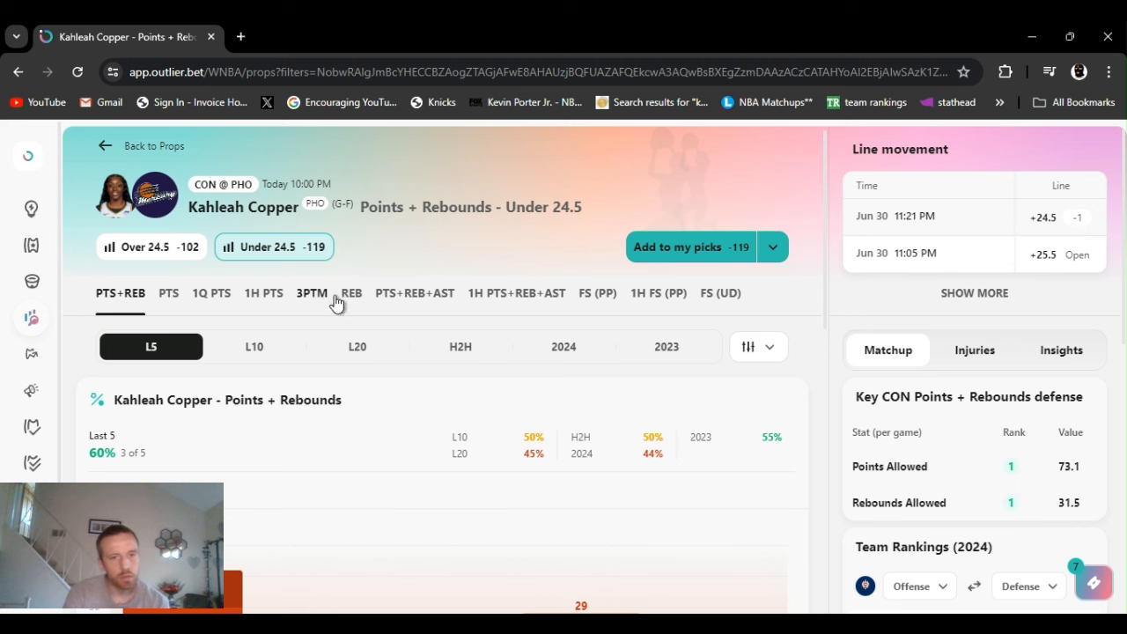
scroll(down, 3)
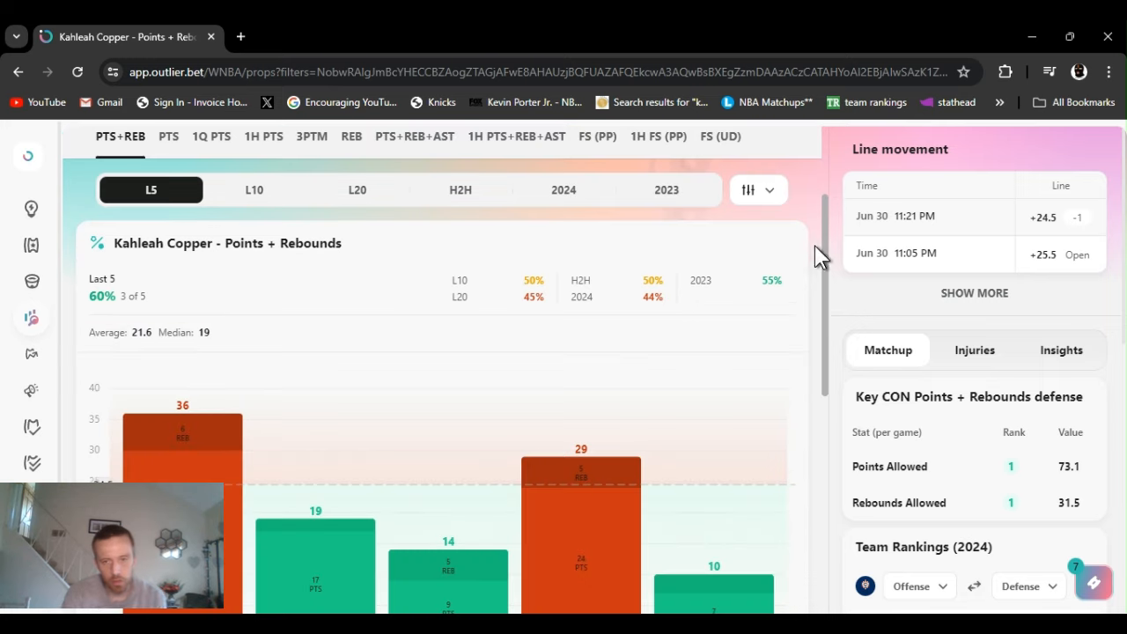
scroll(down, 3)
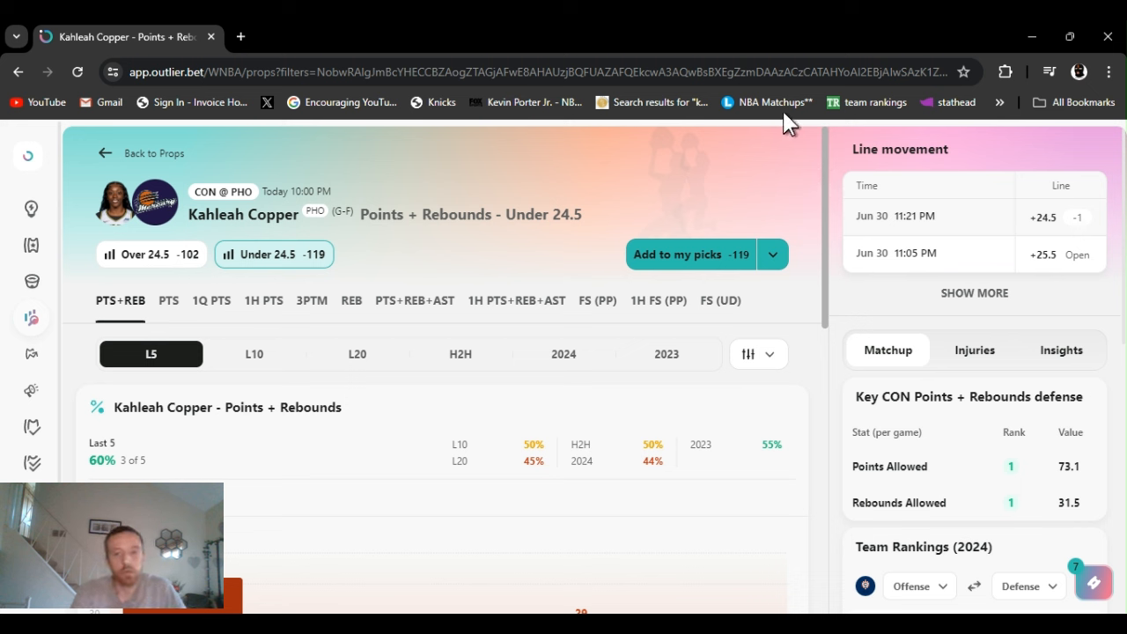
Check the Add to my picks sportsbooks (PrizePicks, Underdog, FanDuel) and move to DeWanna Bonner's Points Over 16.5 prop.
click(771, 254)
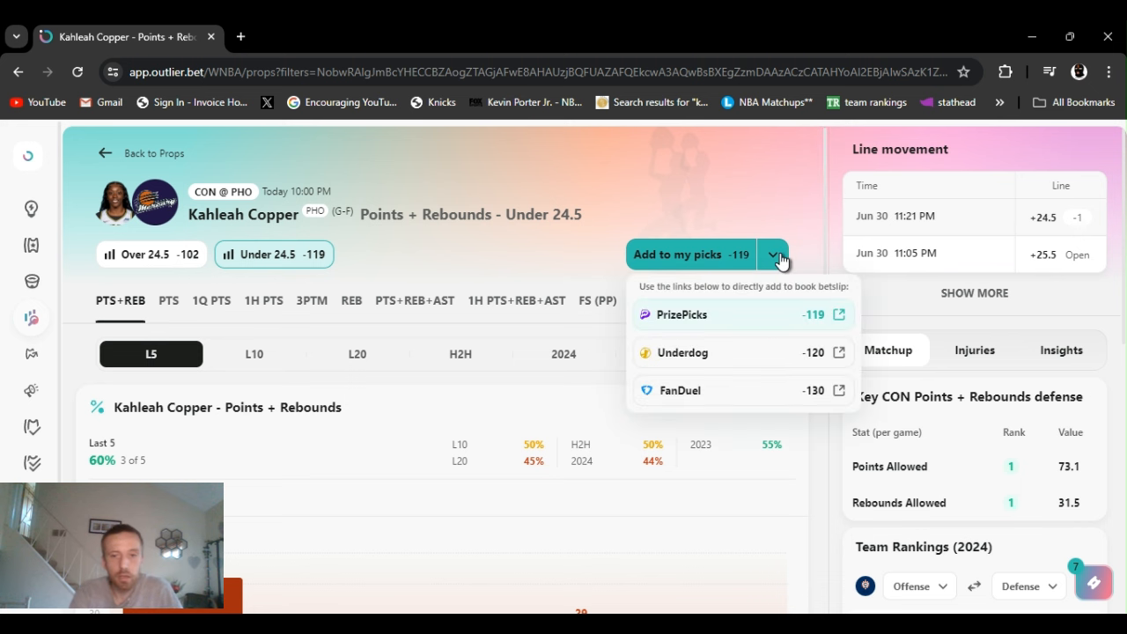
click(662, 576)
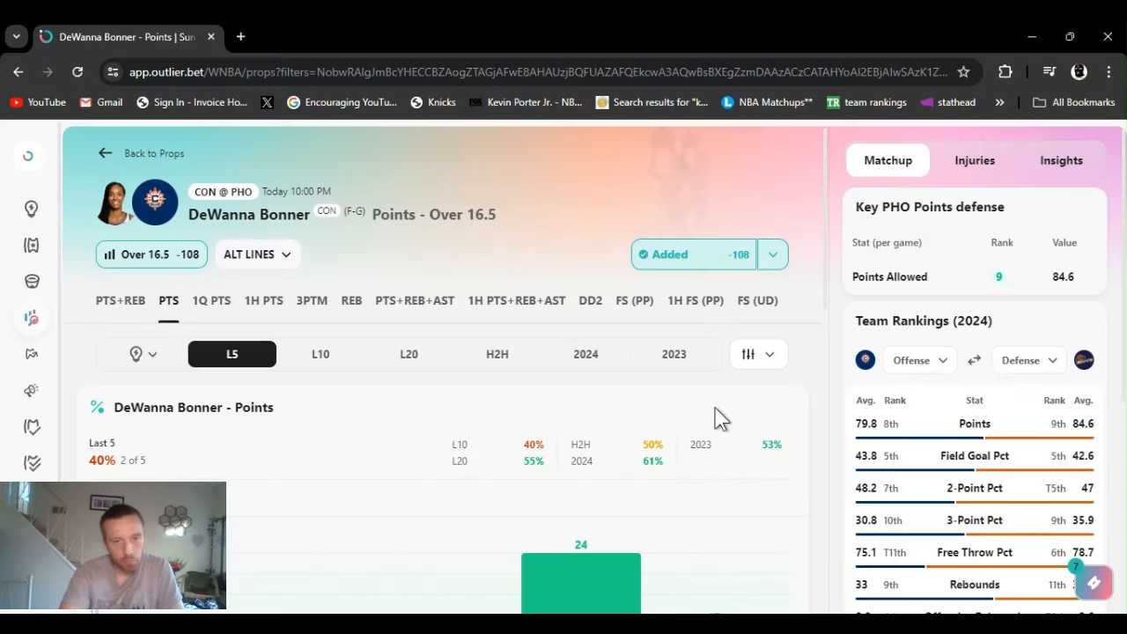
mouse_move(810, 222)
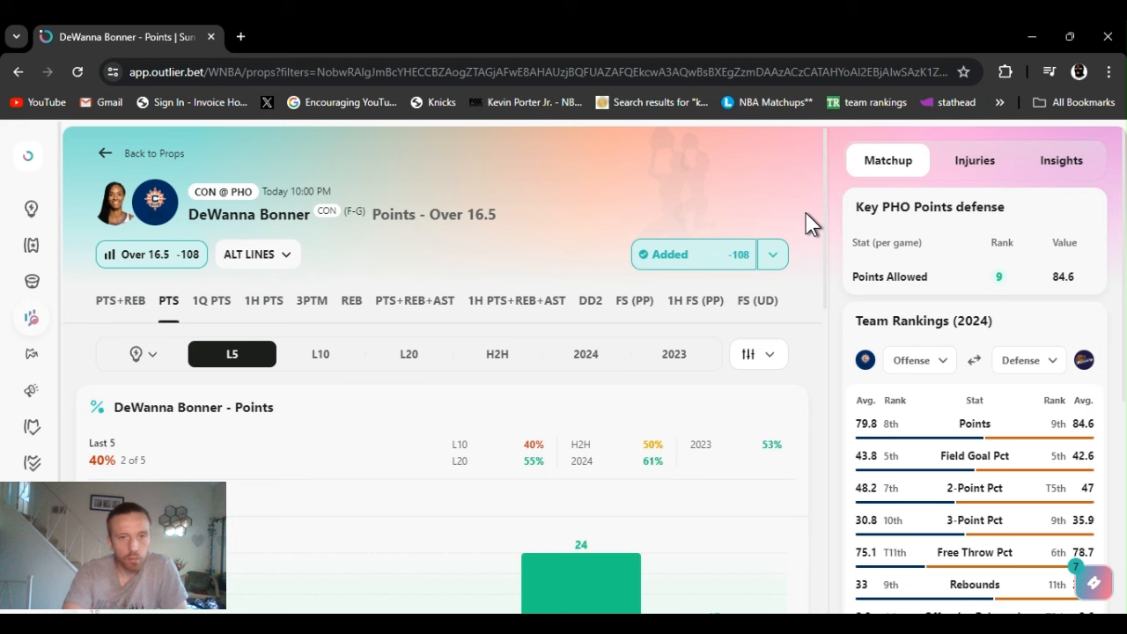
click(771, 254)
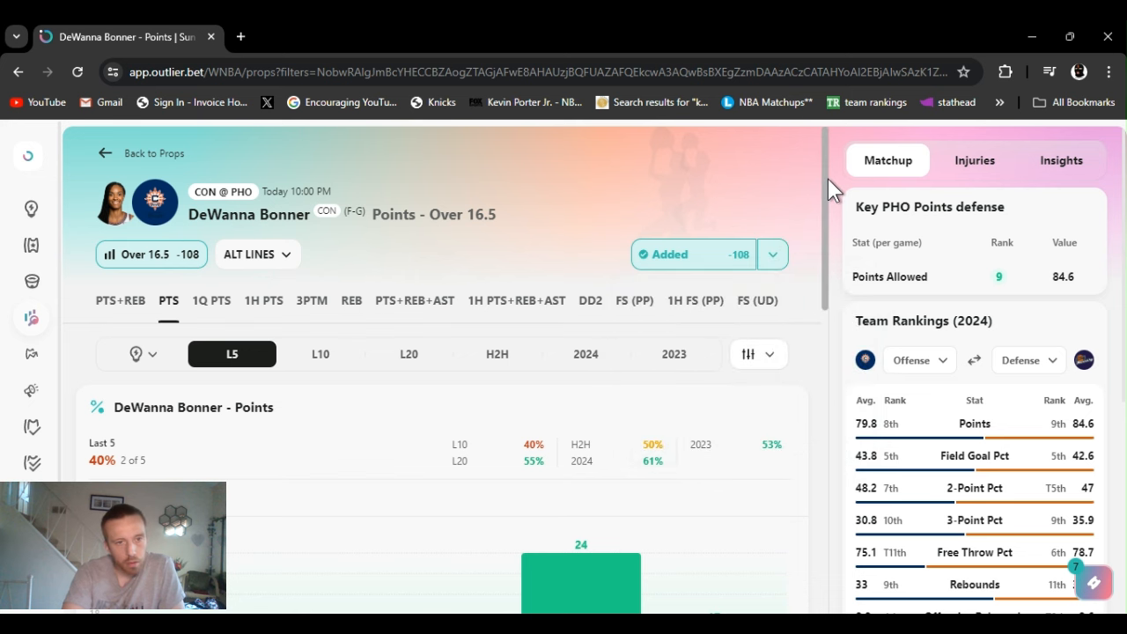
scroll(down, 3)
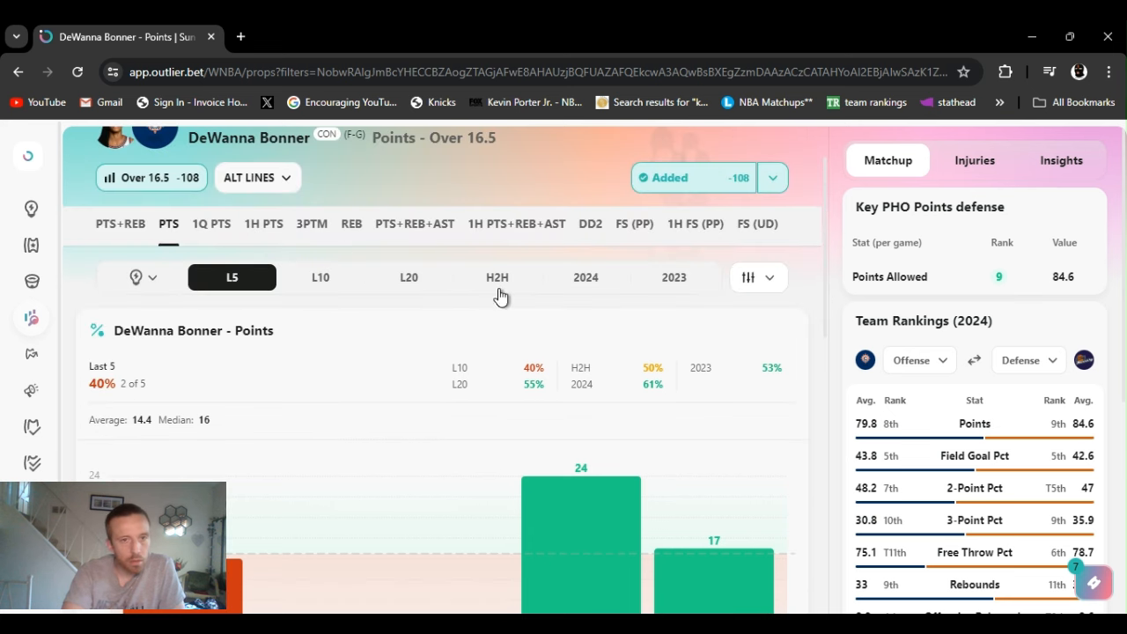
mouse_move(581, 286)
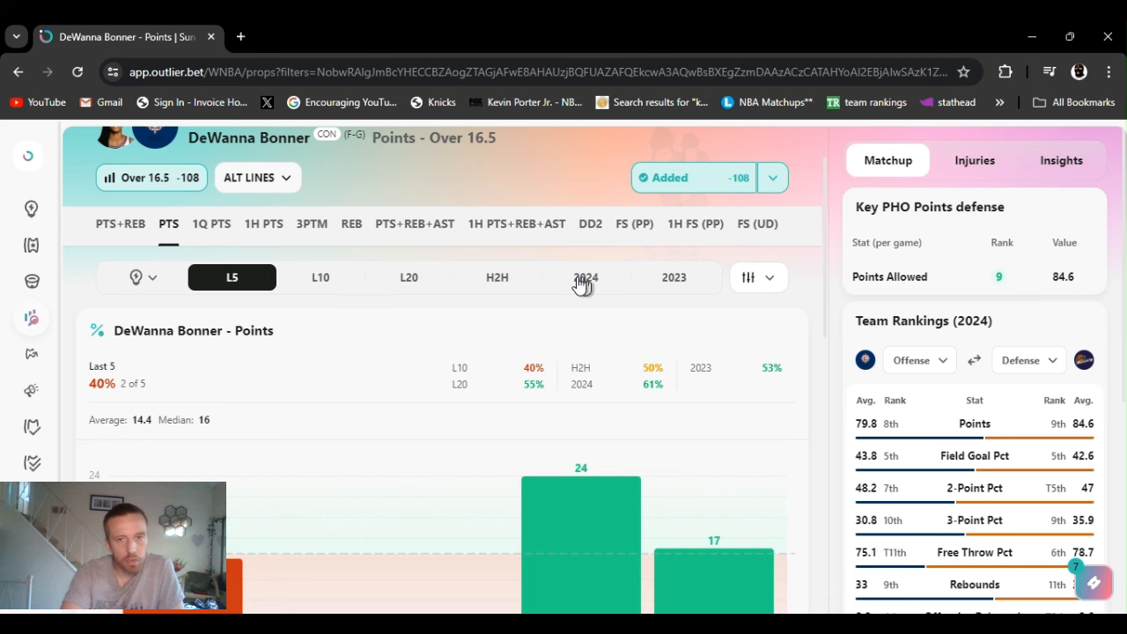
Show Bonner's points for all 2024 games (61% over, 11 of 18) and review her minutes-based supporting stats.
click(585, 277)
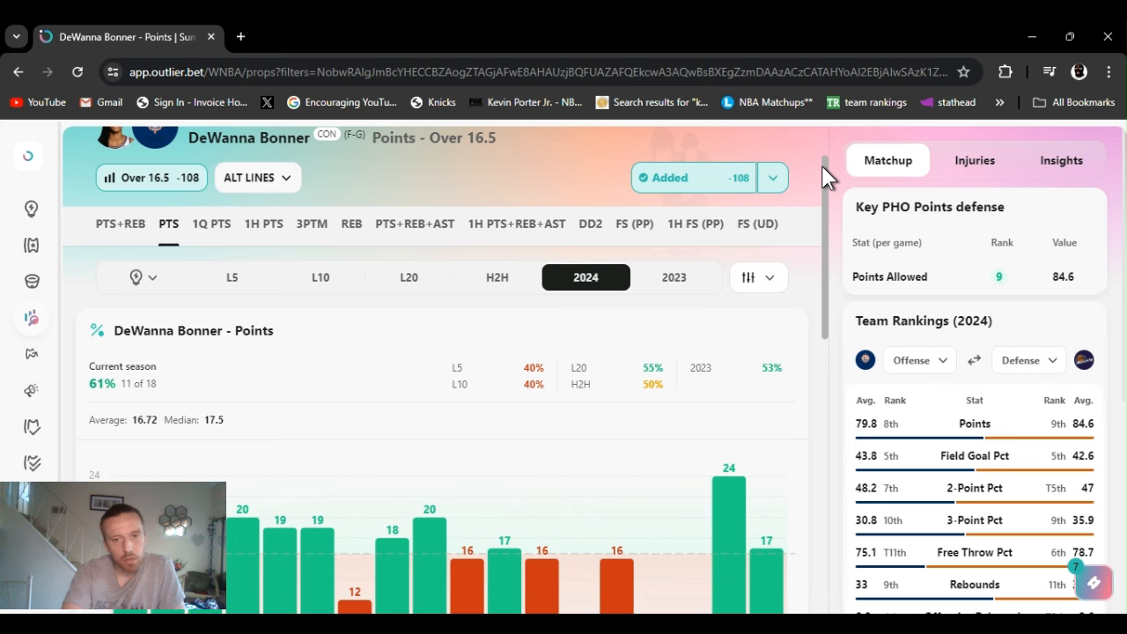
scroll(down, 3)
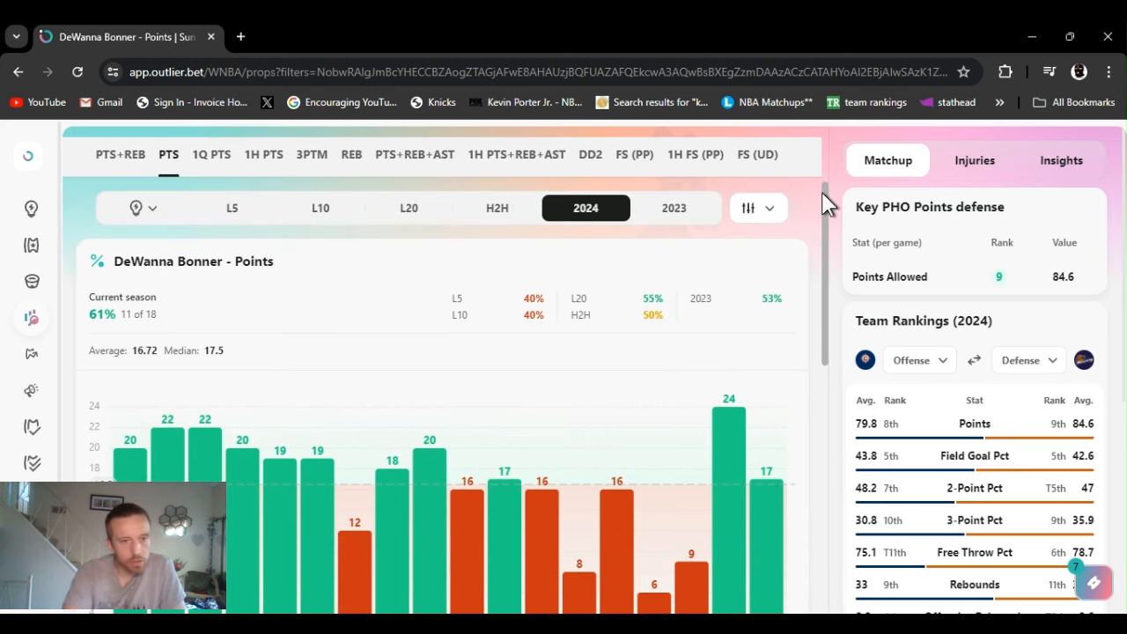
scroll(down, 3)
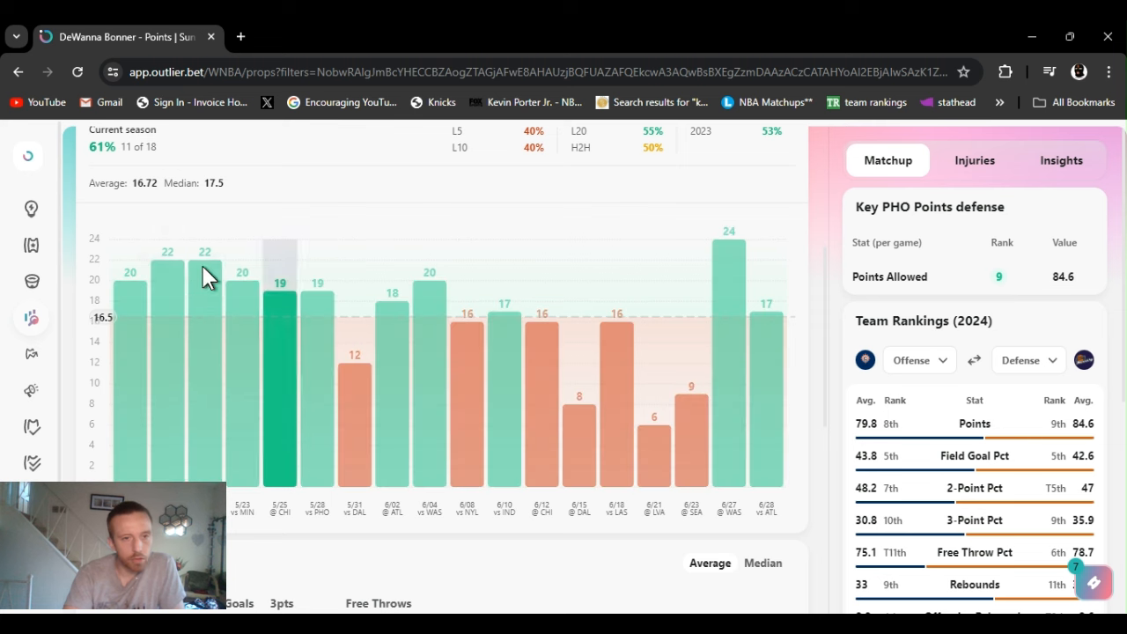
mouse_move(402, 345)
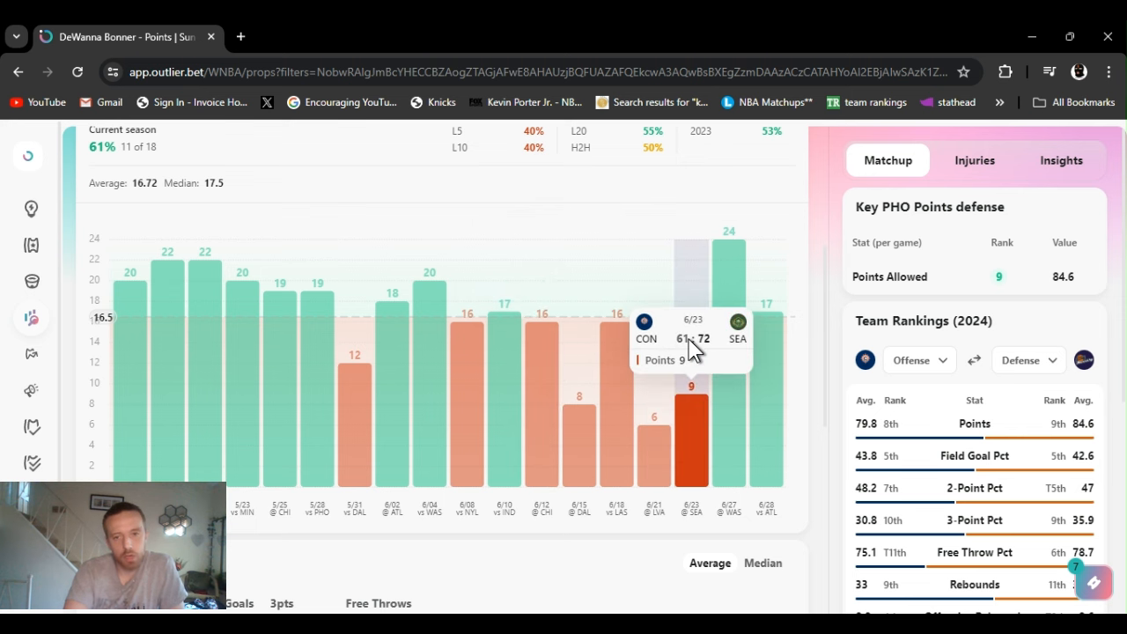
mouse_move(766, 273)
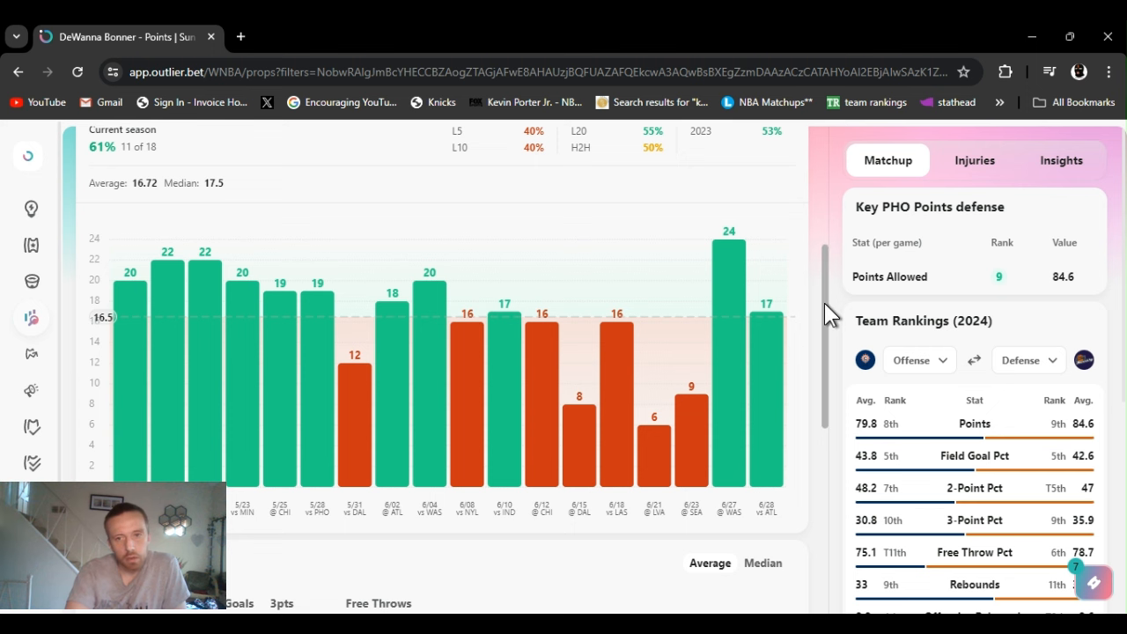
scroll(down, 3)
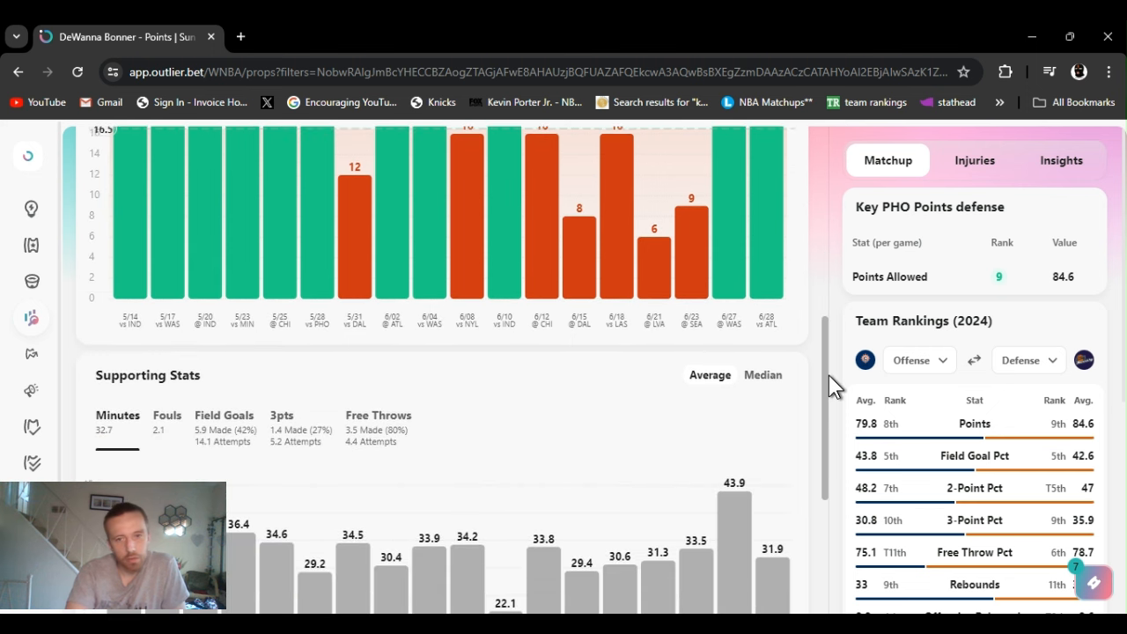
scroll(down, 3)
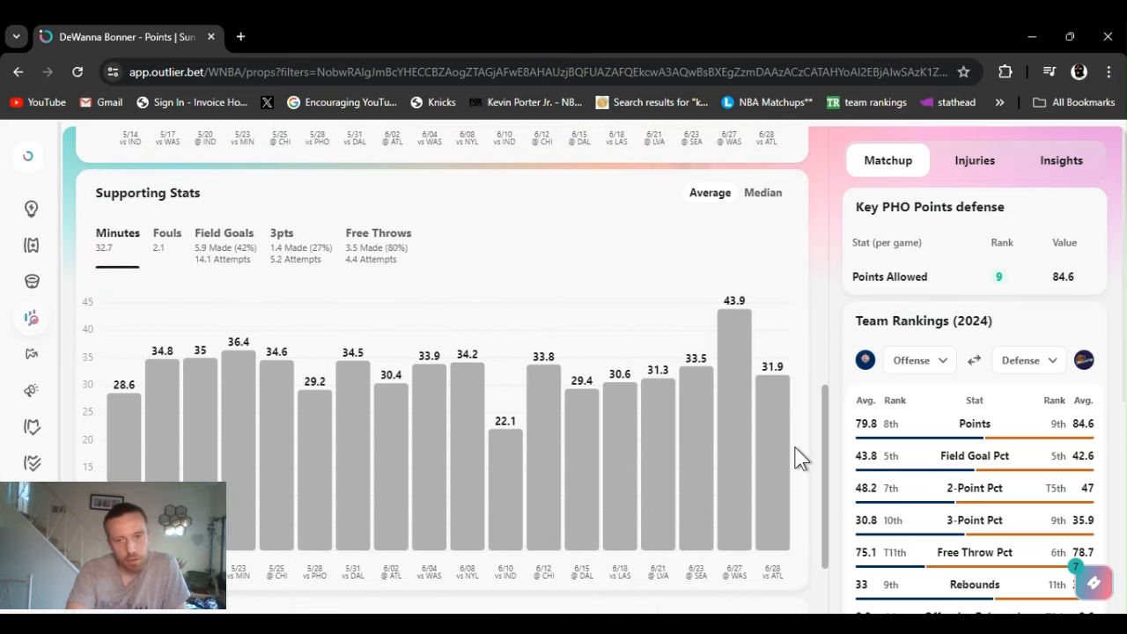
scroll(down, 3)
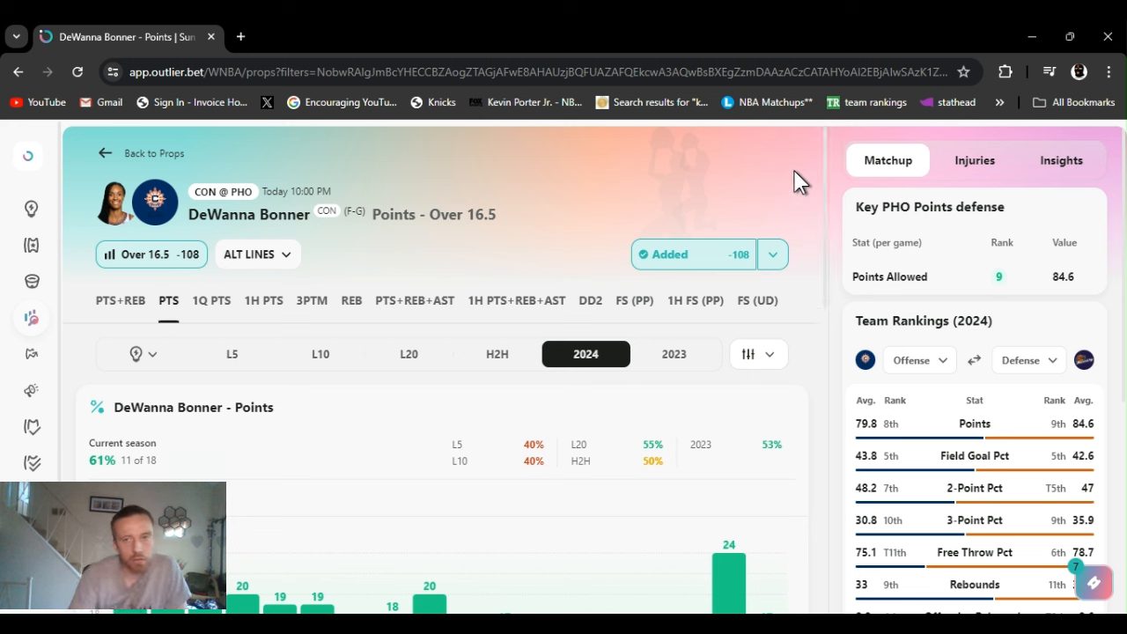
mouse_move(831, 190)
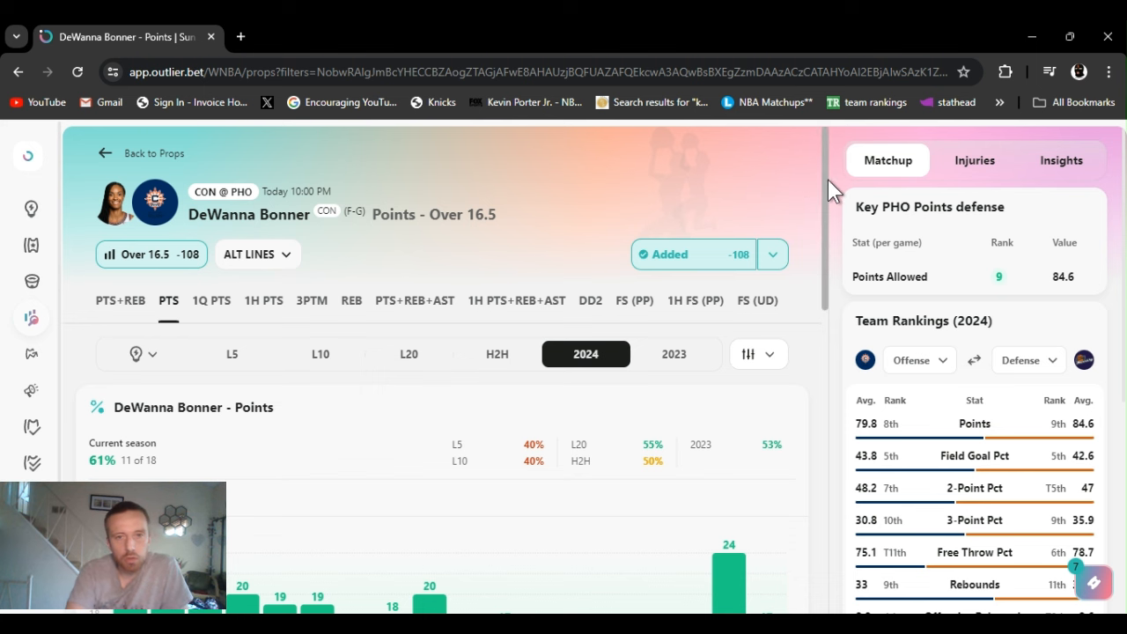
Check Bonner's 2024 chart game by game, including her 9-point 6/23 game at Seattle.
scroll(down, 3)
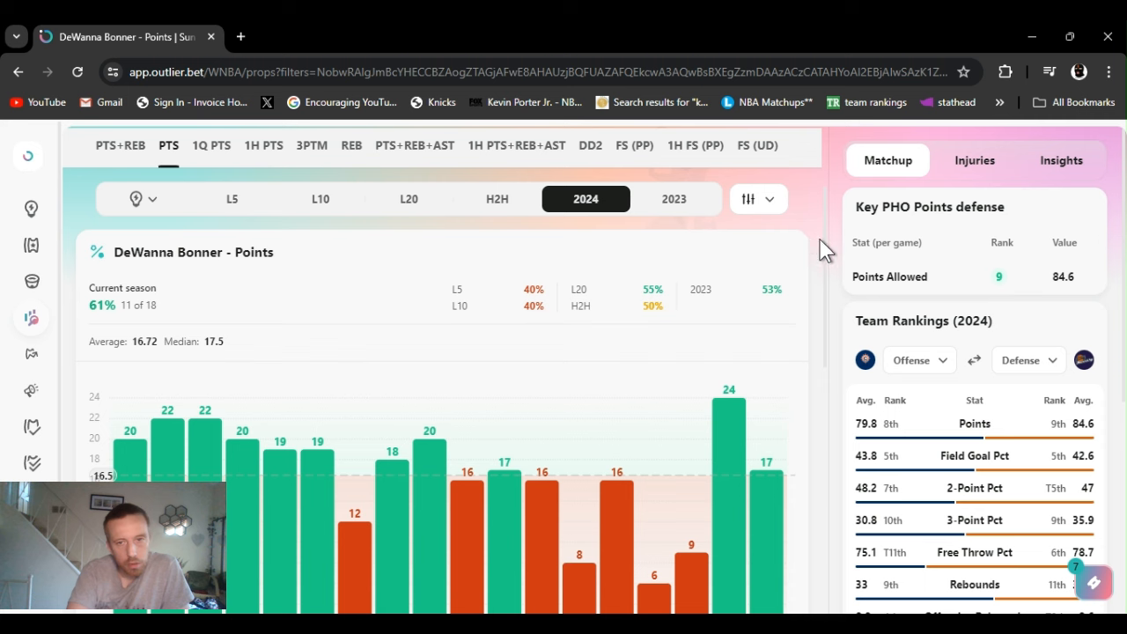
scroll(down, 3)
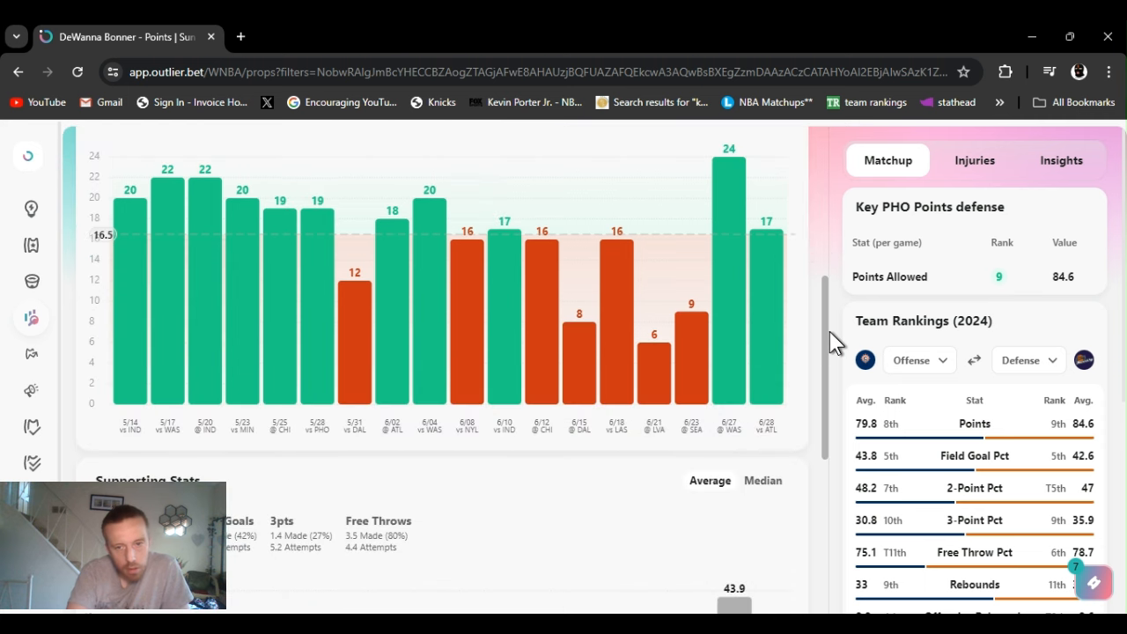
mouse_move(492, 423)
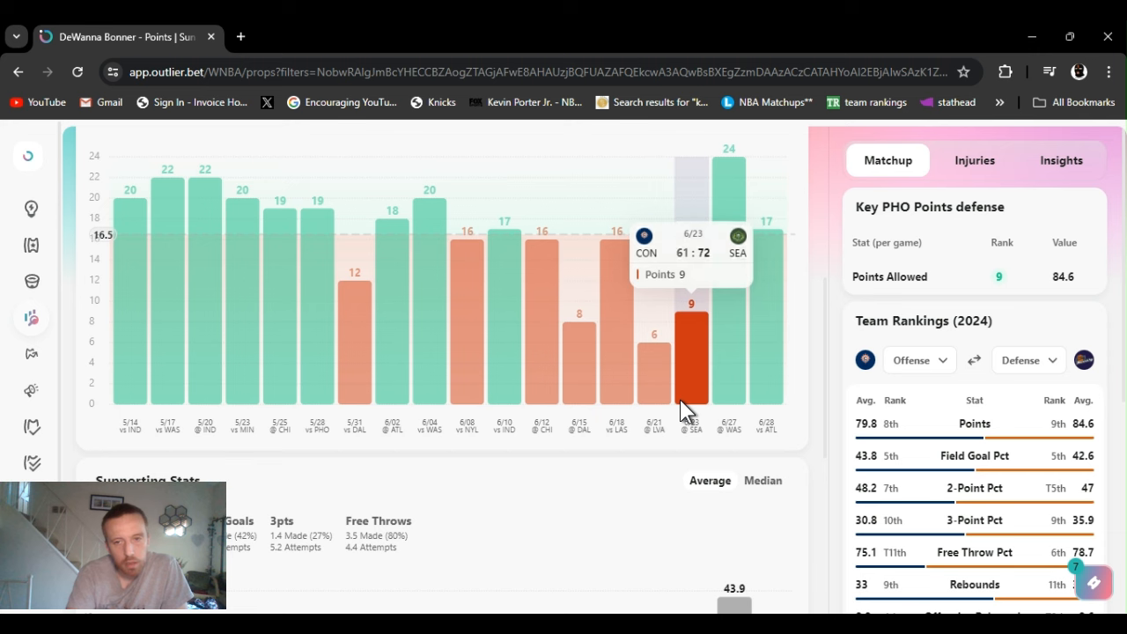
scroll(down, 3)
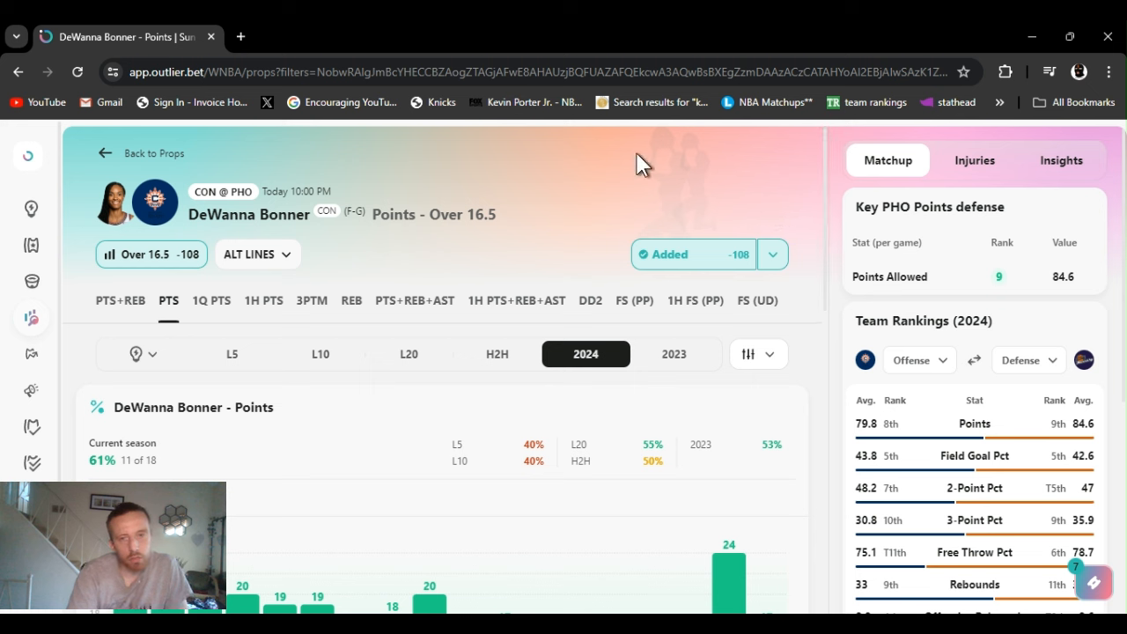
mouse_move(695, 491)
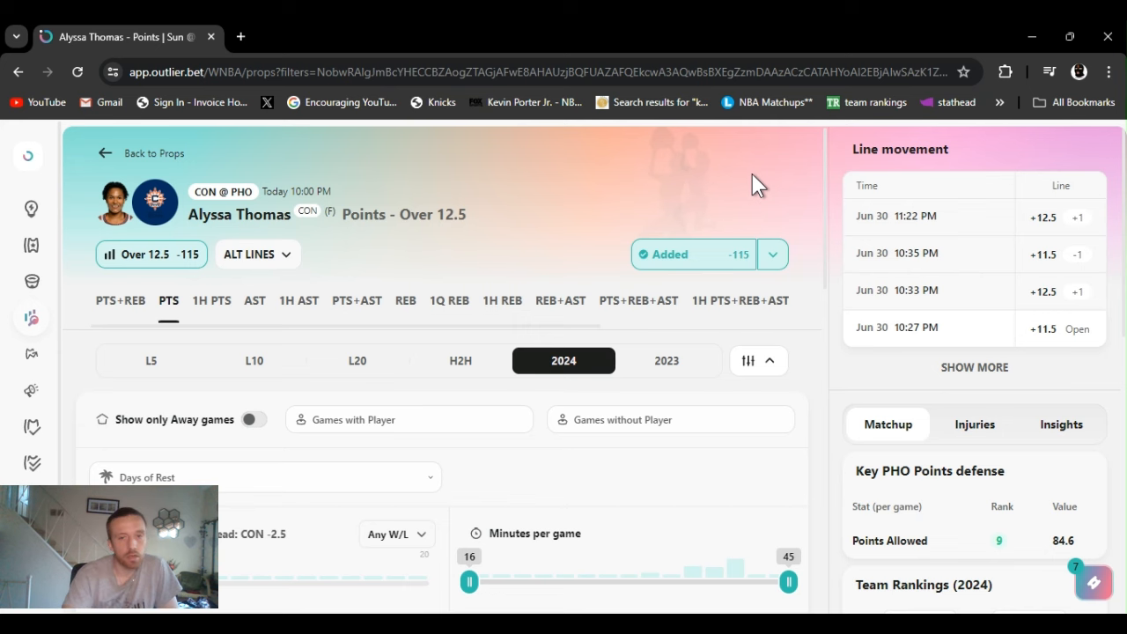
mouse_move(814, 187)
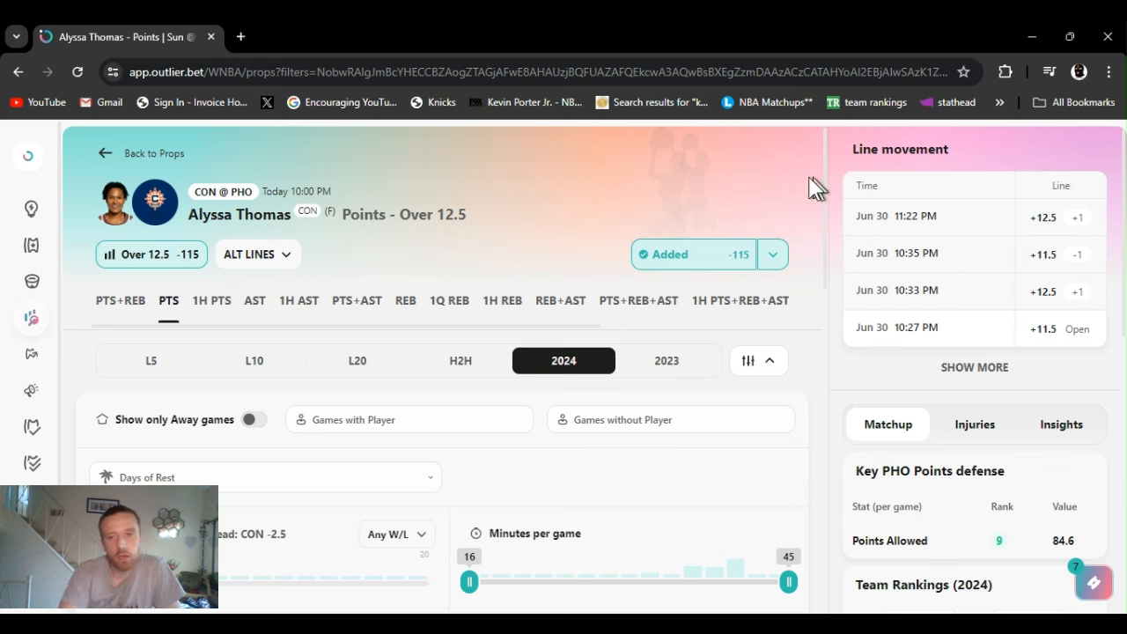
click(771, 253)
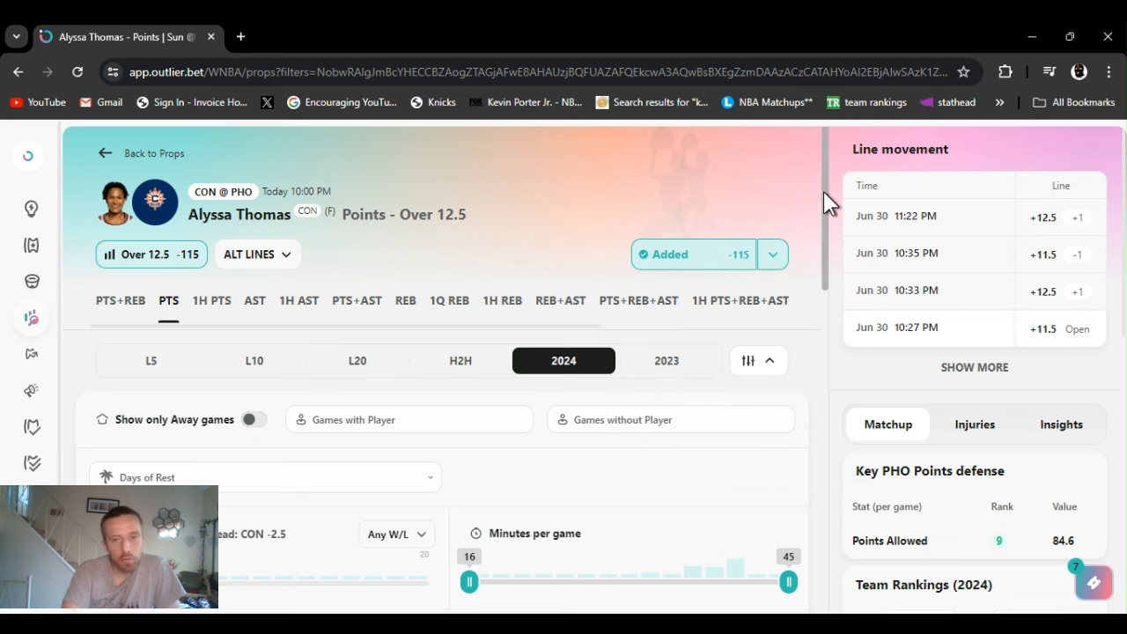
mouse_move(801, 212)
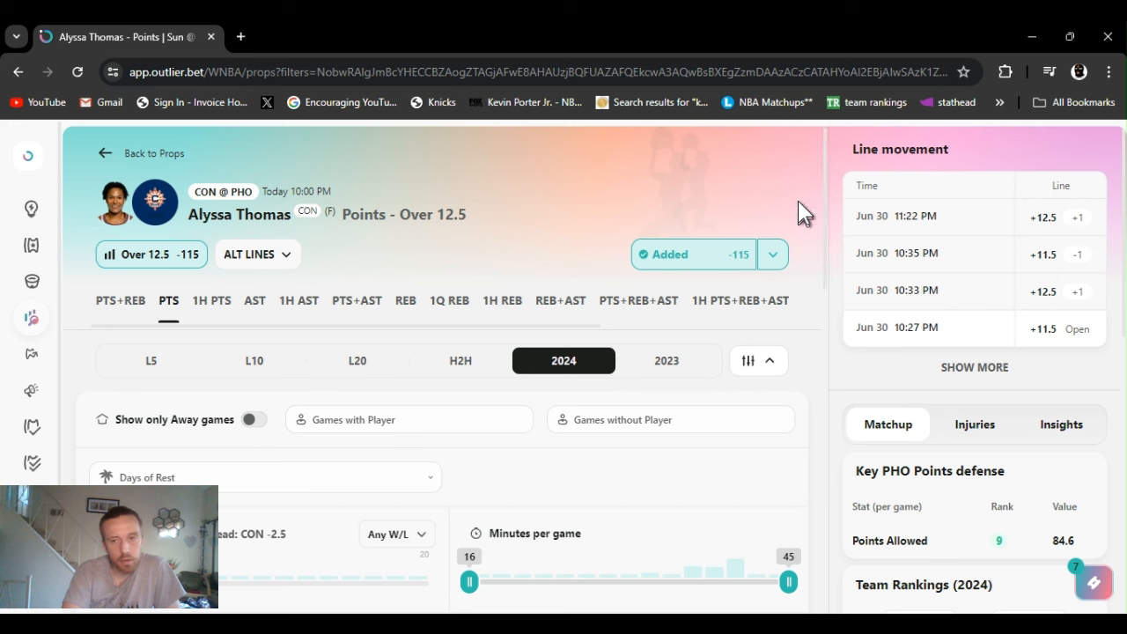
mouse_move(824, 430)
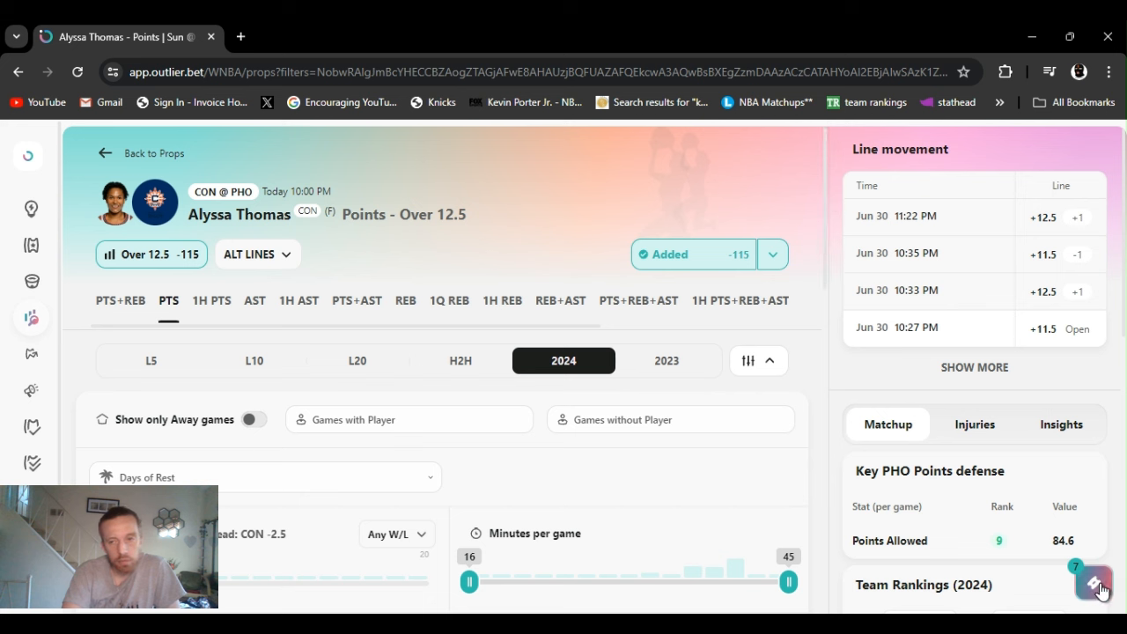
click(1099, 583)
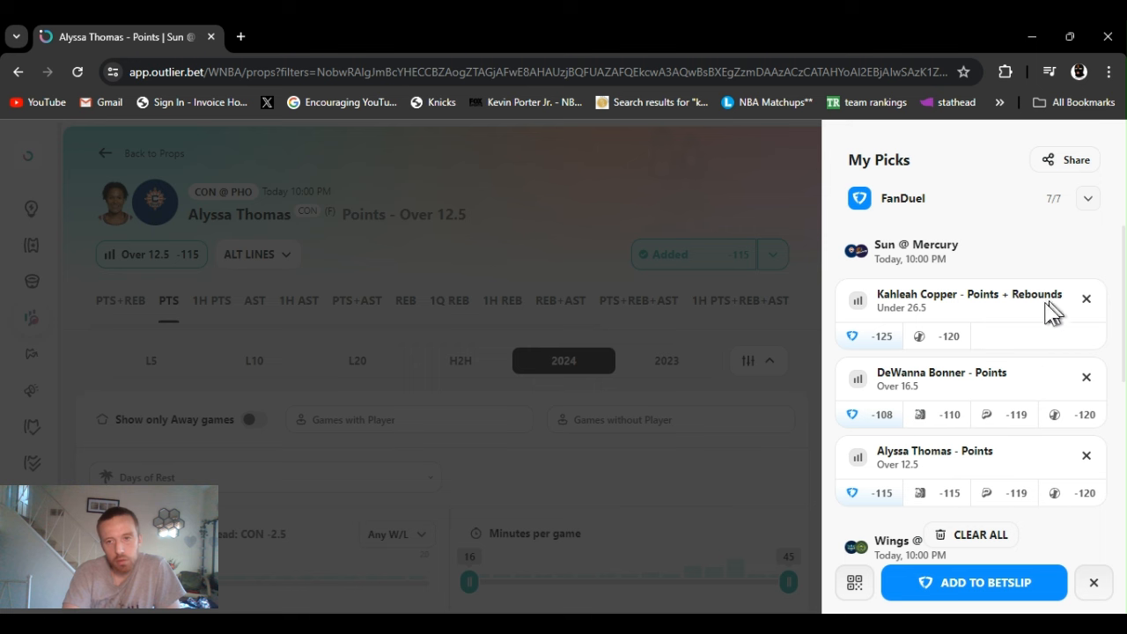
mouse_move(1007, 261)
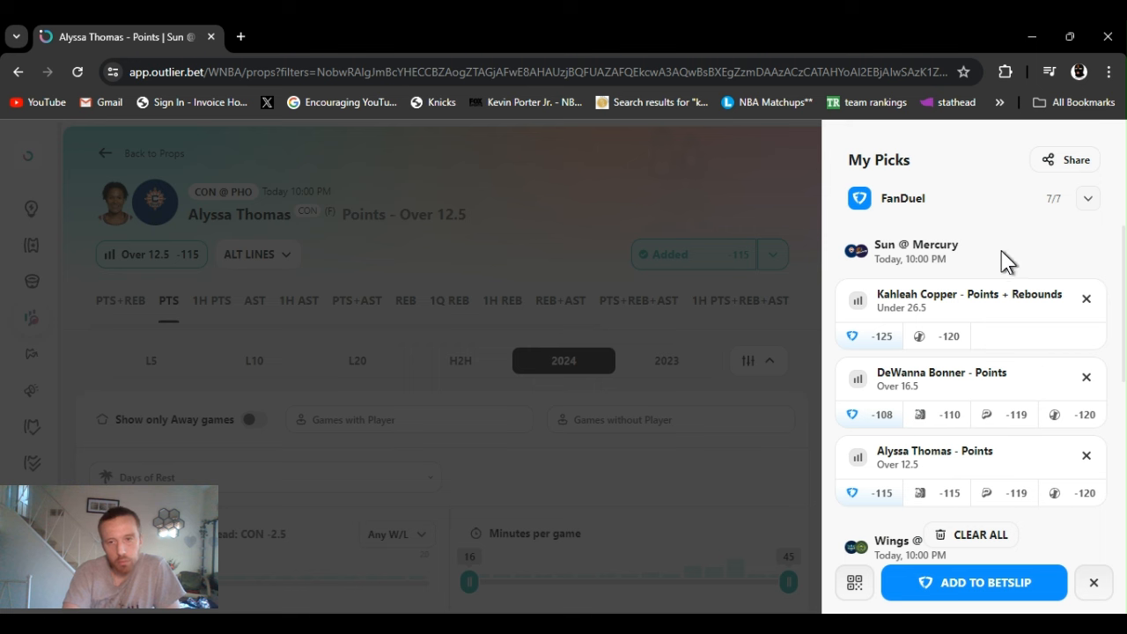
click(1089, 197)
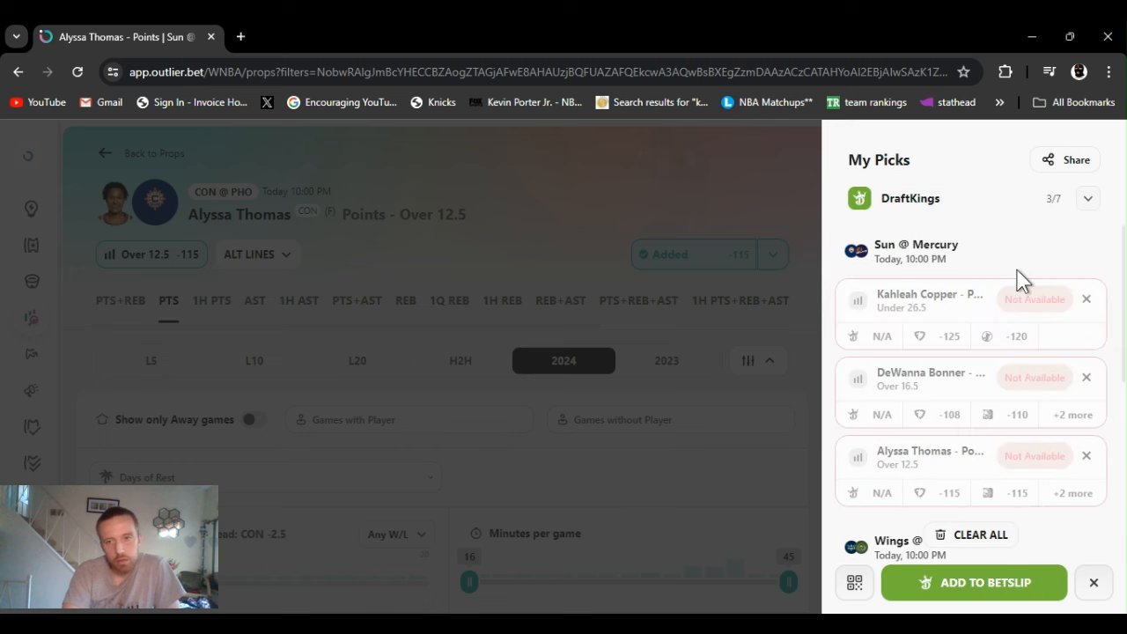
mouse_move(1056, 257)
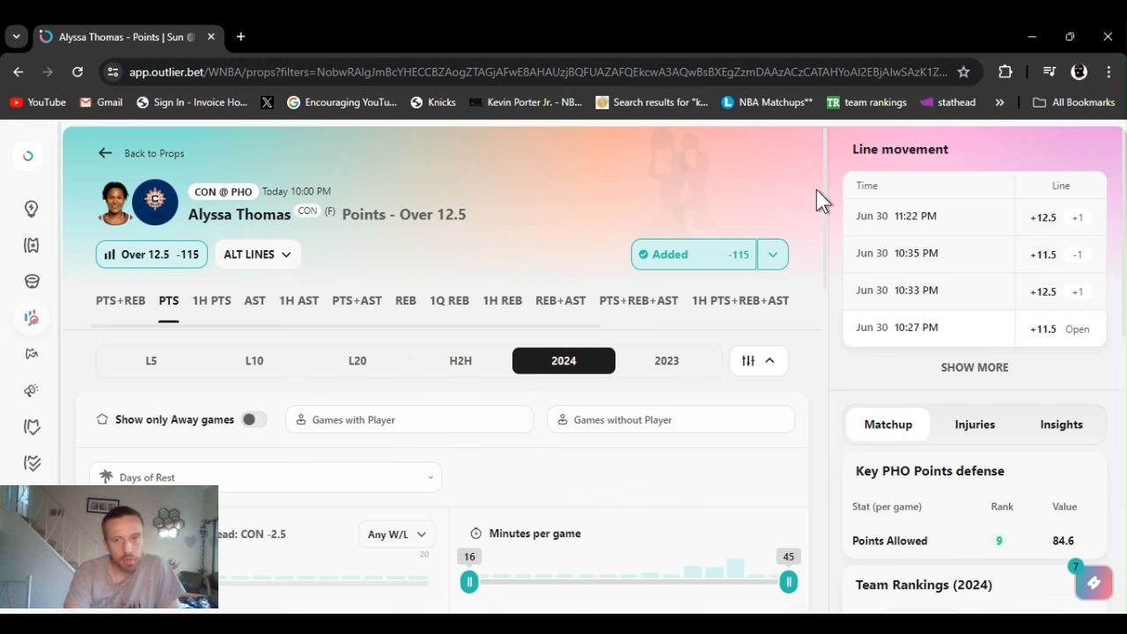
scroll(down, 3)
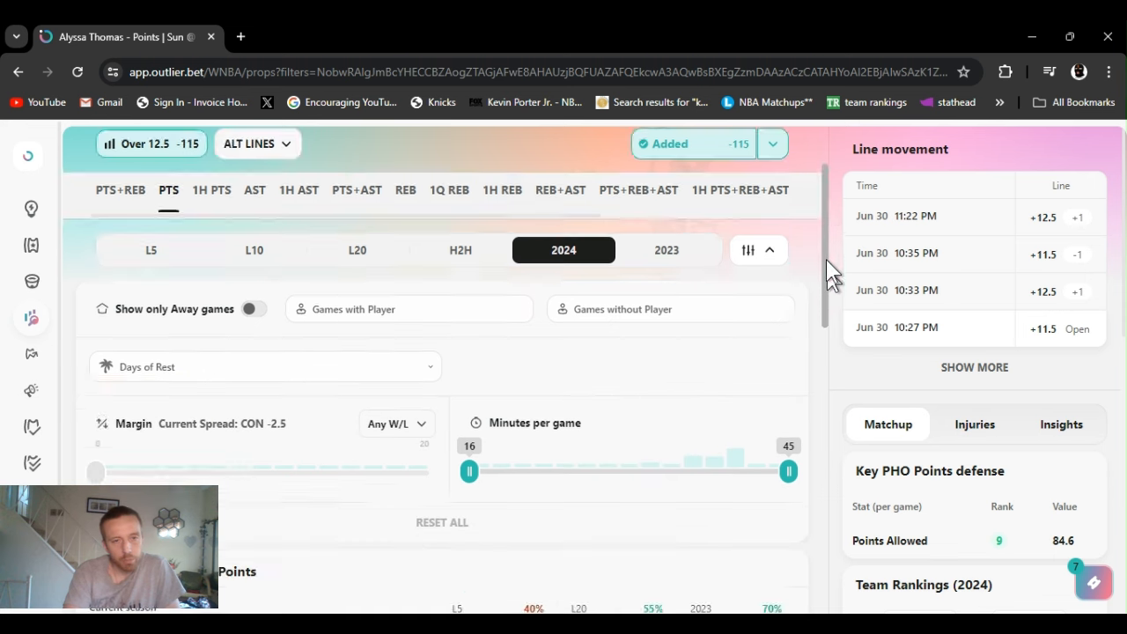
scroll(down, 3)
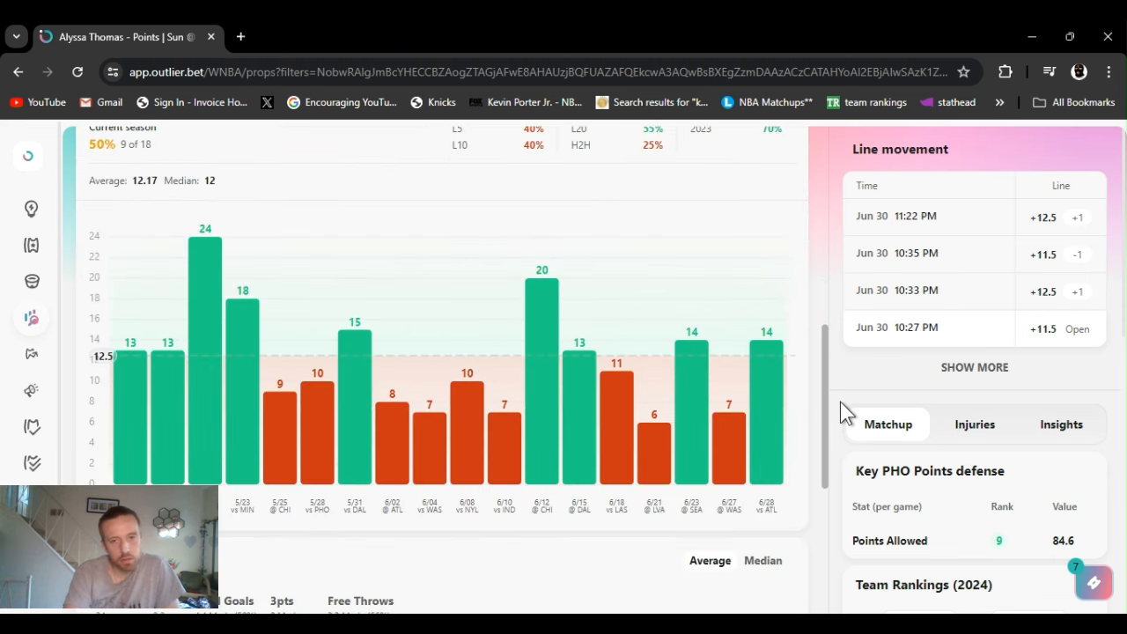
scroll(down, 3)
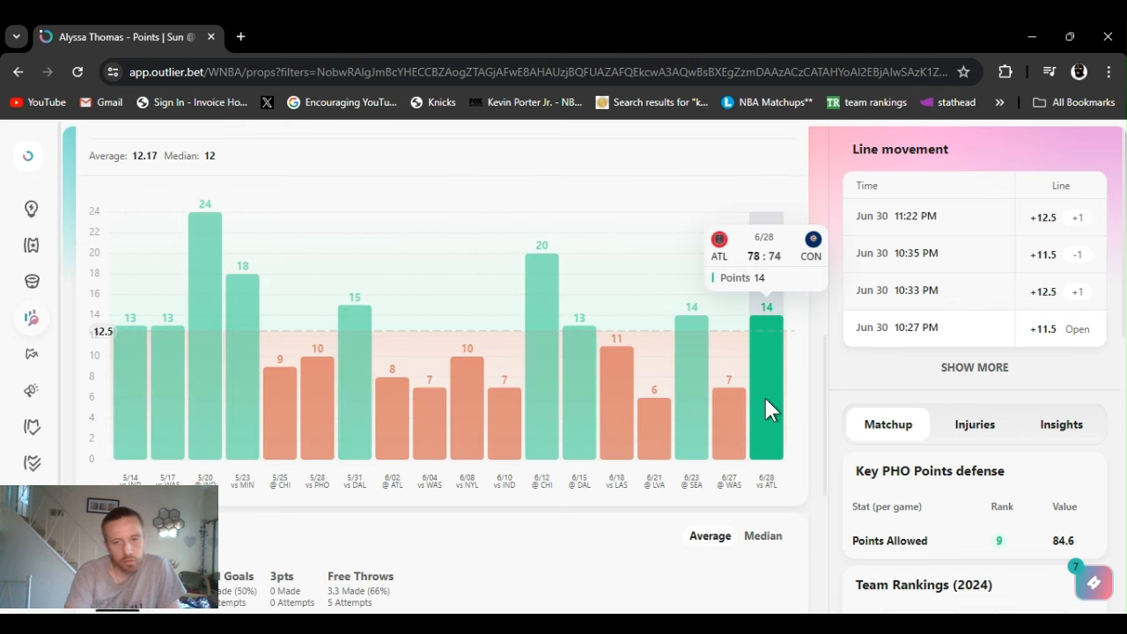
mouse_move(828, 401)
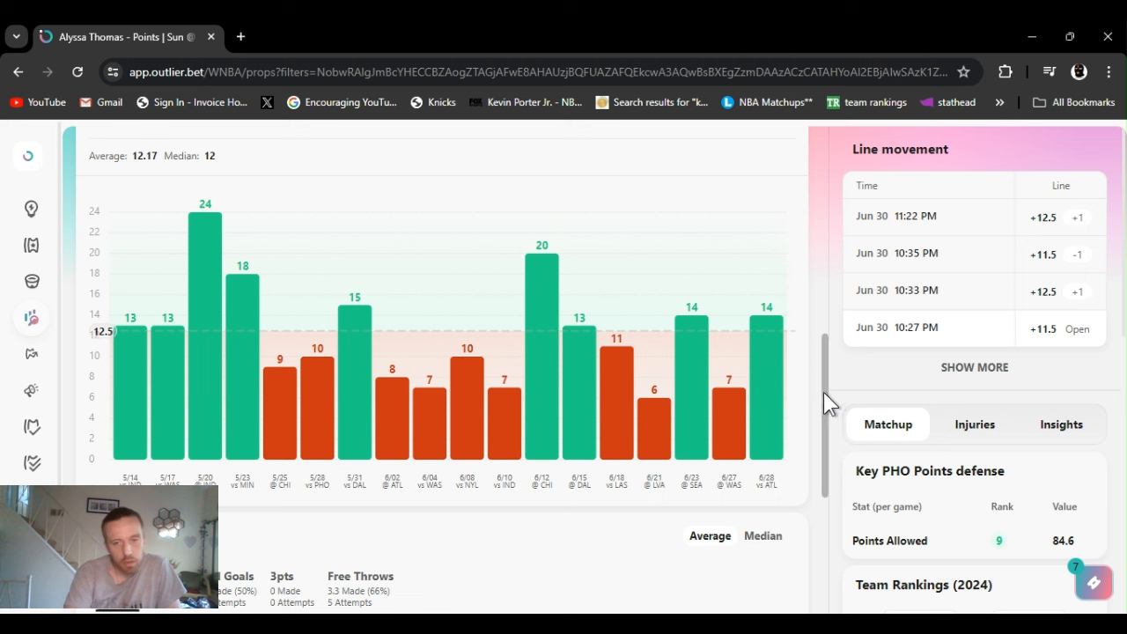
mouse_move(828, 396)
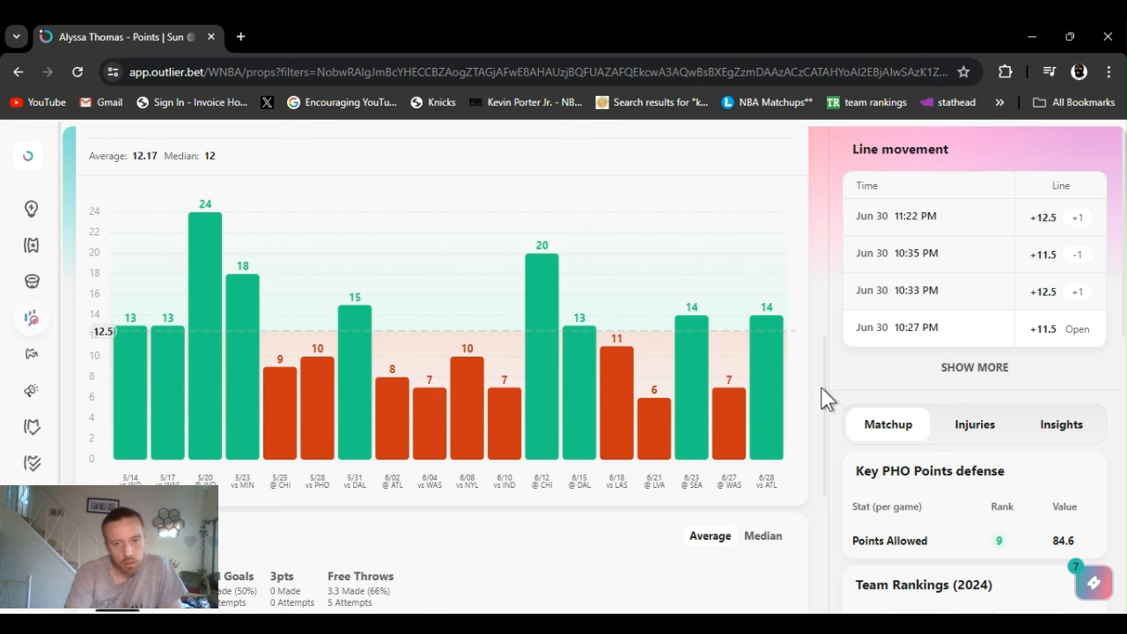
mouse_move(824, 387)
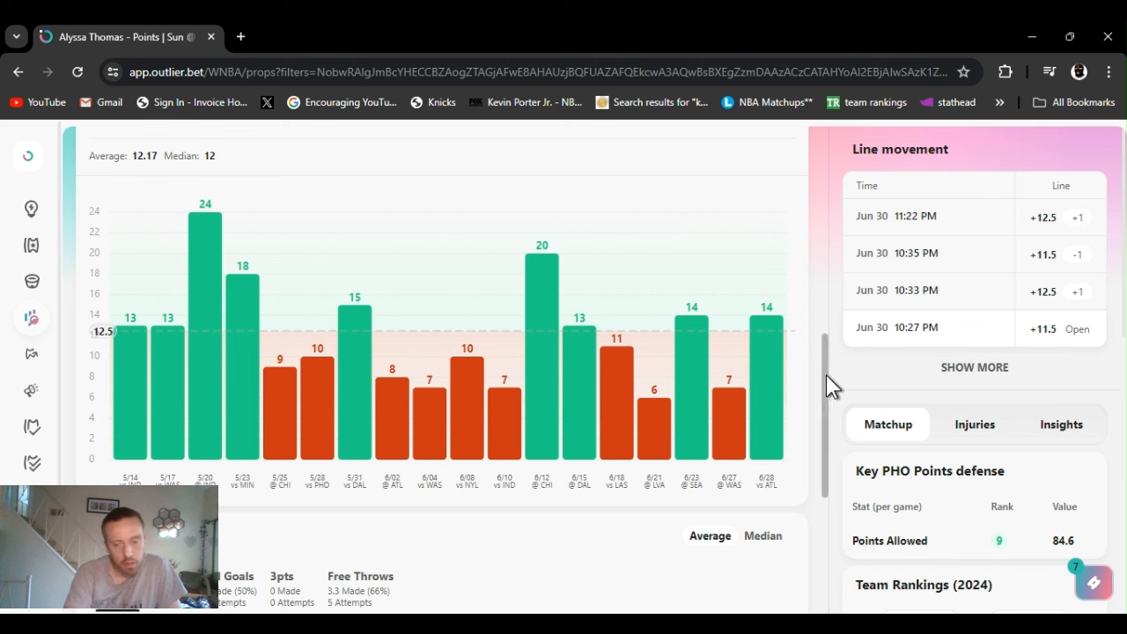
mouse_move(824, 387)
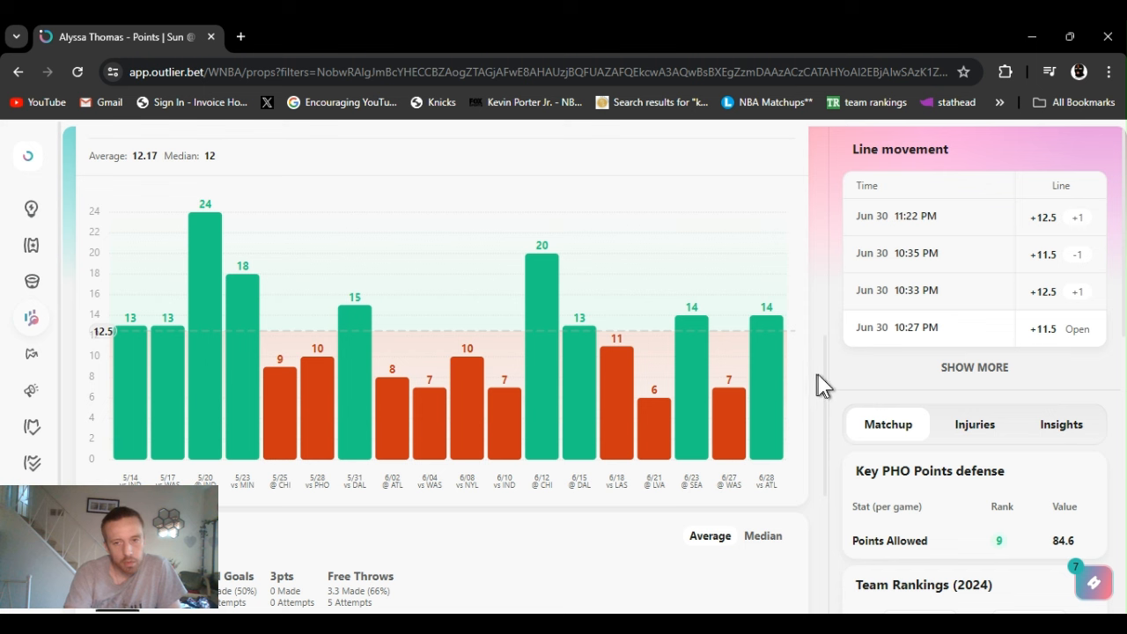
mouse_move(278, 361)
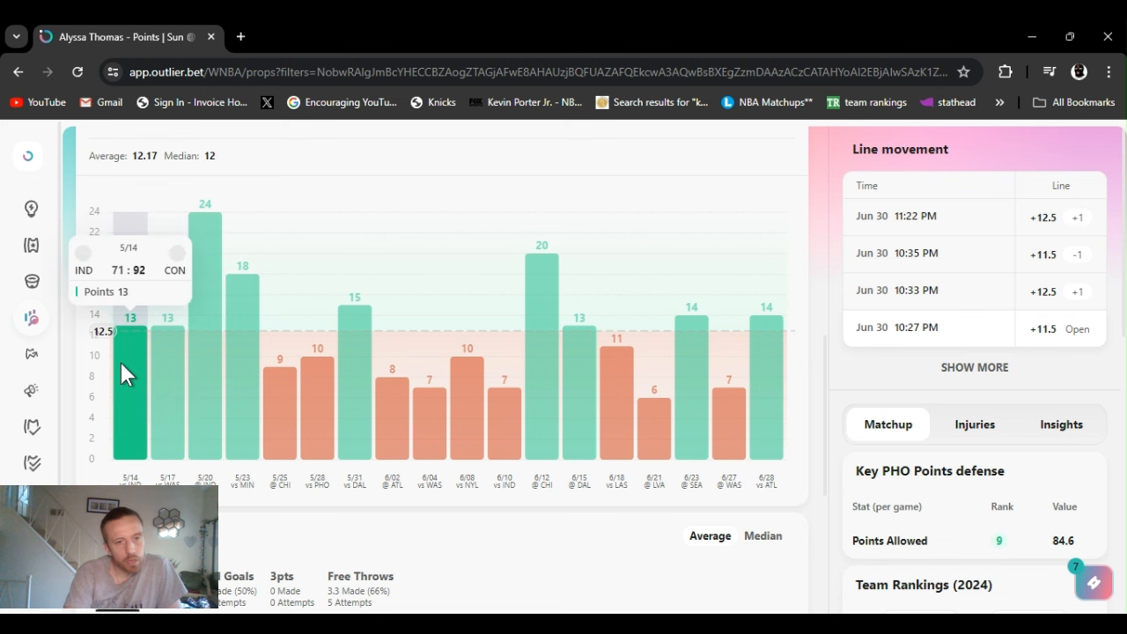
mouse_move(317, 378)
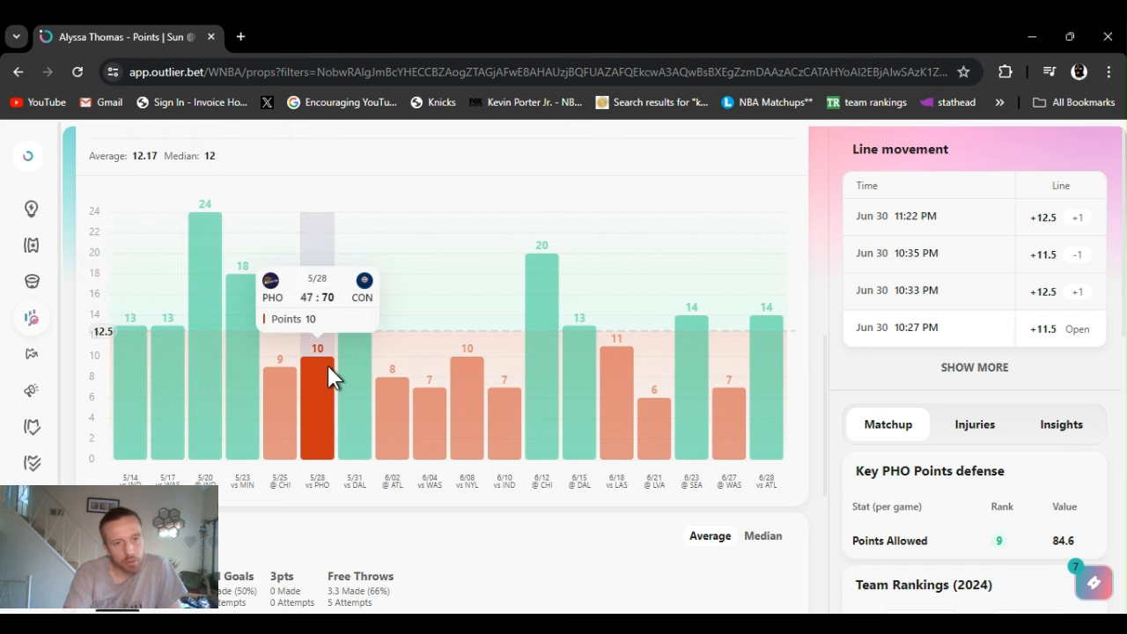
mouse_move(824, 384)
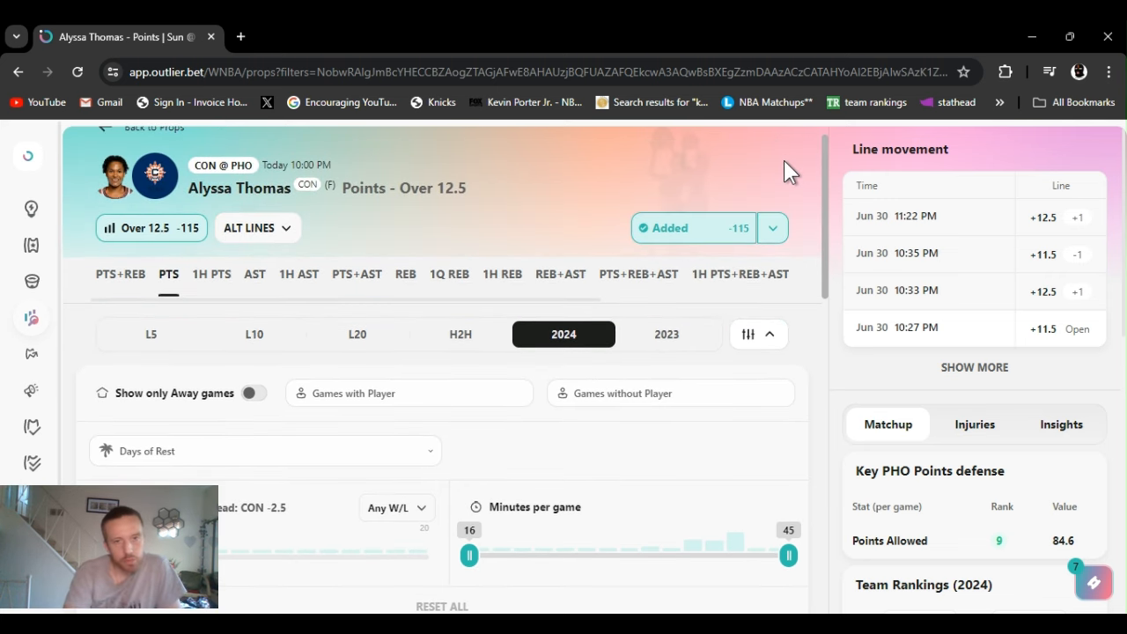
mouse_move(831, 290)
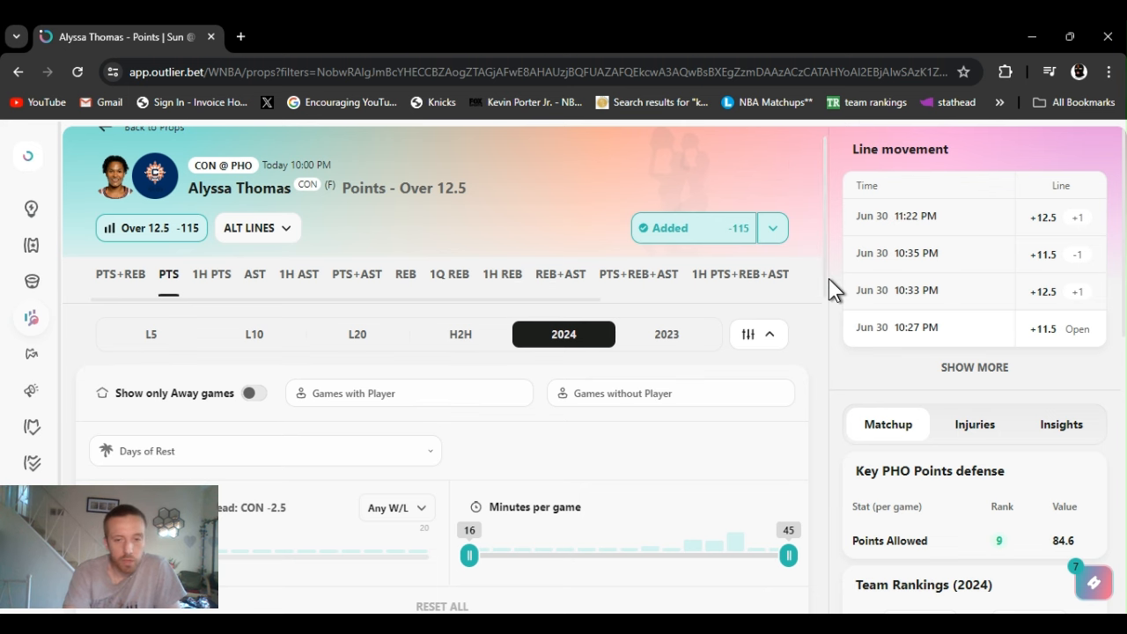
mouse_move(662, 562)
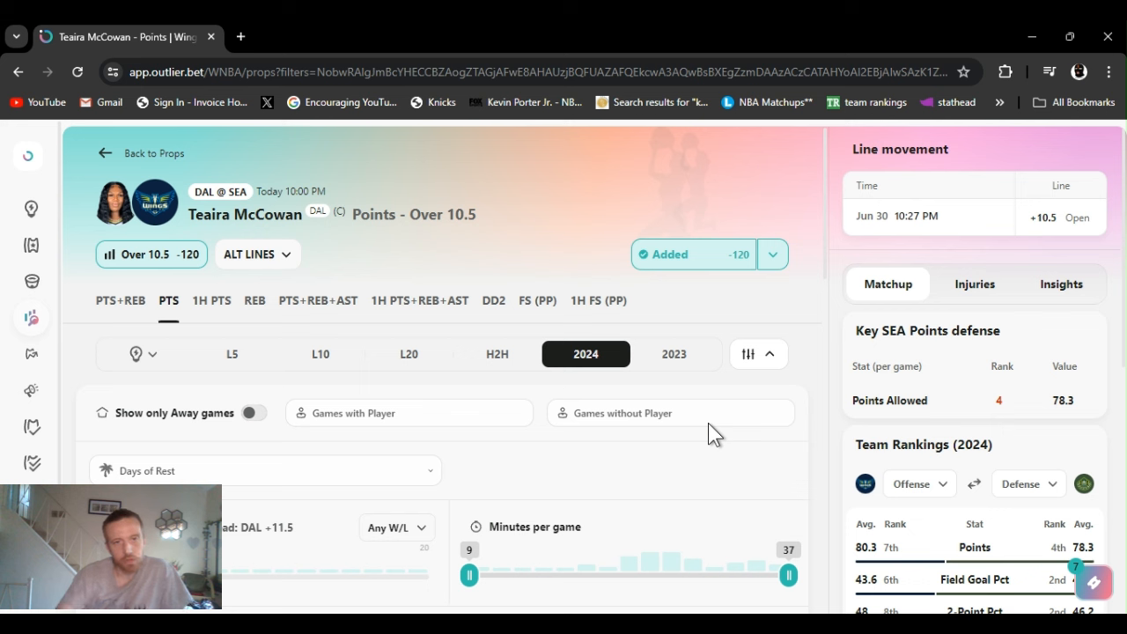
mouse_move(713, 431)
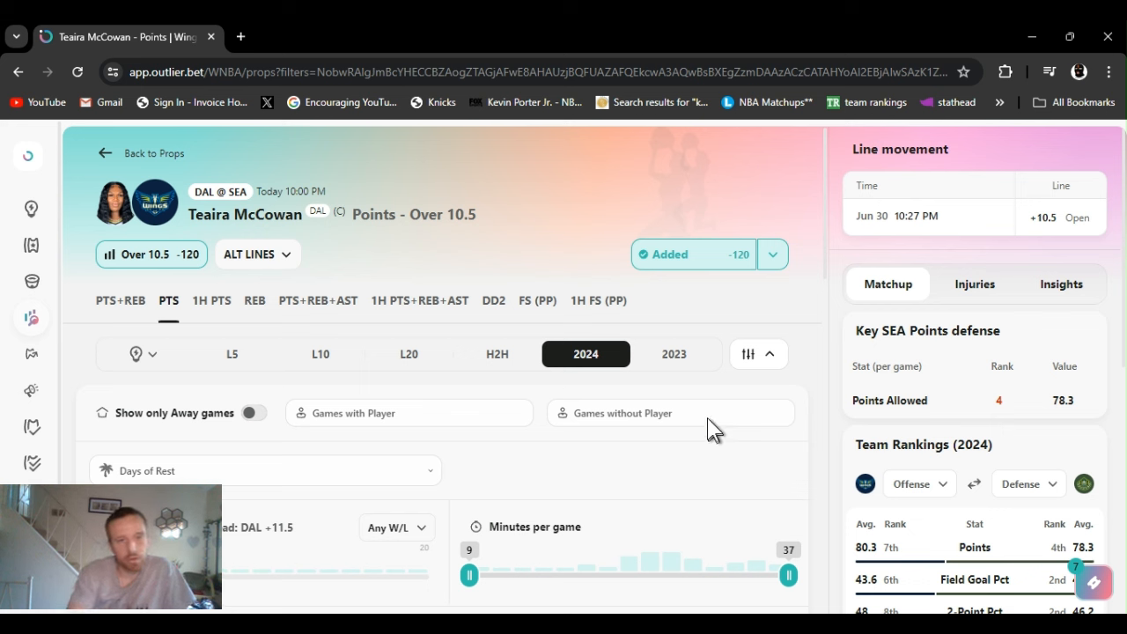
mouse_move(825, 201)
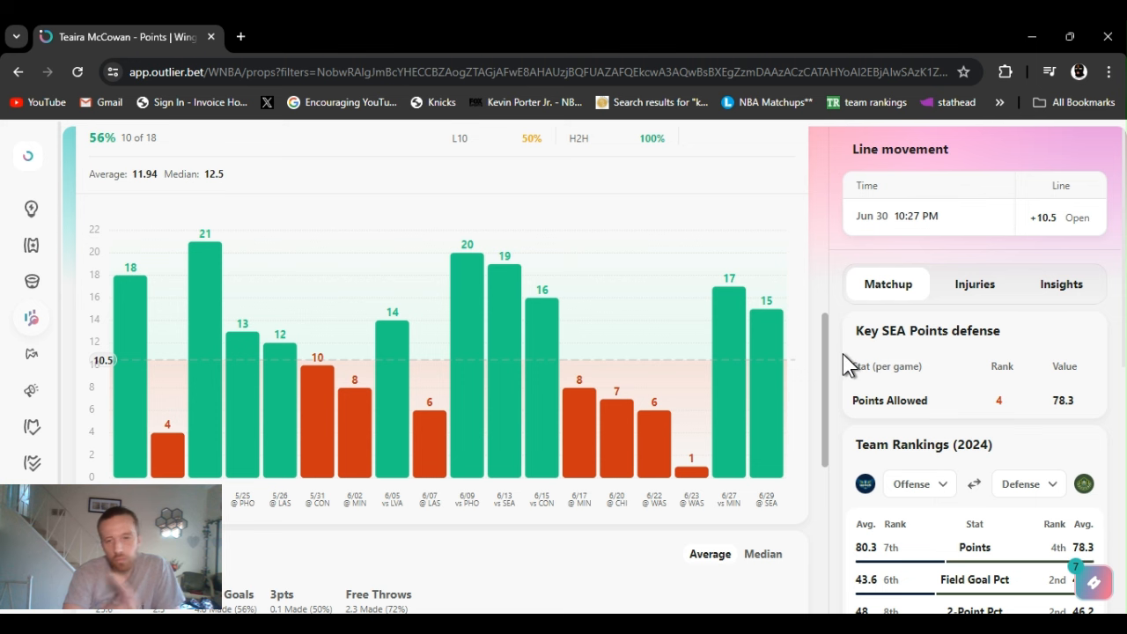
scroll(down, 3)
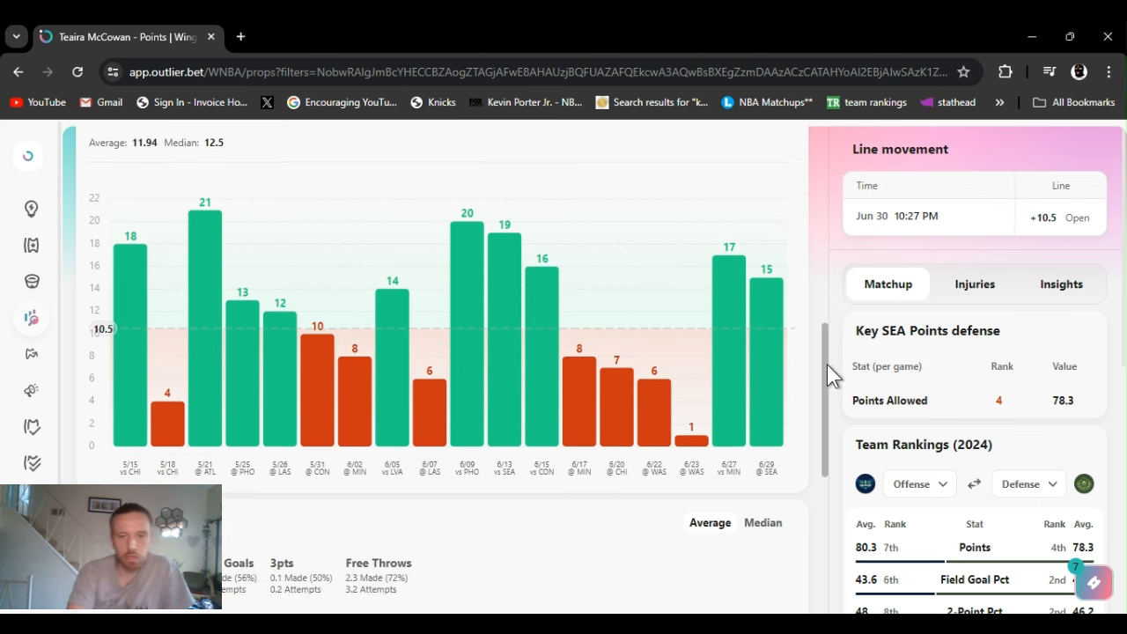
scroll(down, 3)
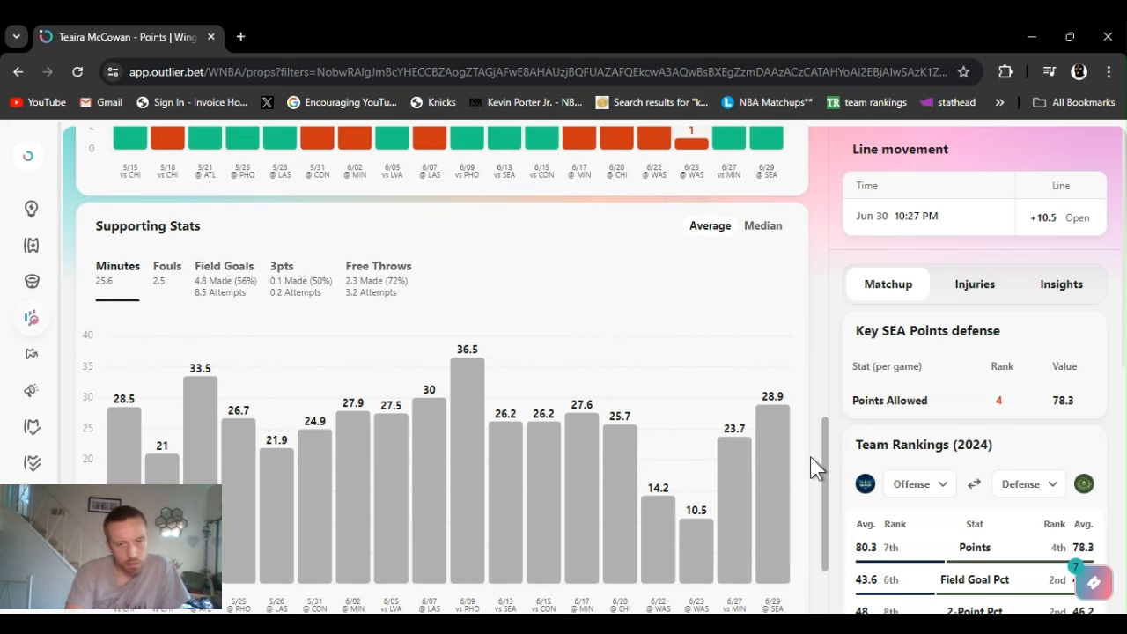
scroll(down, 3)
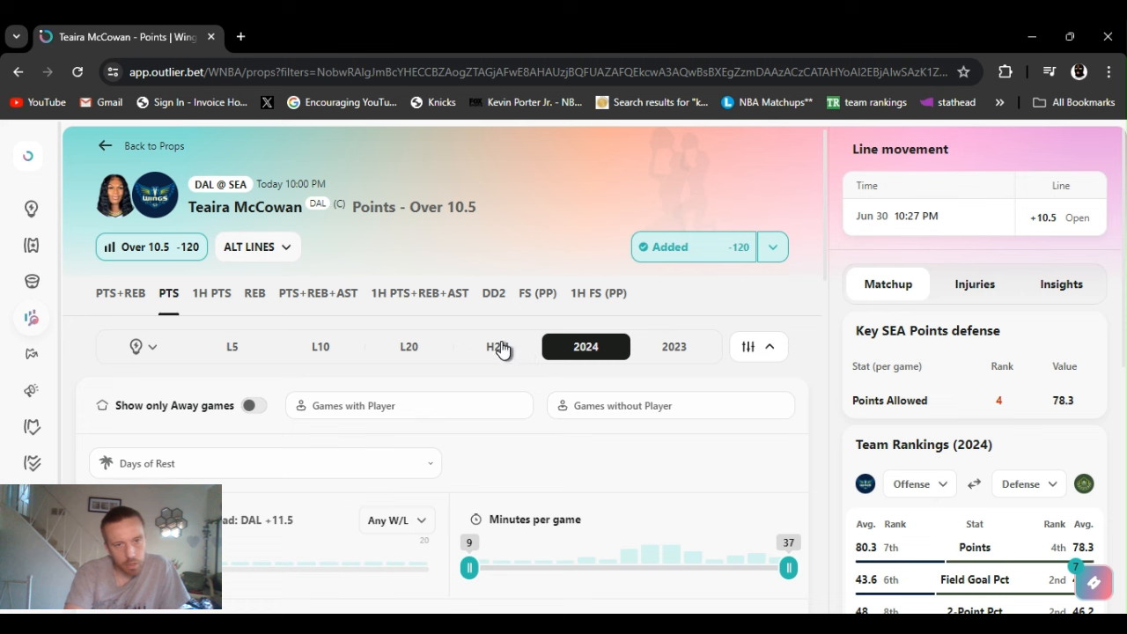
Limit Teaira McCowan's points log to head-to-head games against Seattle, 100% over 10.5 in 4 of 4.
click(496, 345)
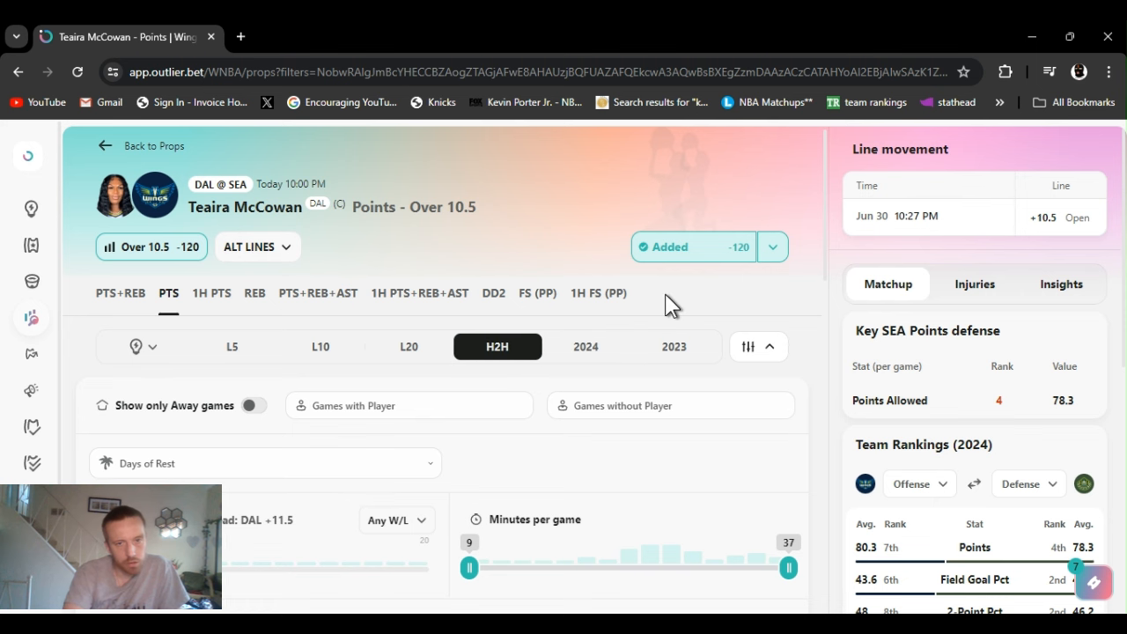
mouse_move(827, 190)
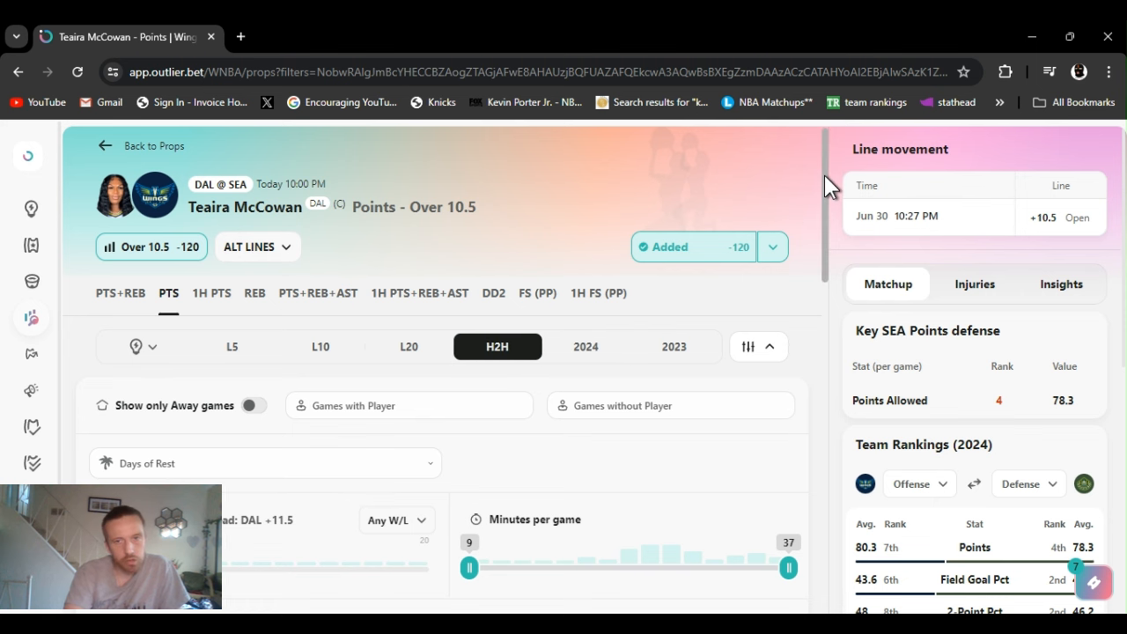
scroll(down, 3)
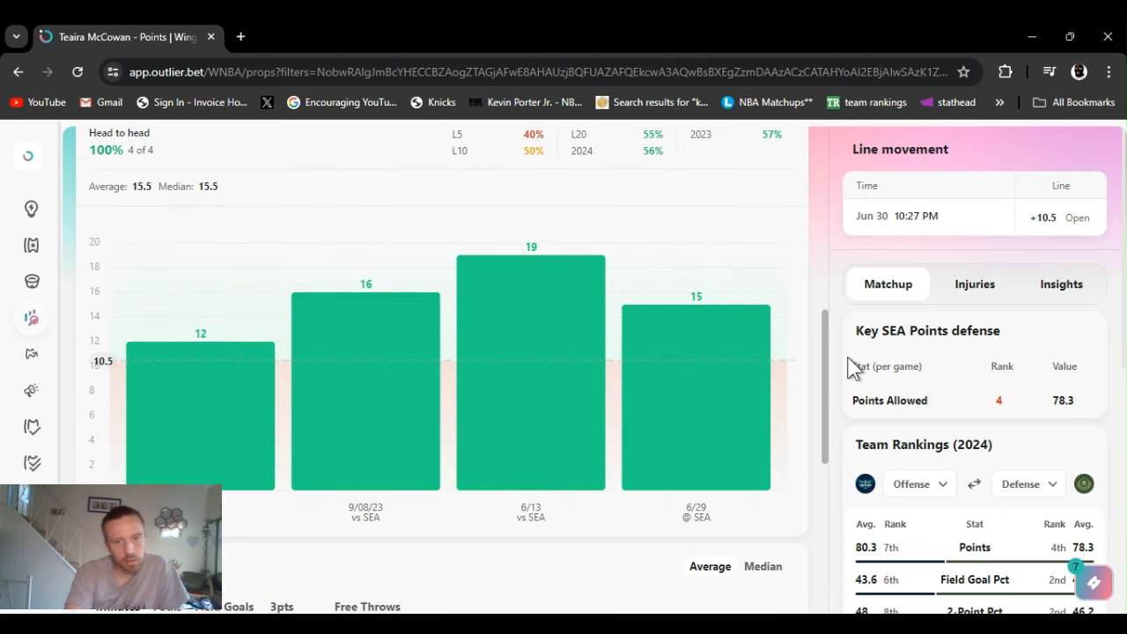
scroll(down, 3)
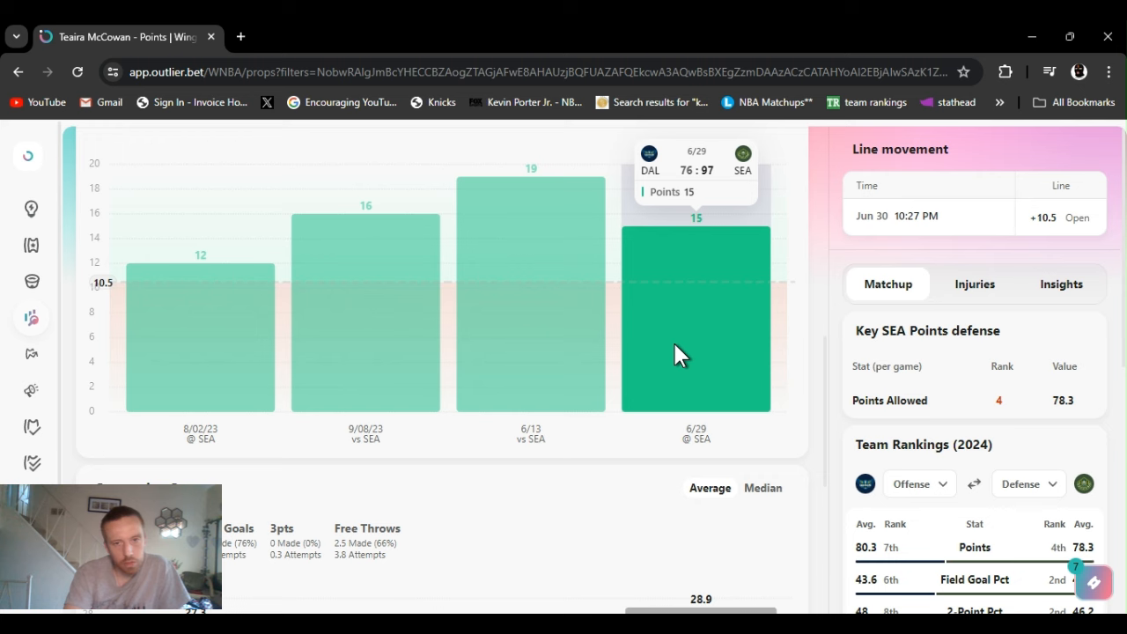
mouse_move(796, 344)
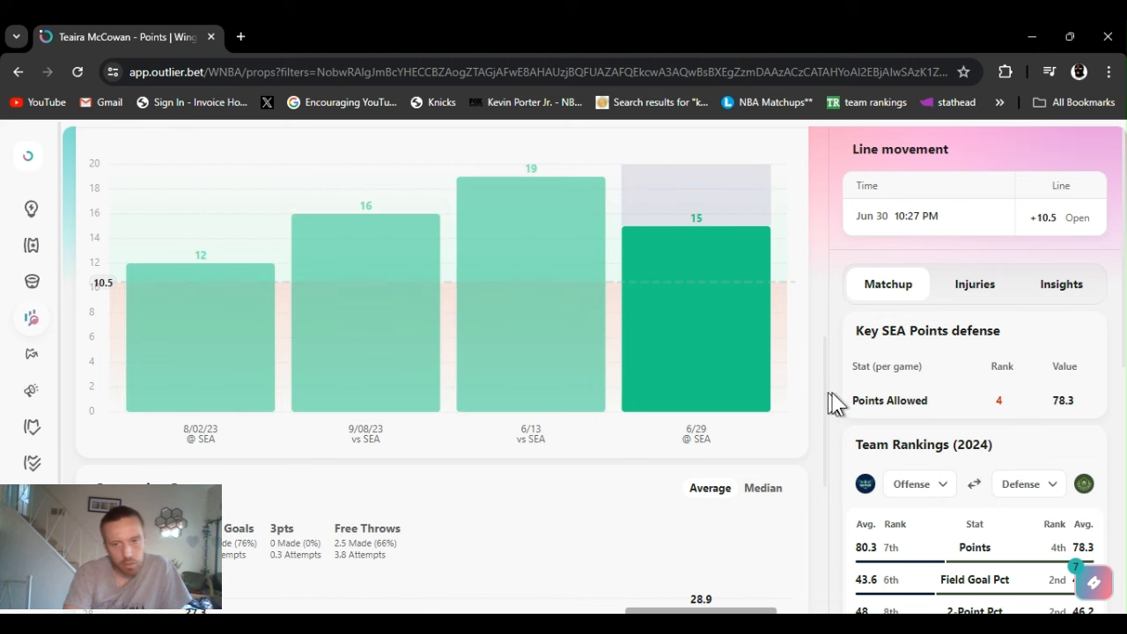
scroll(down, 3)
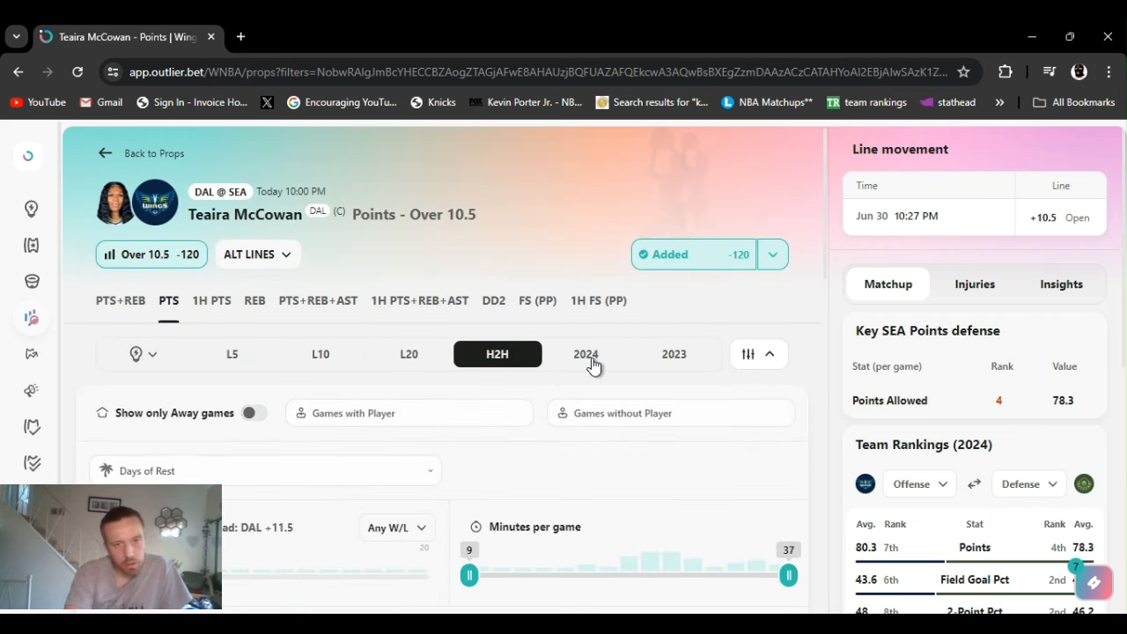
Show McCowan's 2024 field goal supporting stats, 4.8 made per game on 58% shooting.
scroll(down, 3)
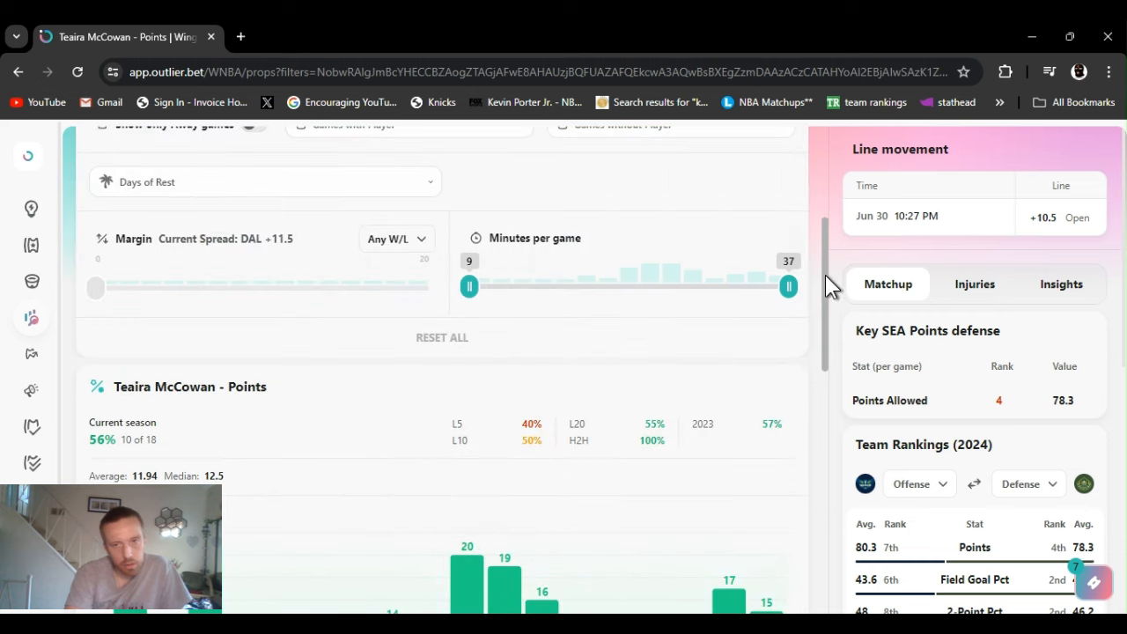
scroll(down, 3)
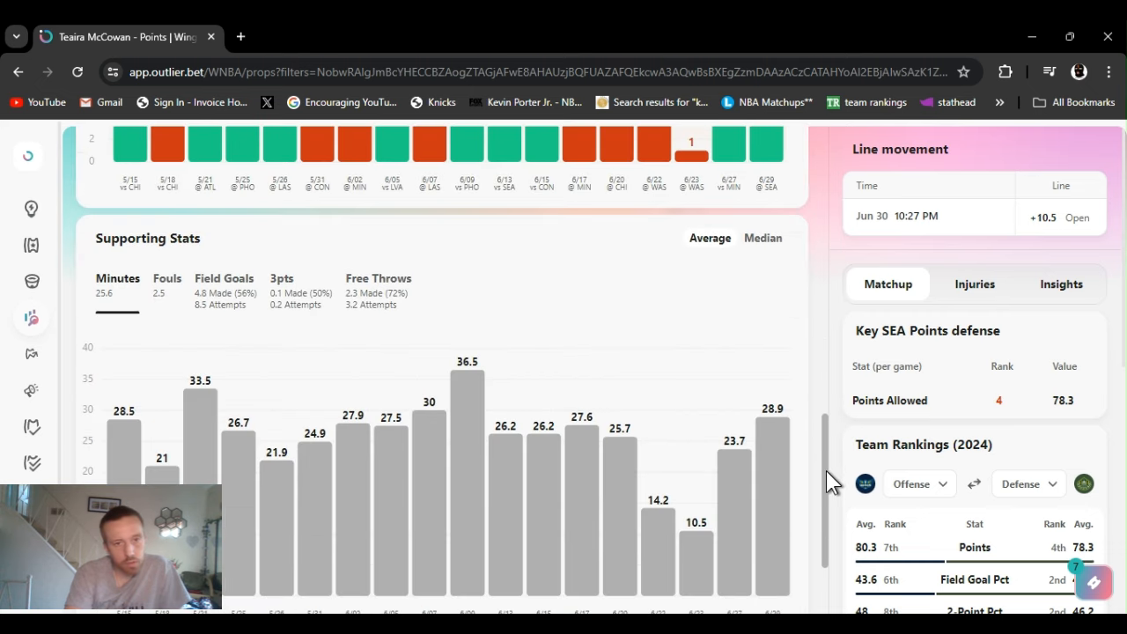
click(224, 278)
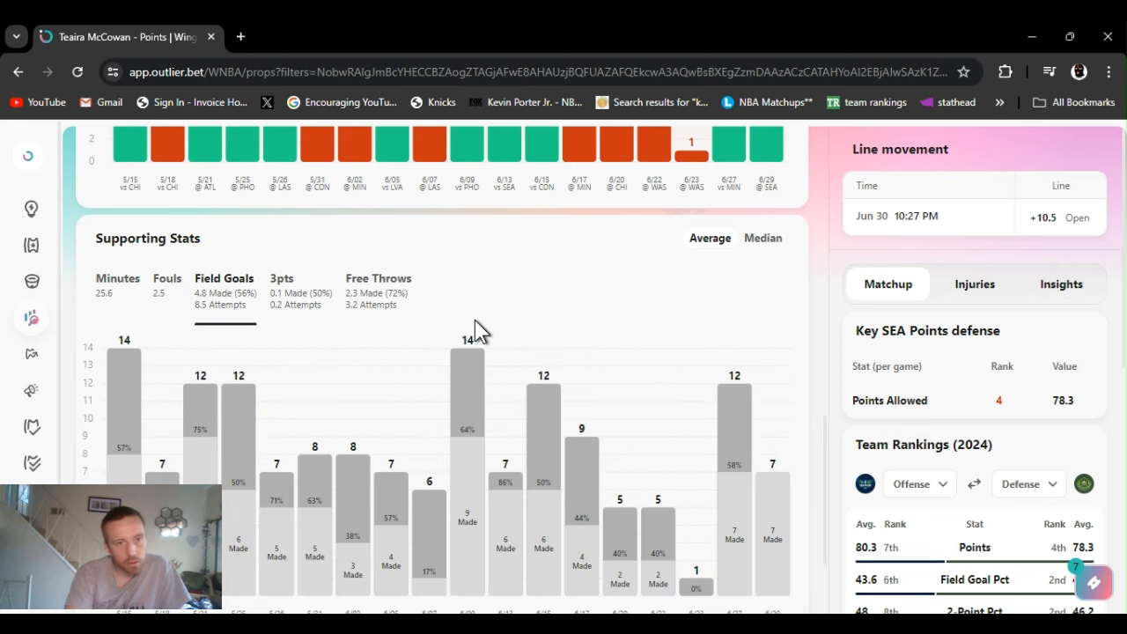
mouse_move(826, 438)
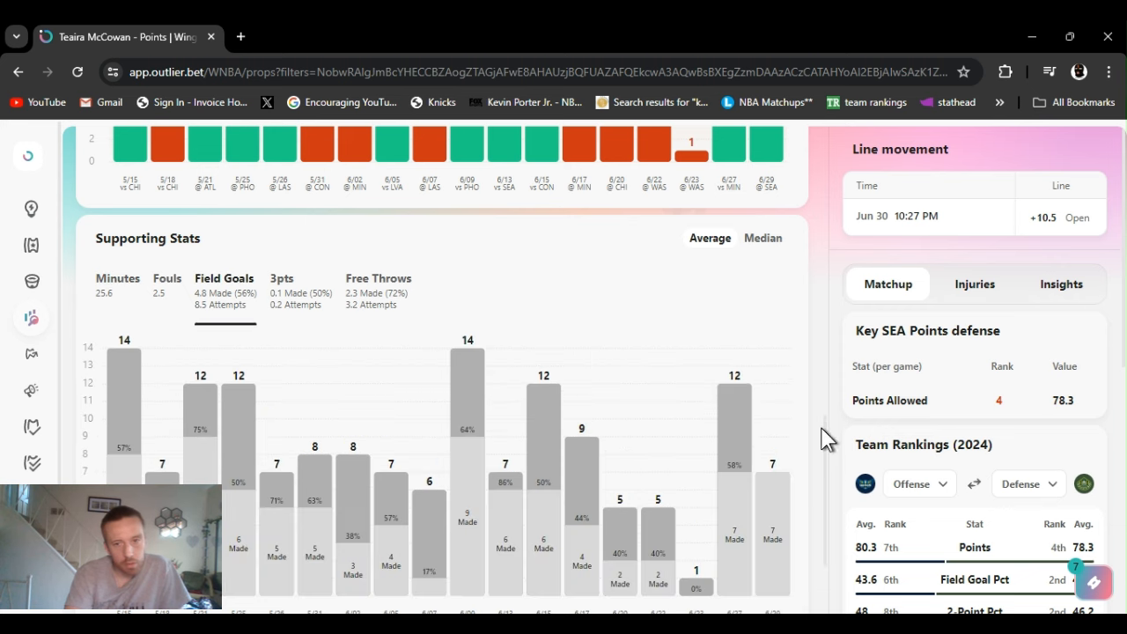
scroll(down, 3)
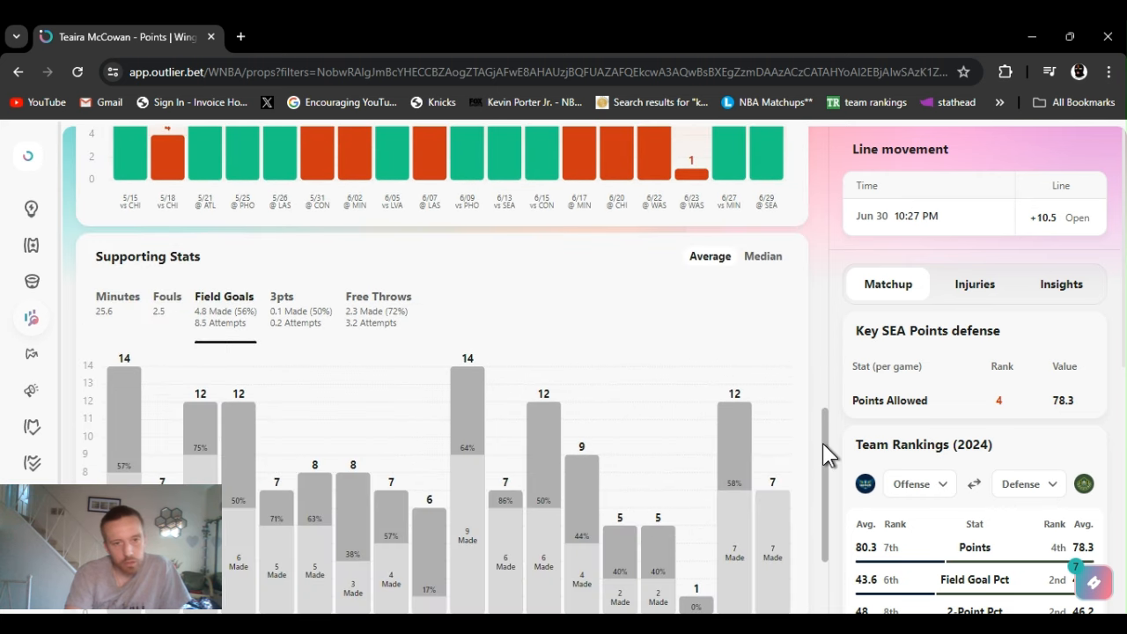
mouse_move(414, 289)
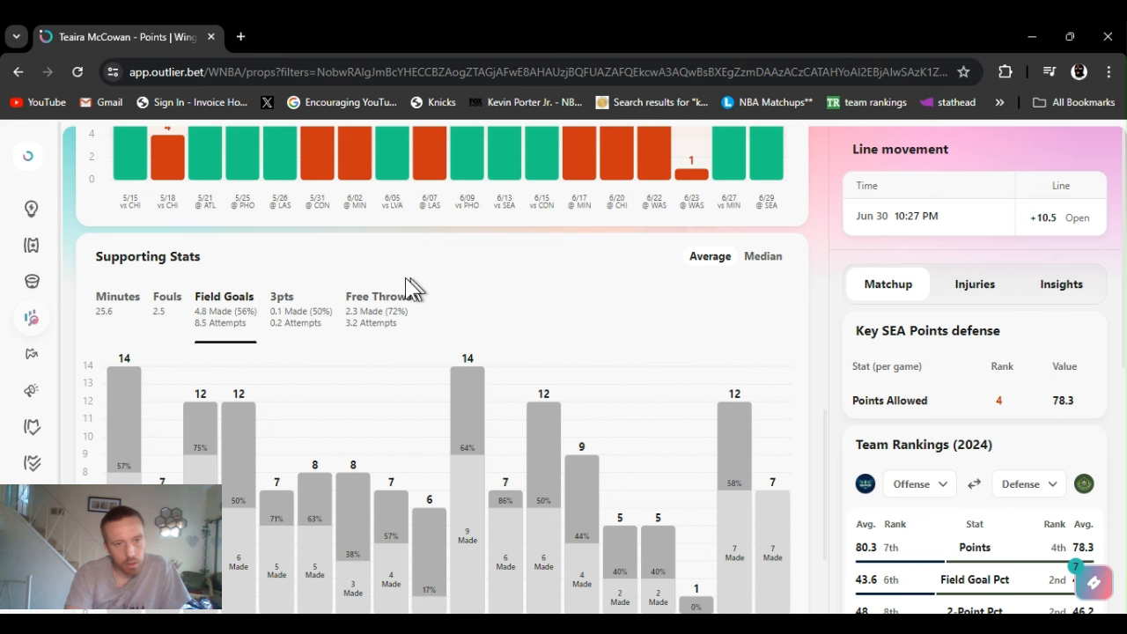
mouse_move(736, 370)
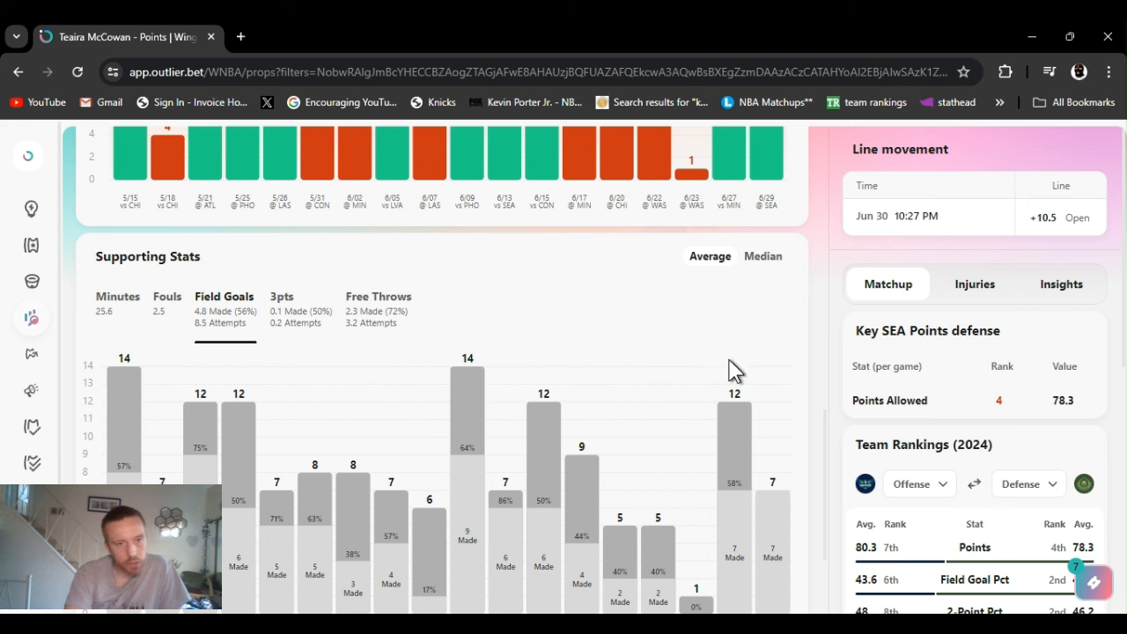
mouse_move(835, 476)
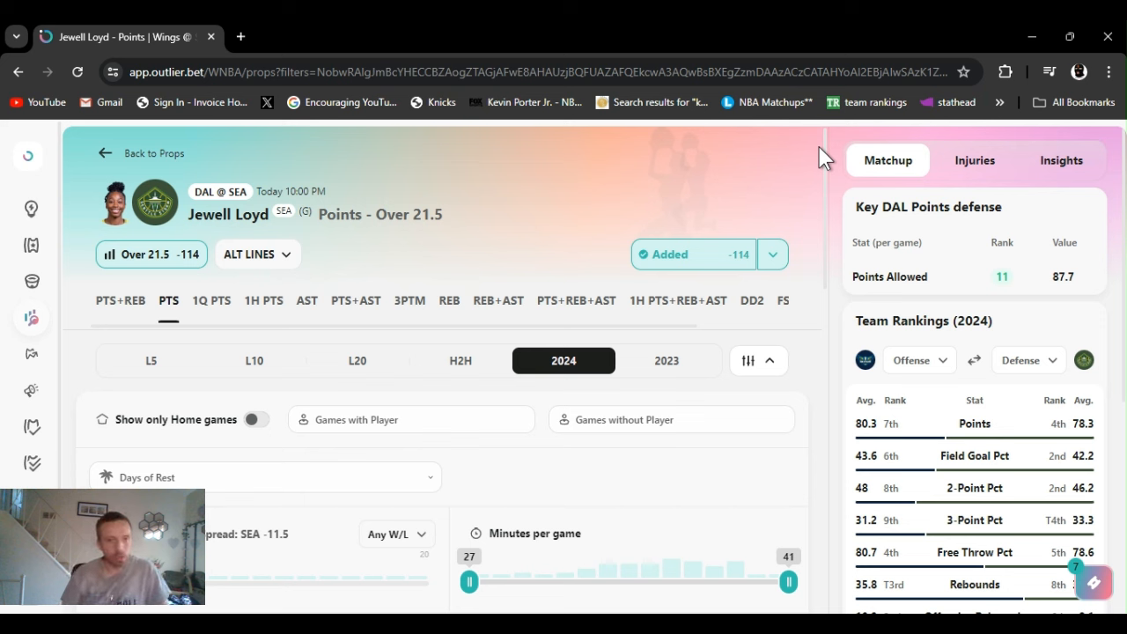
mouse_move(773, 265)
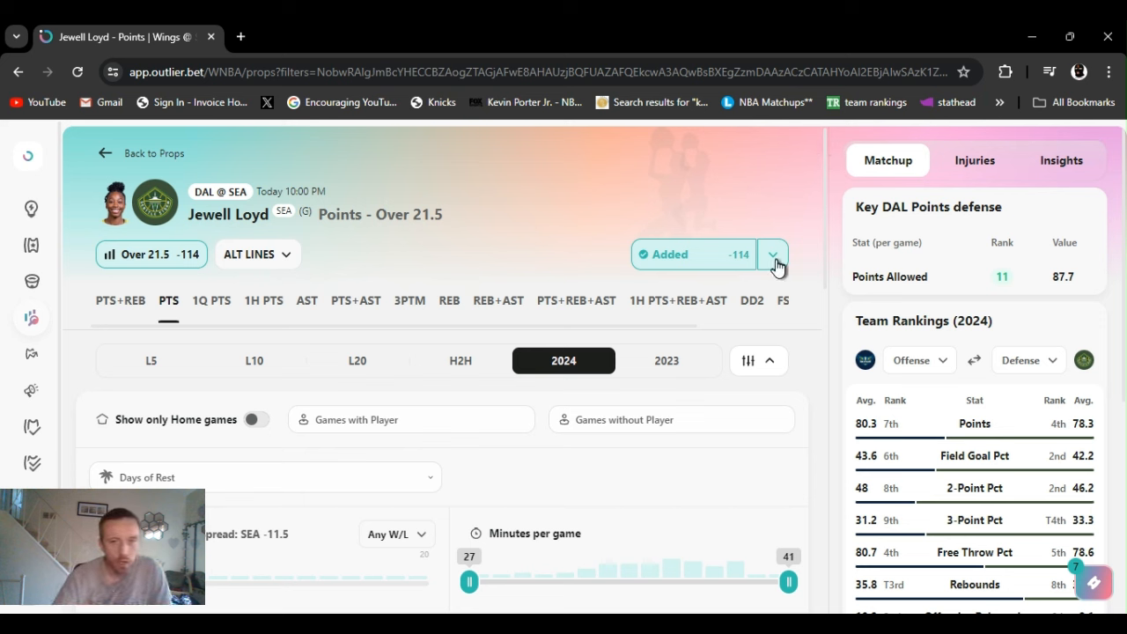
Compare sportsbook prices for Jewell Loyd's Points Over 21.5 pick and view her alternate lines 19.5–29.5.
click(772, 254)
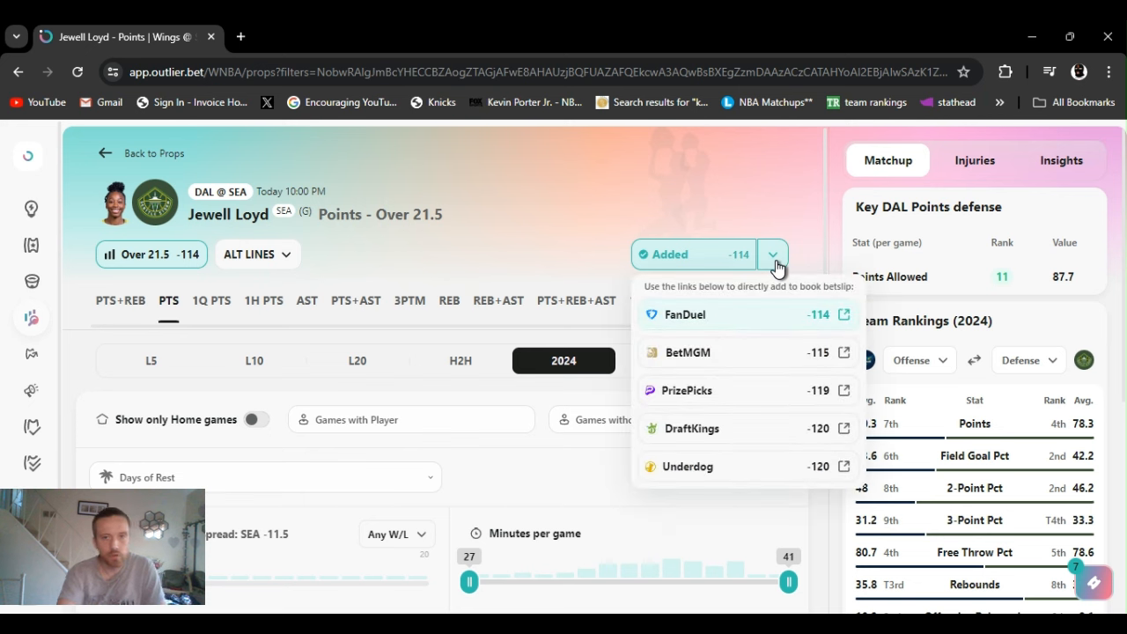
click(771, 254)
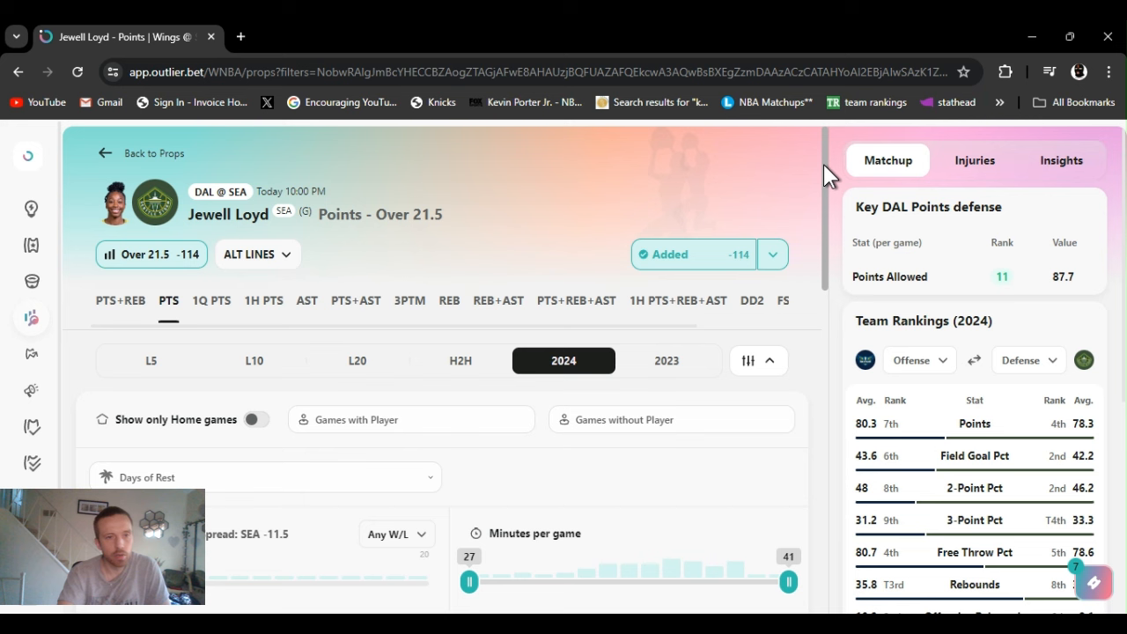
mouse_move(602, 227)
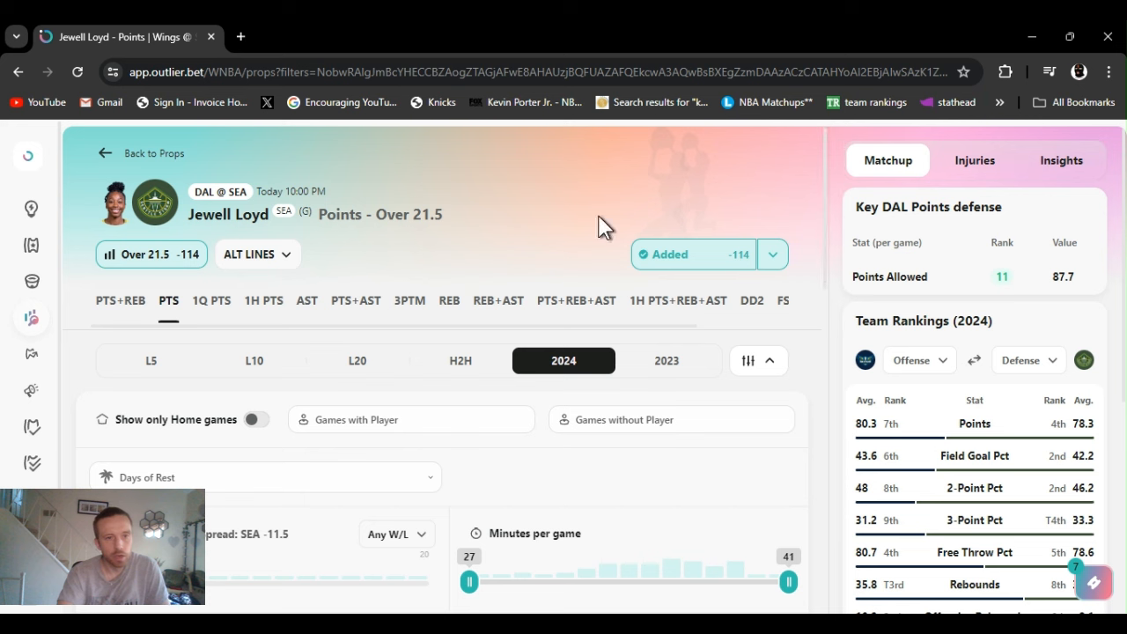
mouse_move(355, 267)
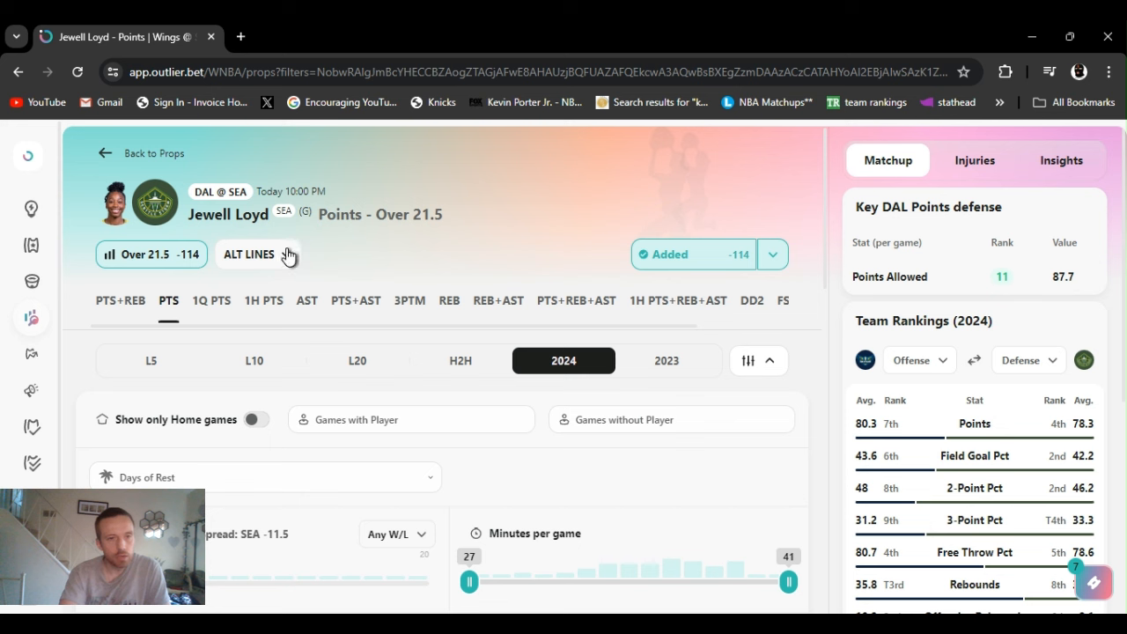
click(248, 253)
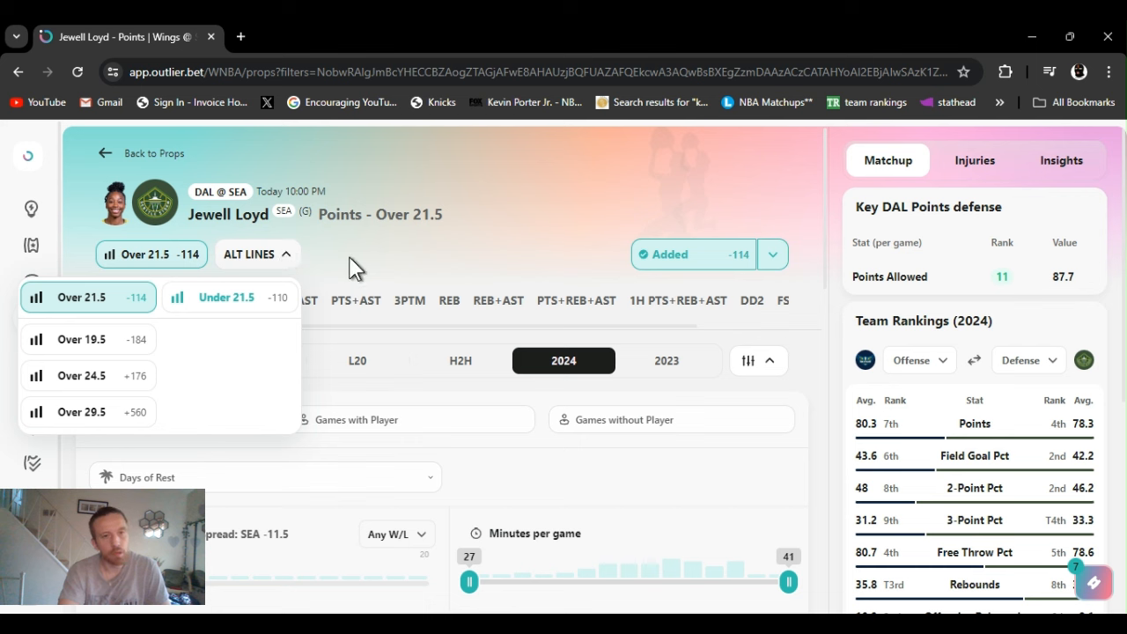
mouse_move(403, 257)
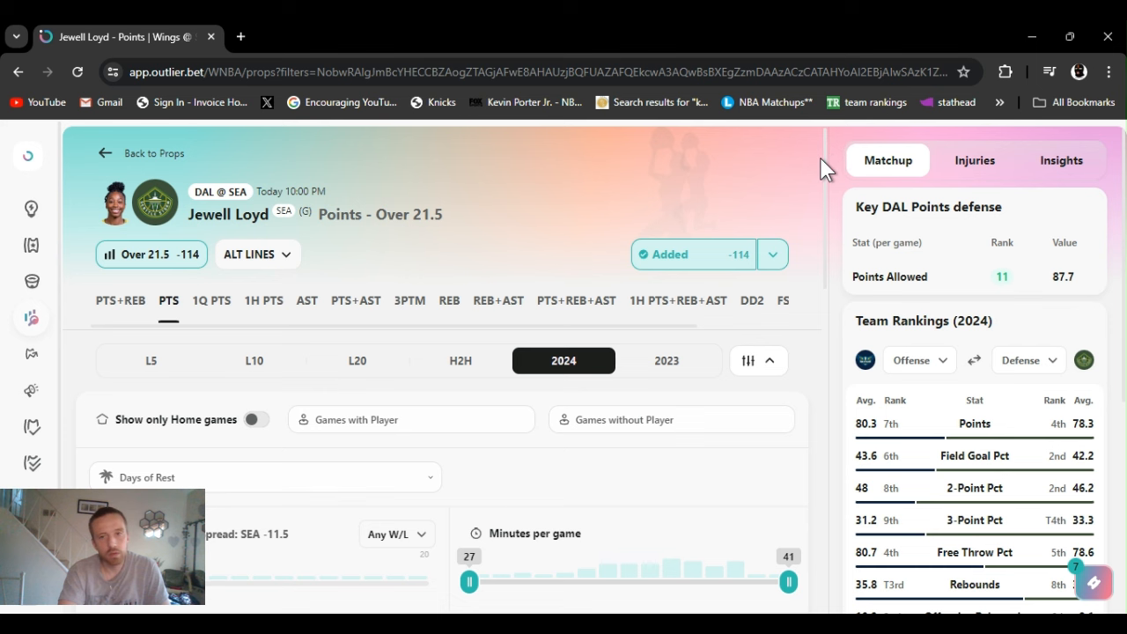
mouse_move(828, 192)
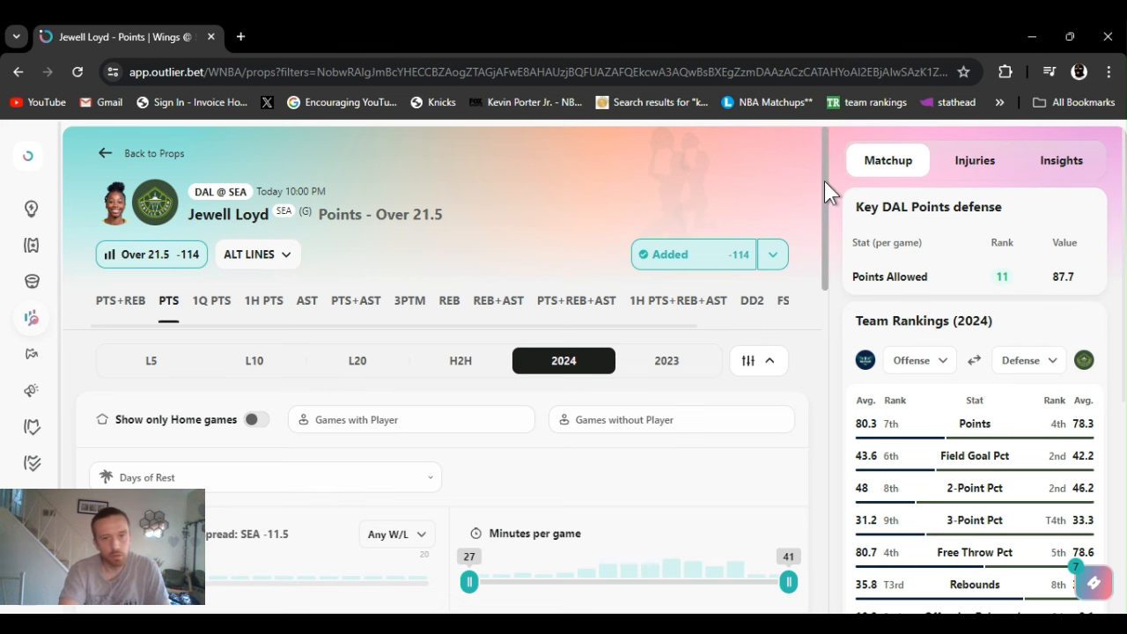
scroll(down, 3)
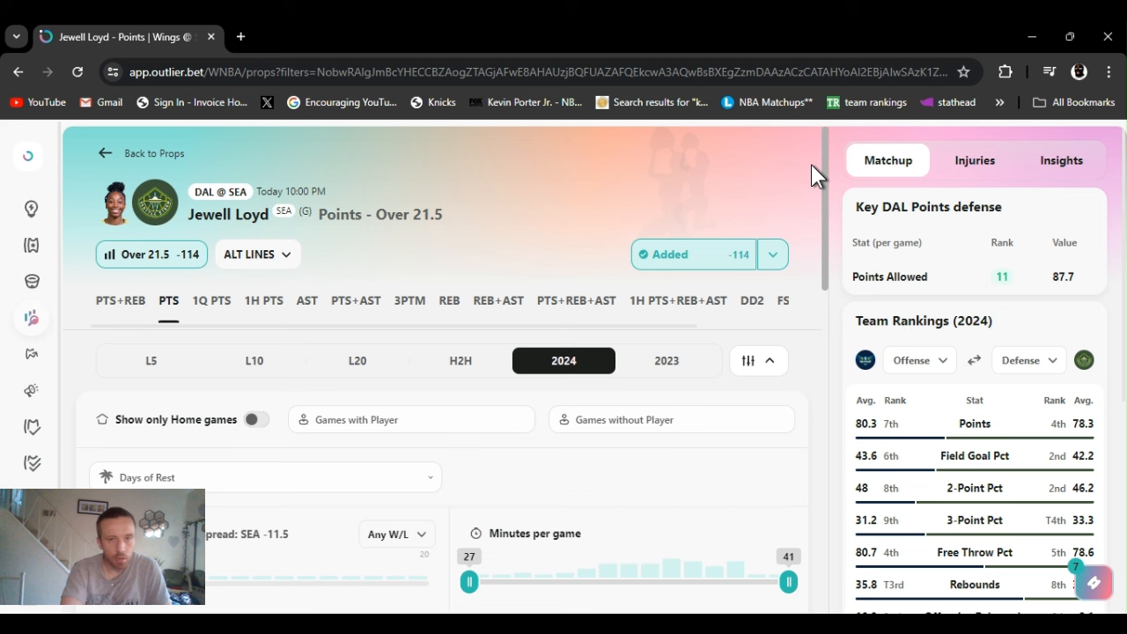
mouse_move(705, 192)
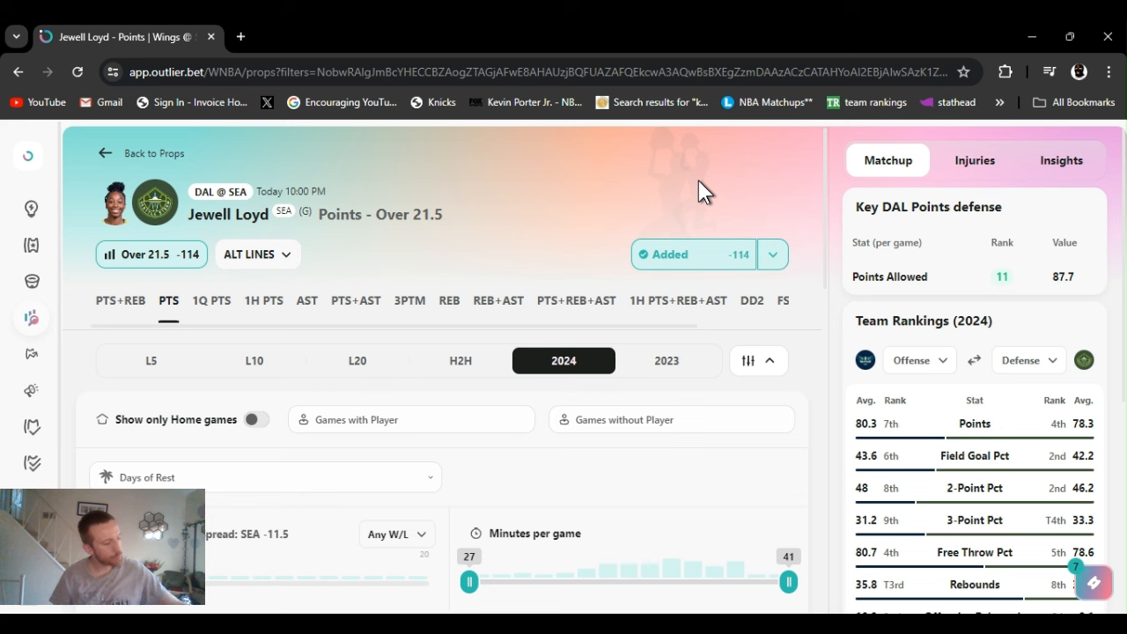
mouse_move(796, 174)
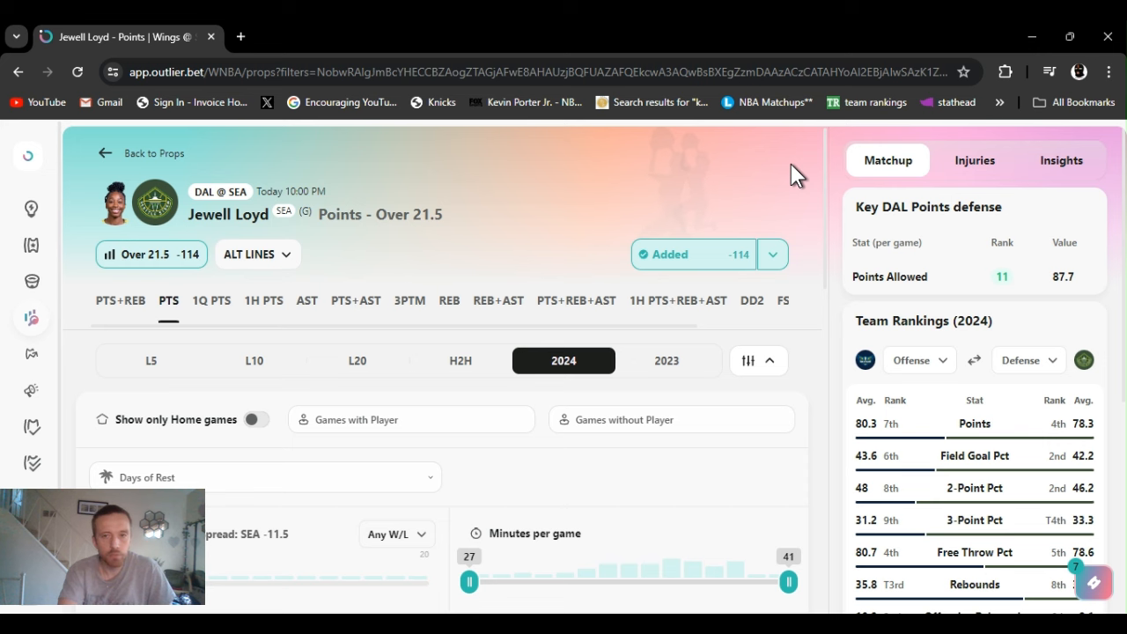
Filter Jewell Loyd's 2024 points log by days of rest to seven games, 71% over (5 of 7), averaging 24.71.
scroll(down, 3)
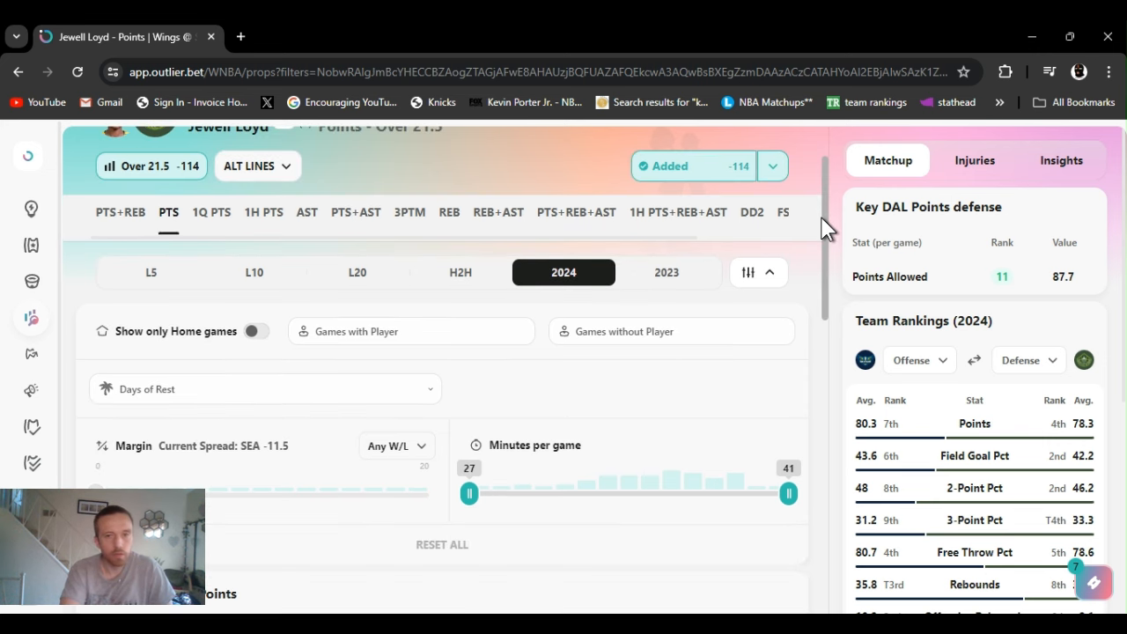
scroll(down, 3)
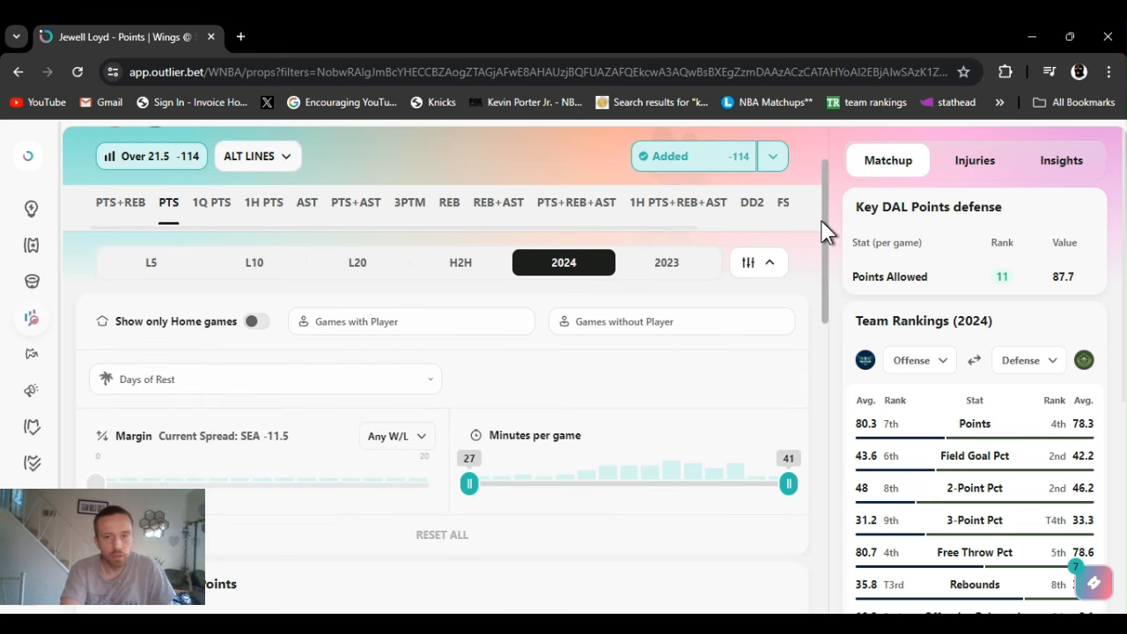
scroll(down, 3)
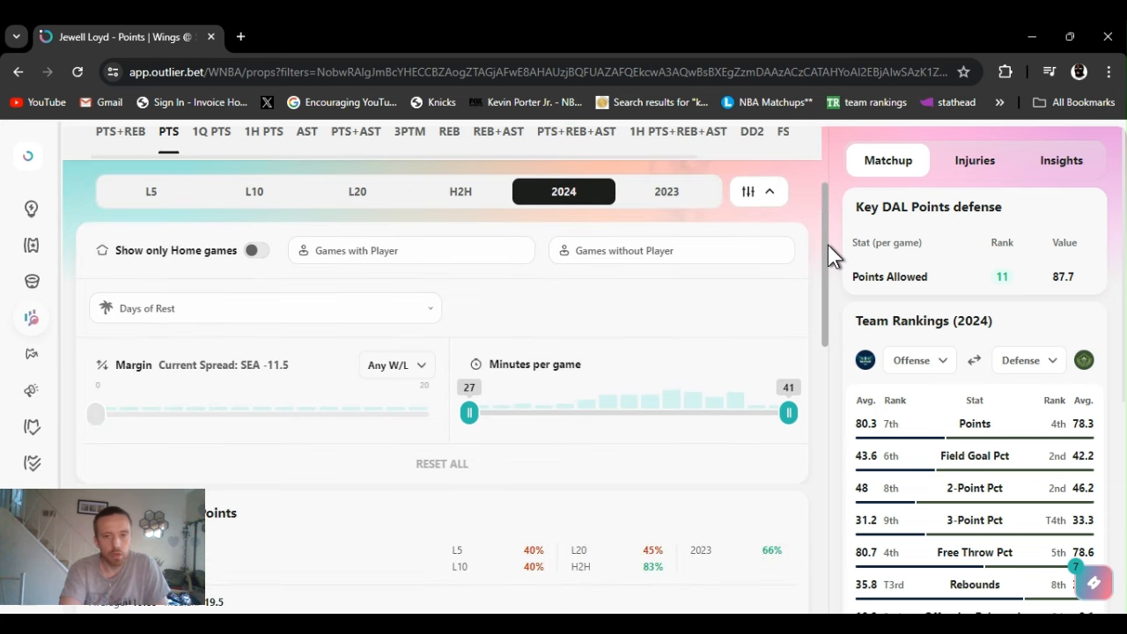
scroll(down, 3)
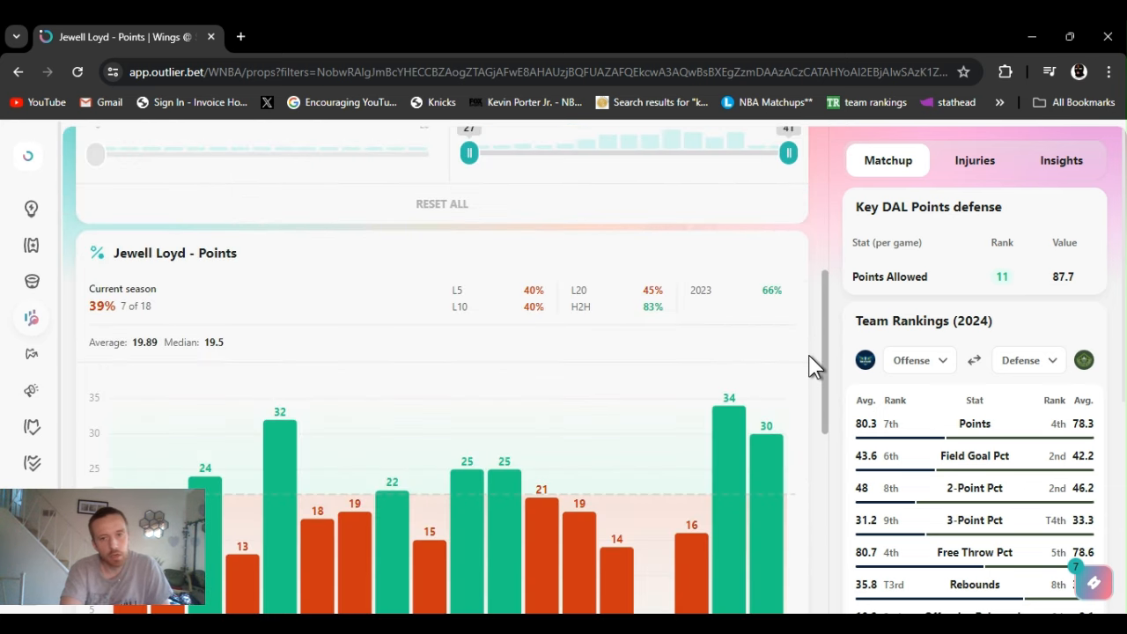
scroll(down, 3)
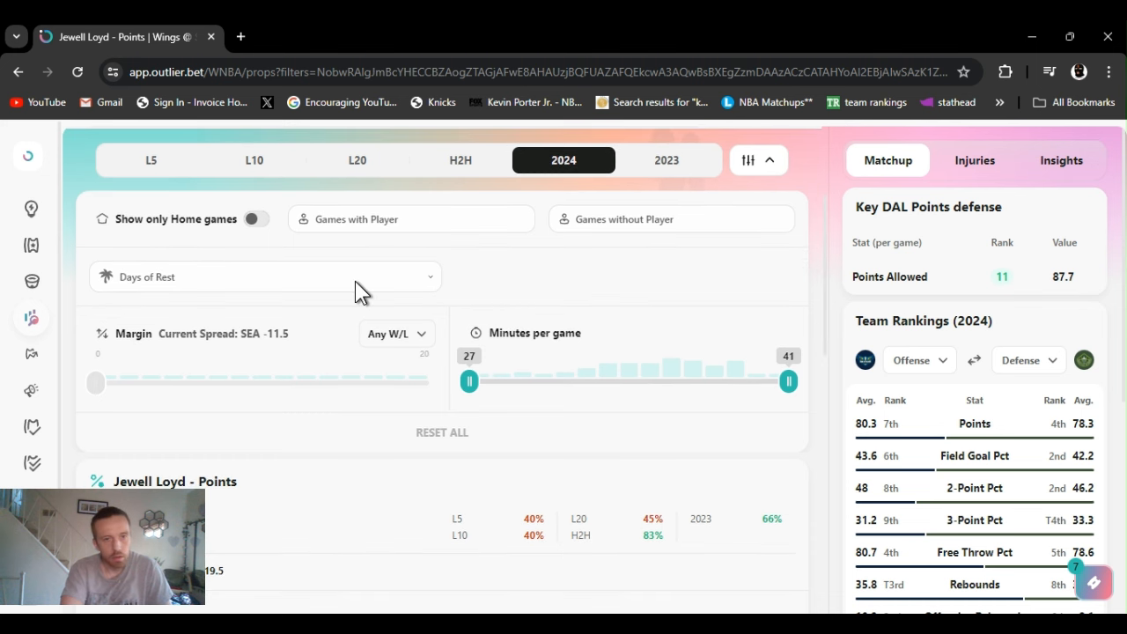
click(264, 276)
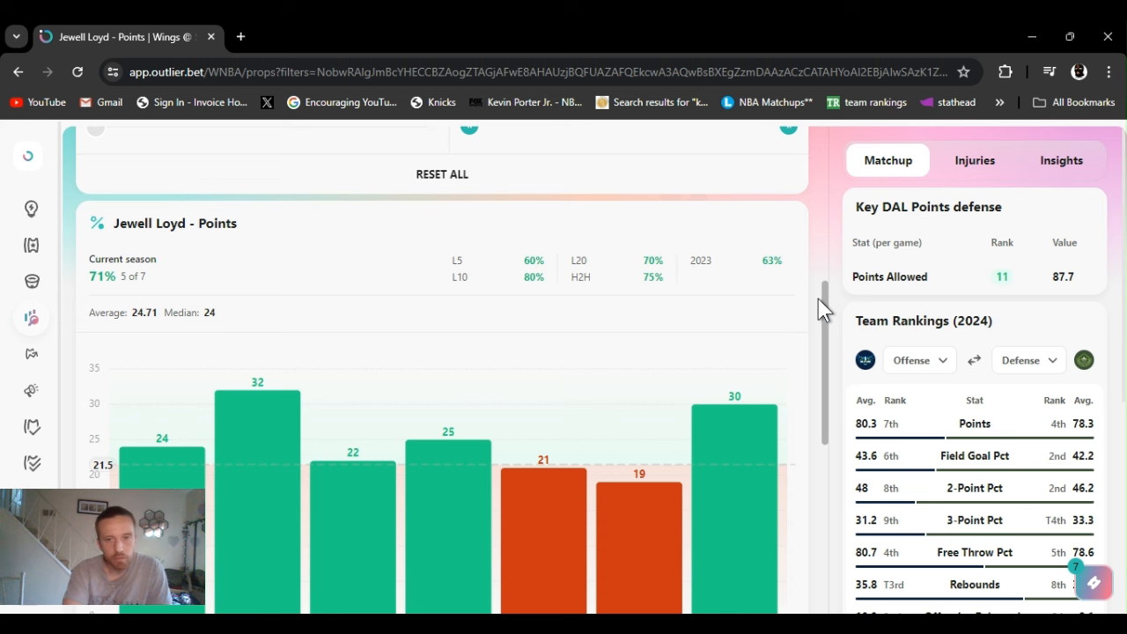
Review supporting stats for Loyd's seven filtered games, 6.1 made field goals per game on 43% shooting.
scroll(down, 3)
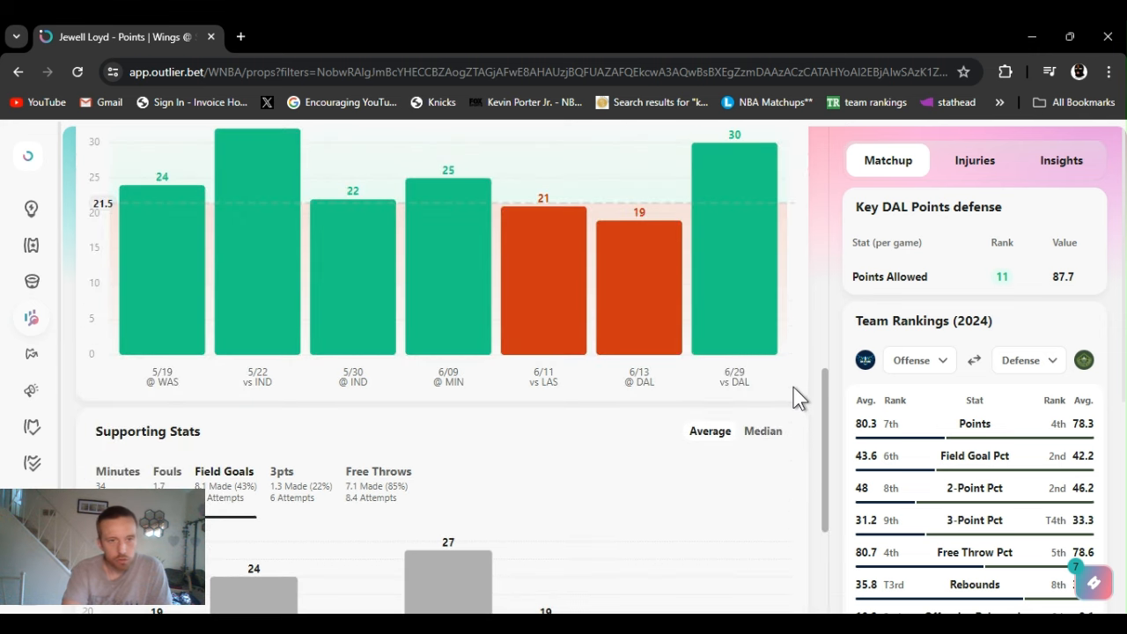
scroll(down, 3)
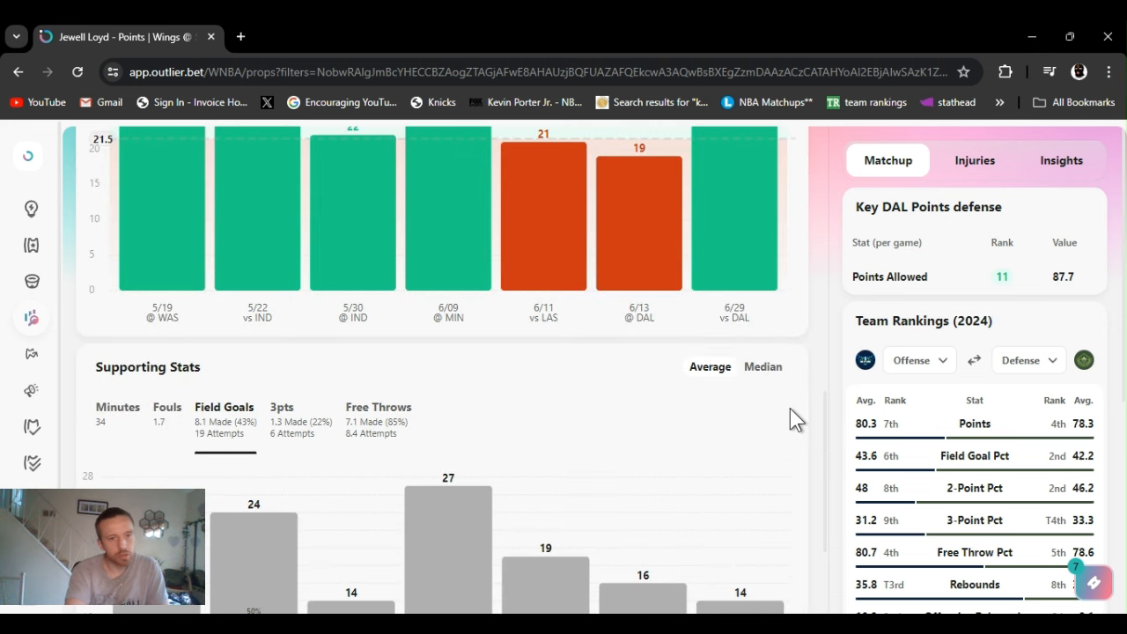
mouse_move(838, 428)
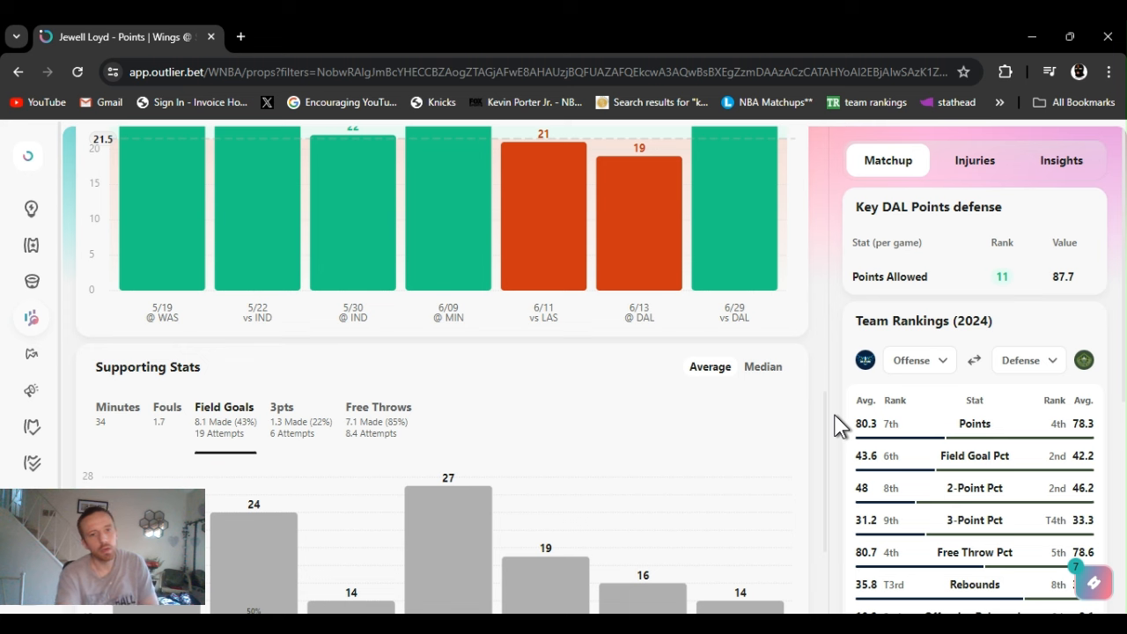
mouse_move(836, 429)
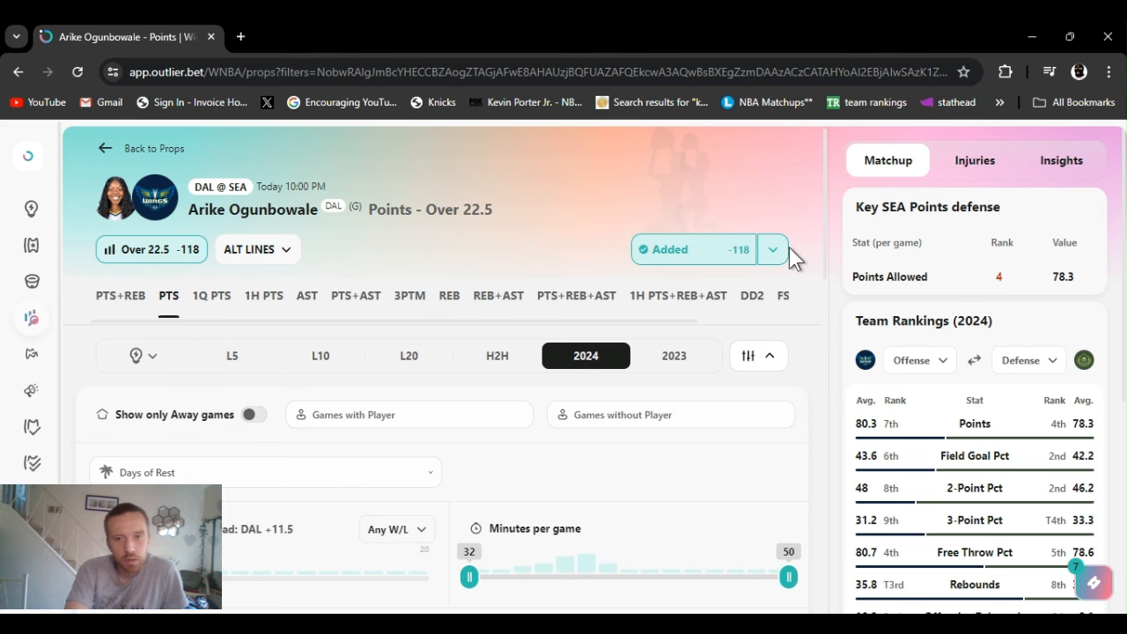
click(772, 250)
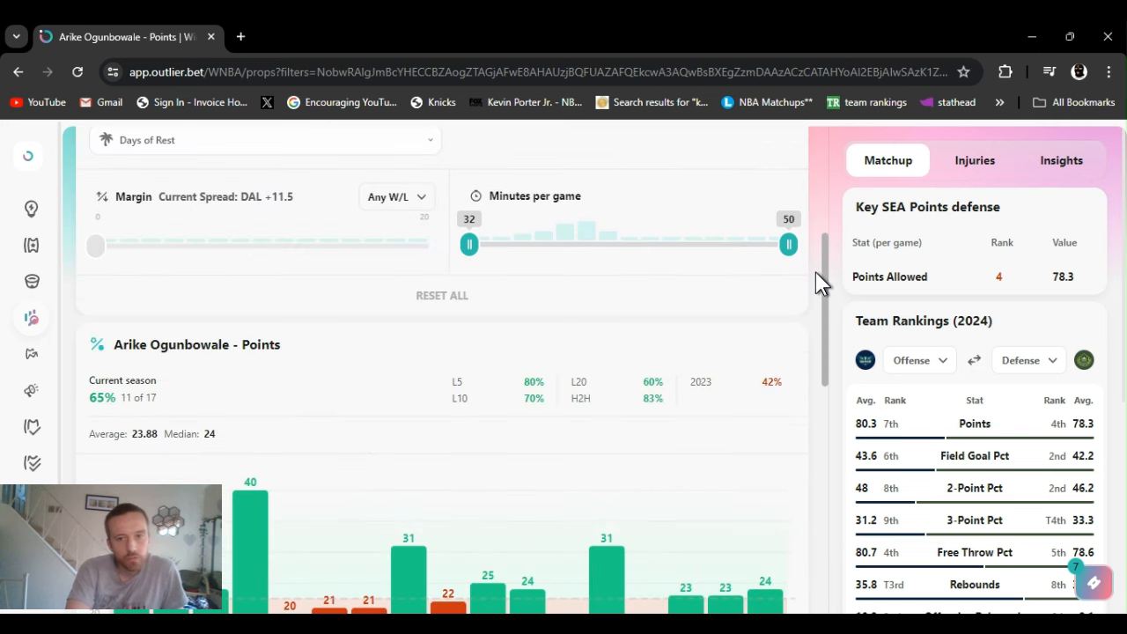
scroll(down, 3)
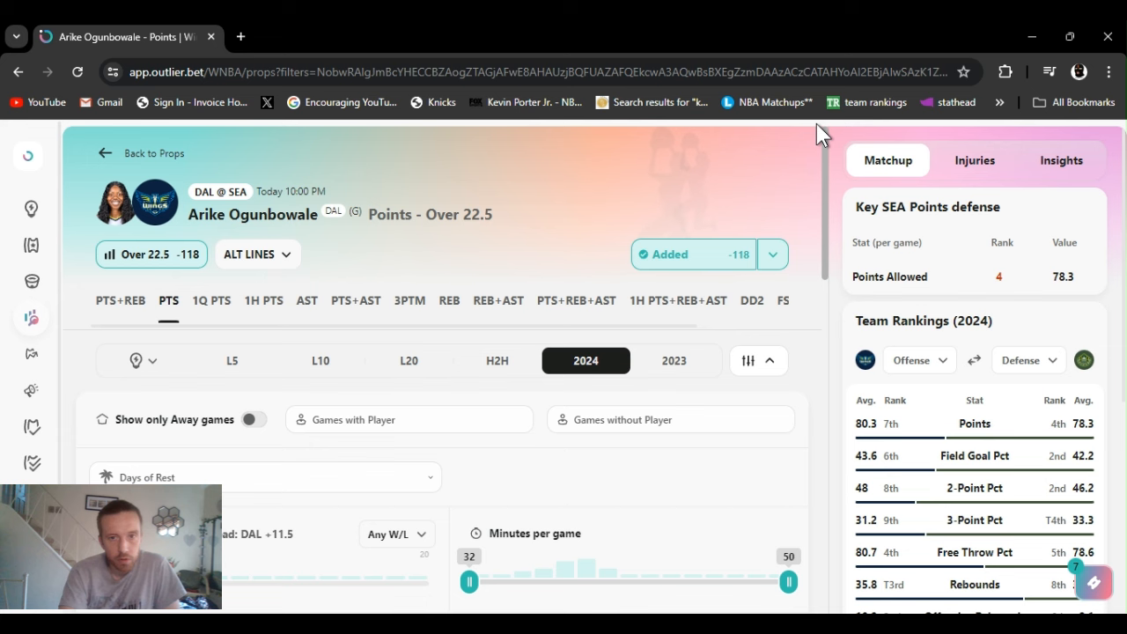
scroll(down, 3)
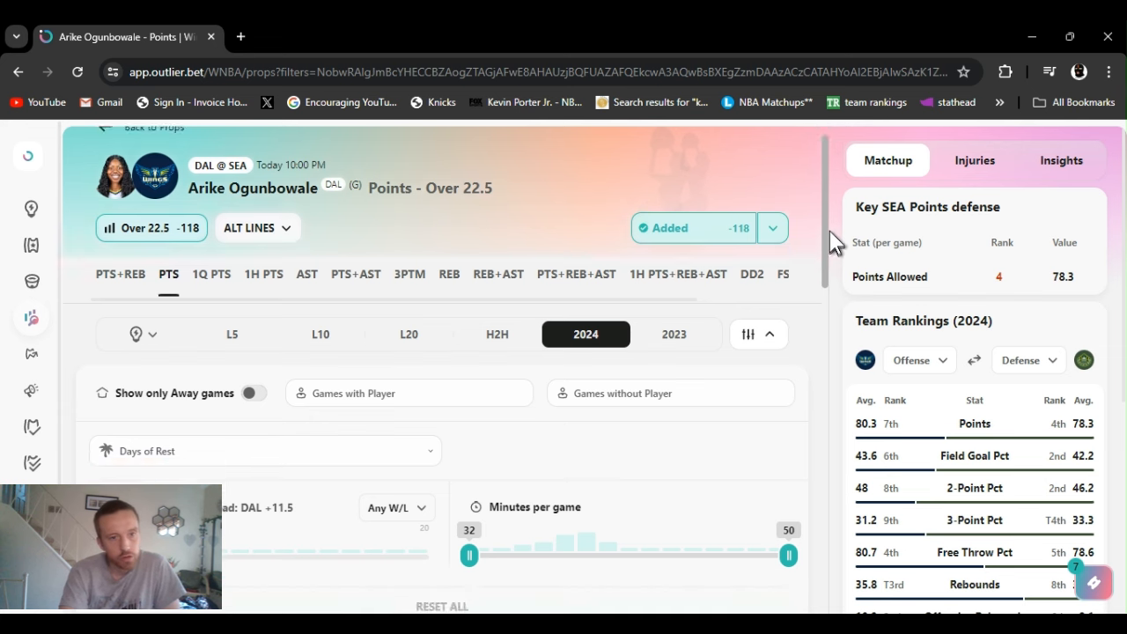
scroll(down, 3)
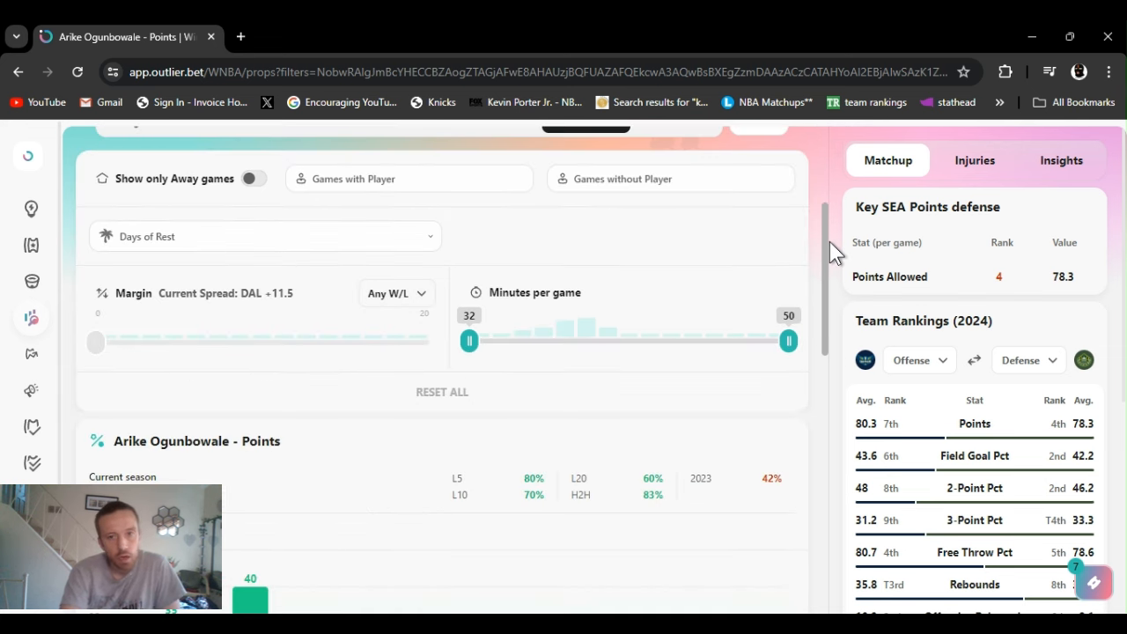
scroll(down, 3)
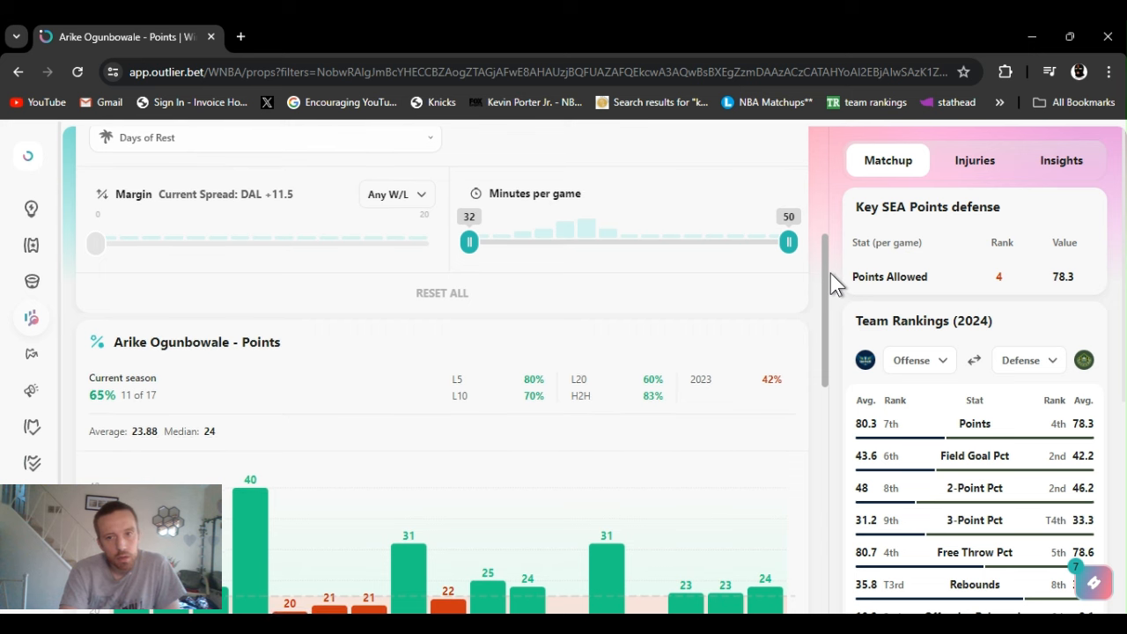
scroll(down, 3)
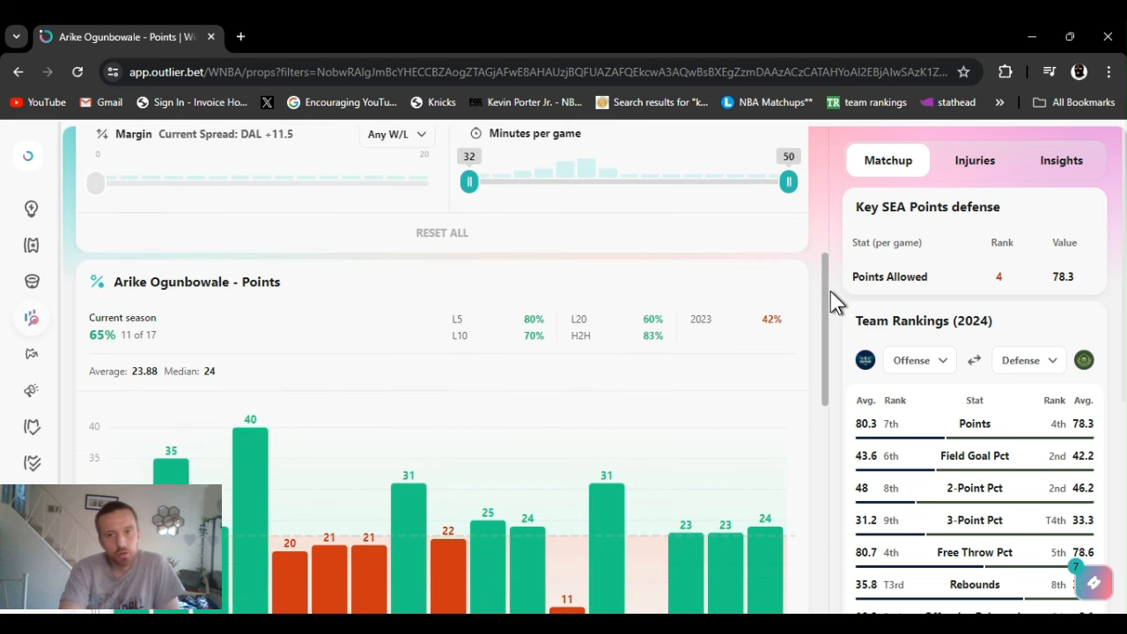
scroll(down, 3)
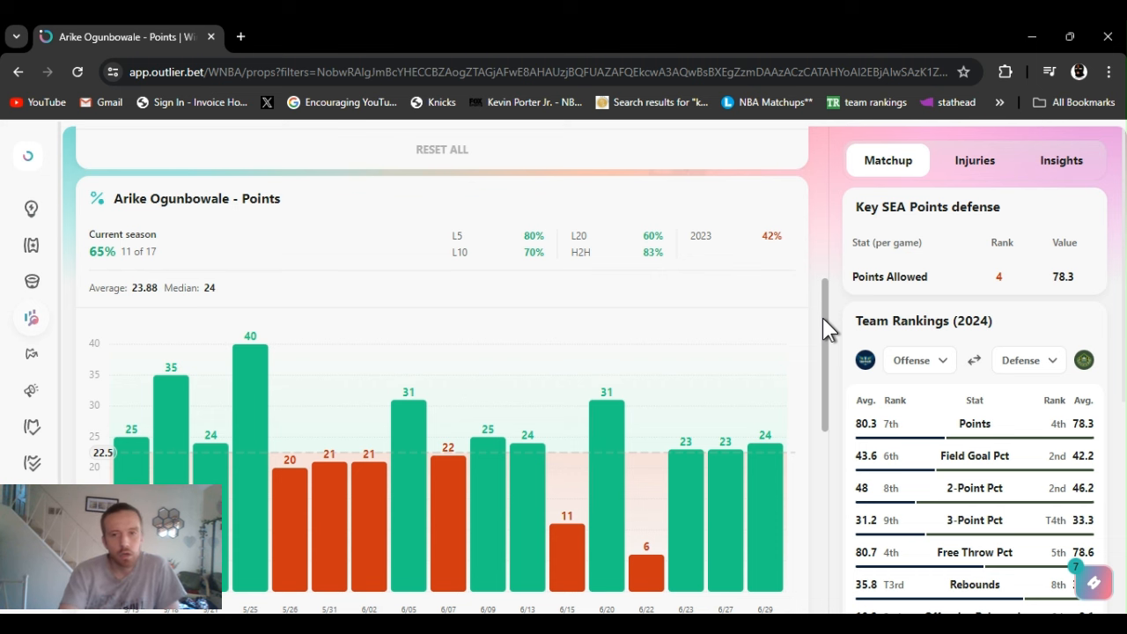
scroll(down, 3)
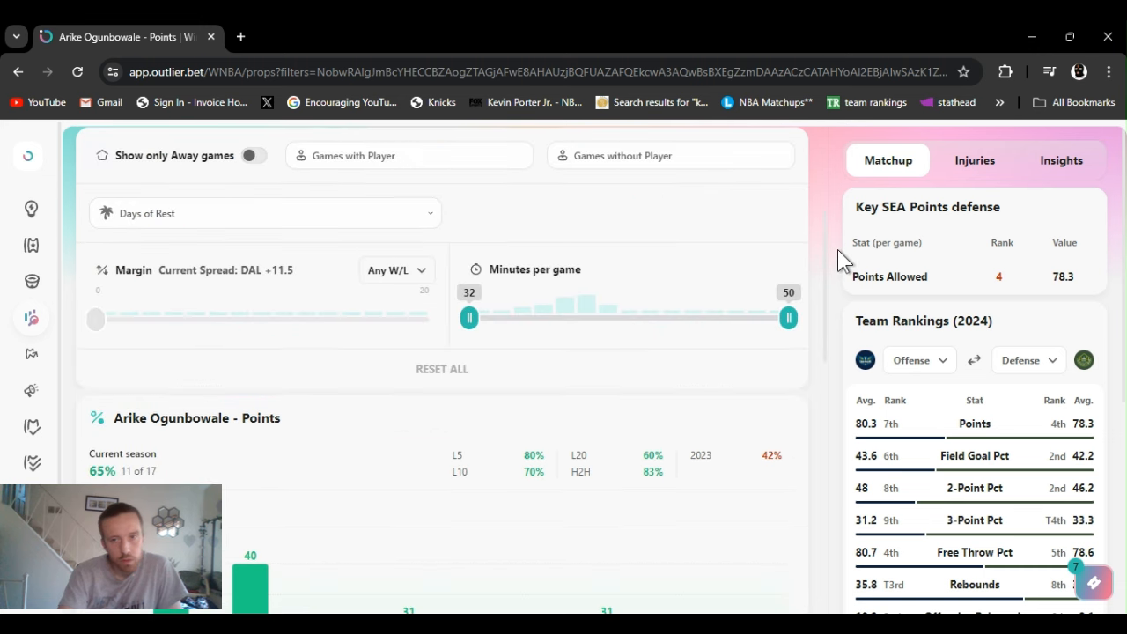
scroll(down, 3)
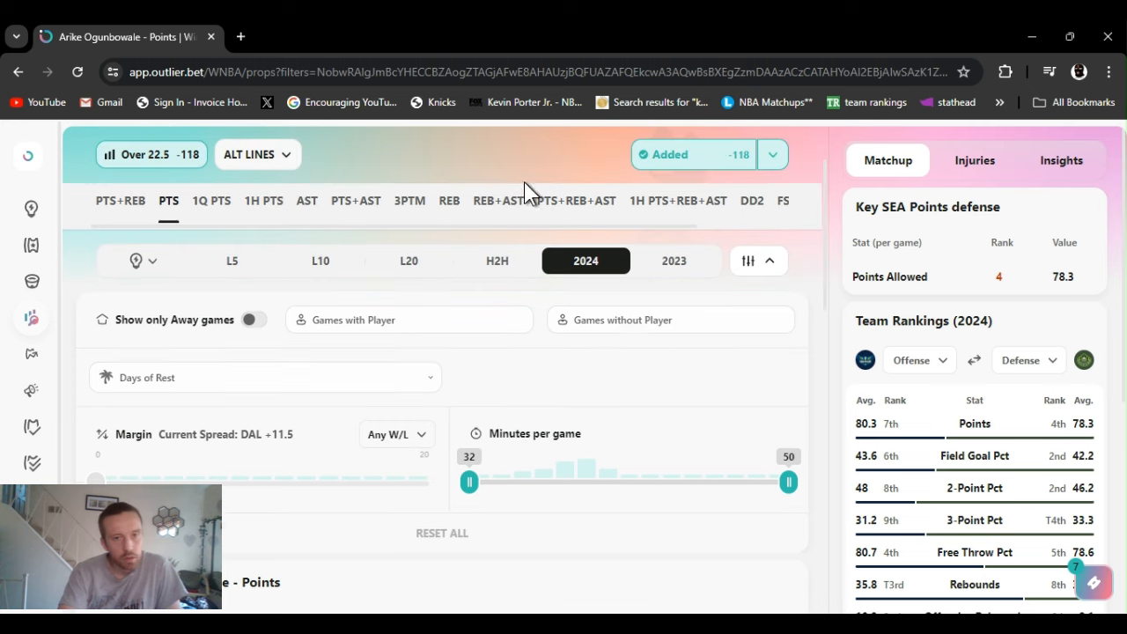
mouse_move(451, 201)
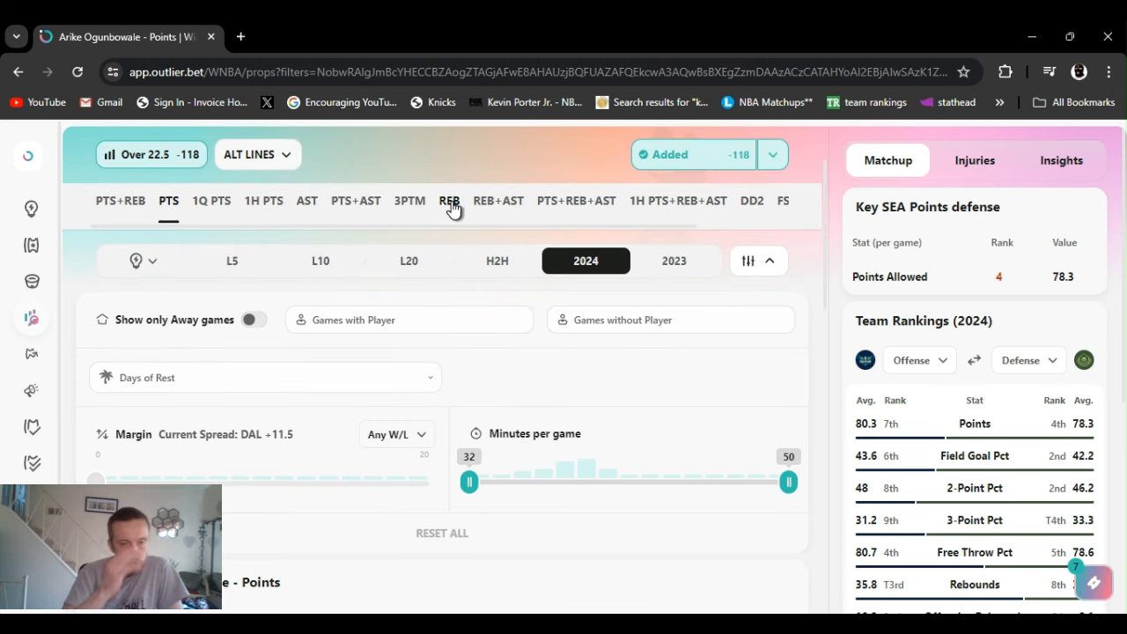
Add Arike Ogunbowale's Rebounds Over 4.5 prop to the picks and review her 2024 rebounds chart, 53% over (9 of 17).
click(449, 201)
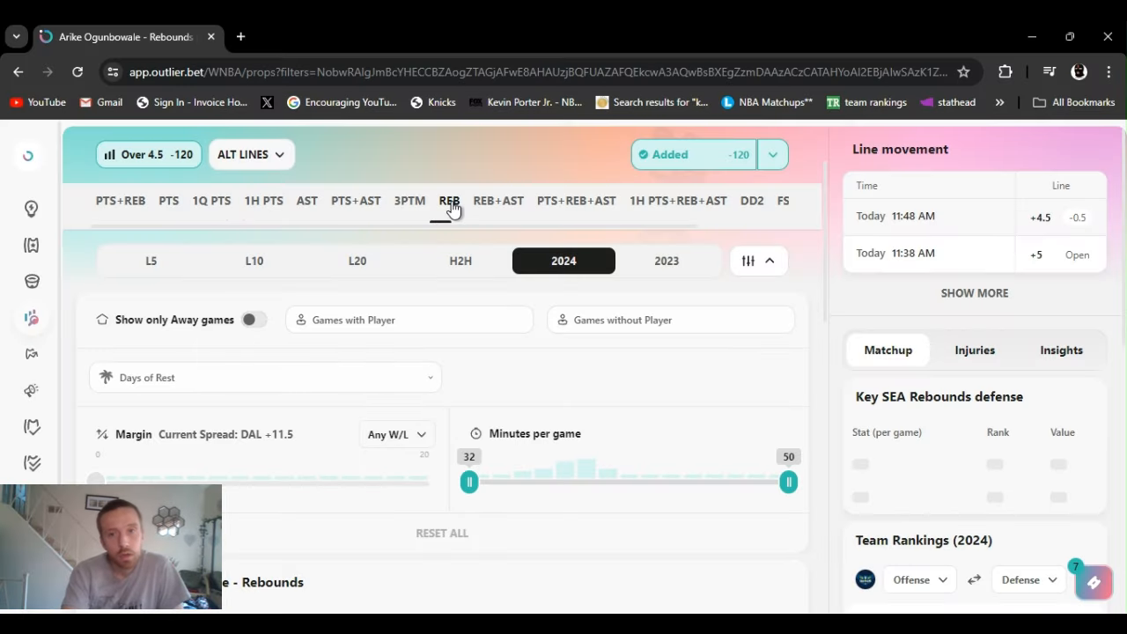
click(771, 155)
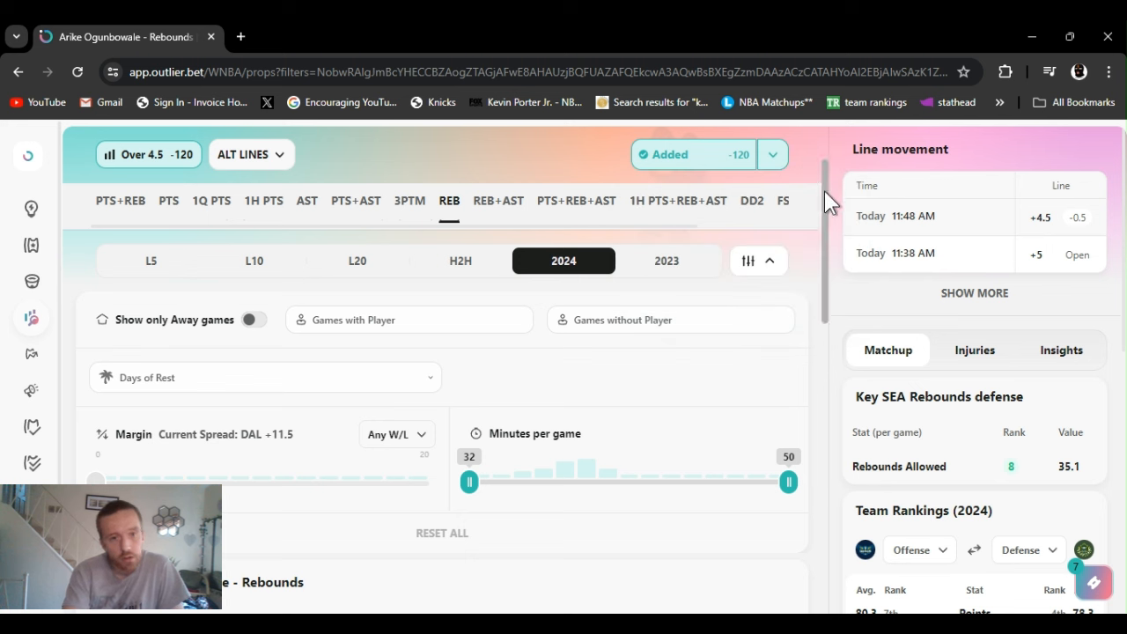
mouse_move(831, 222)
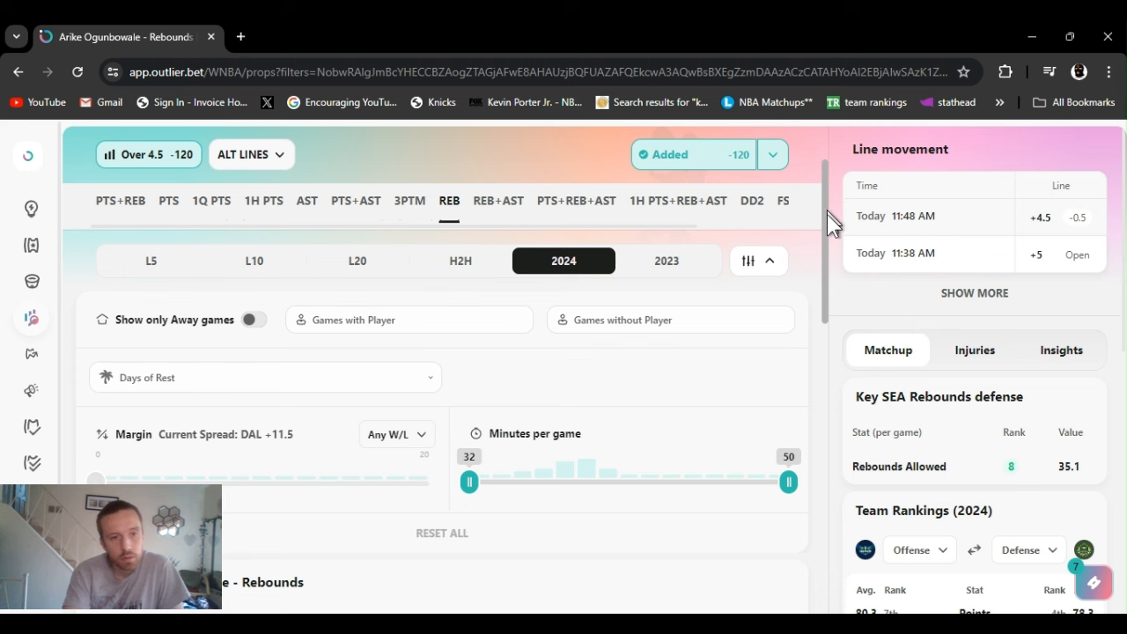
scroll(down, 3)
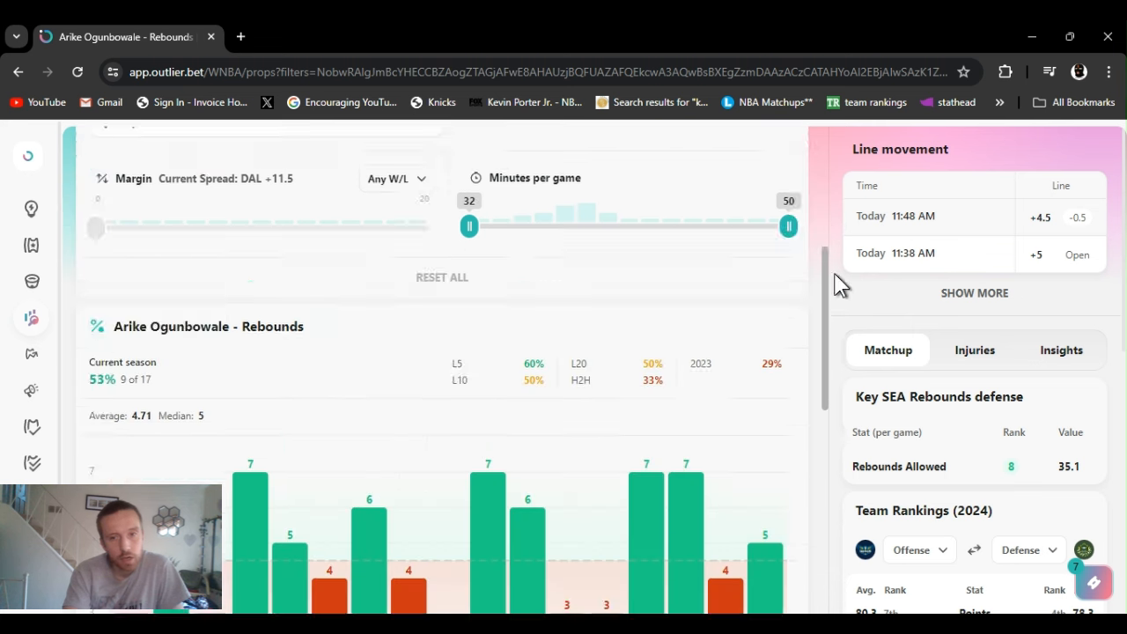
scroll(down, 3)
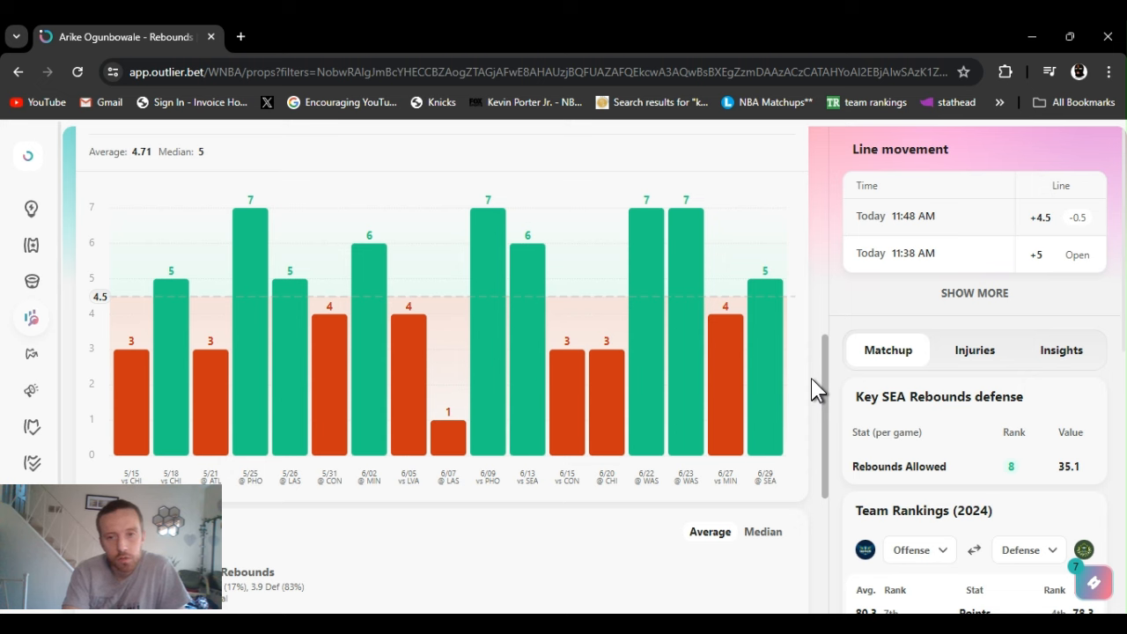
scroll(down, 3)
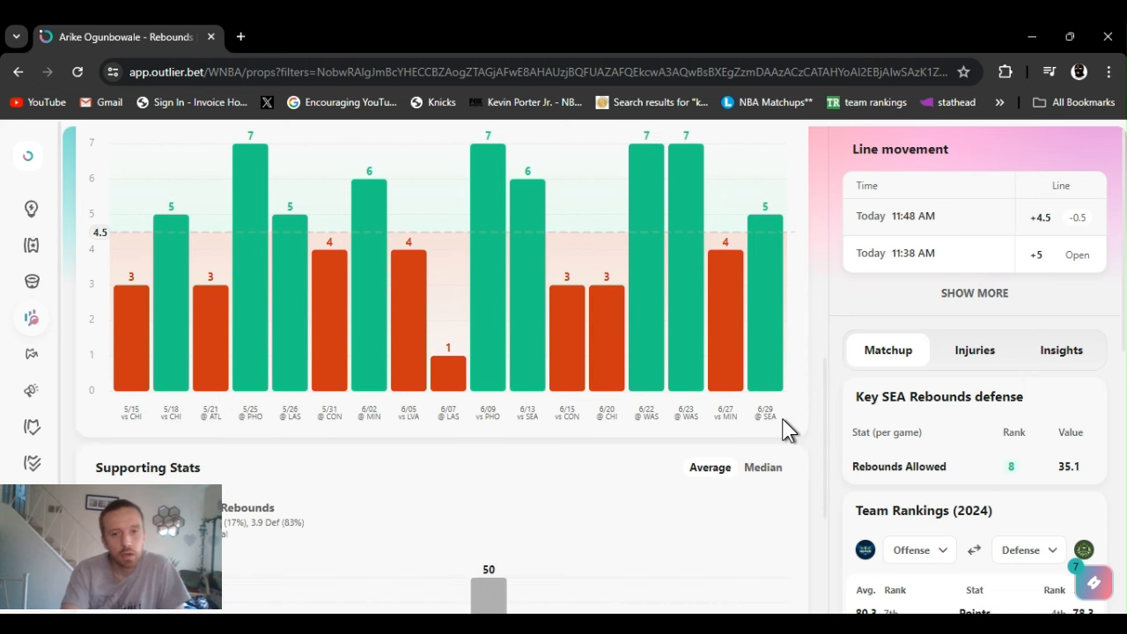
mouse_move(585, 444)
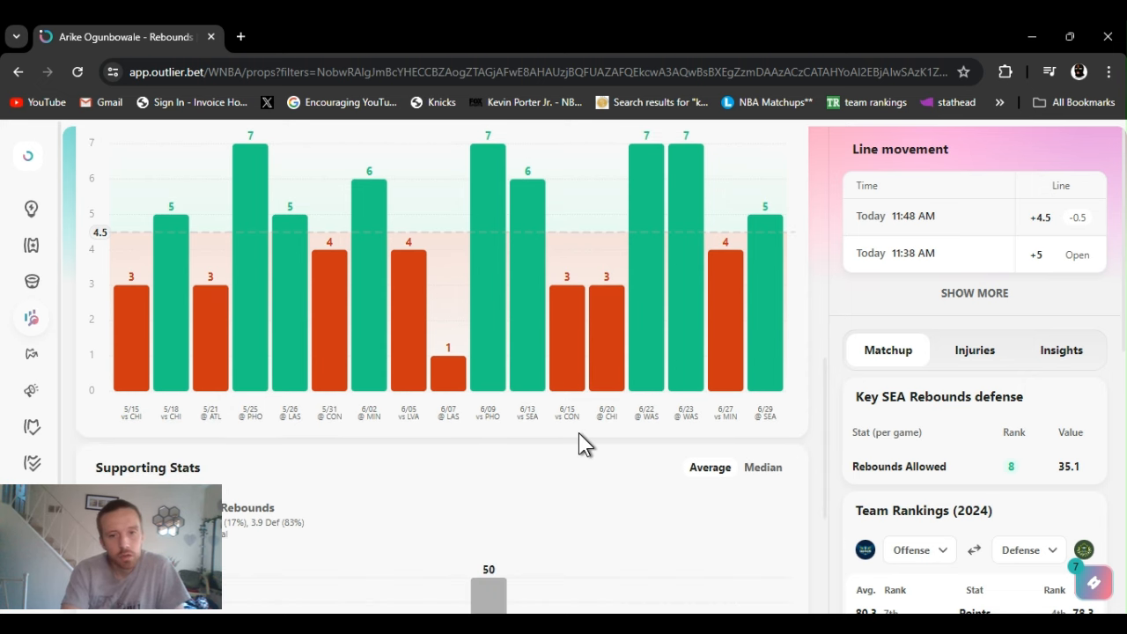
mouse_move(536, 437)
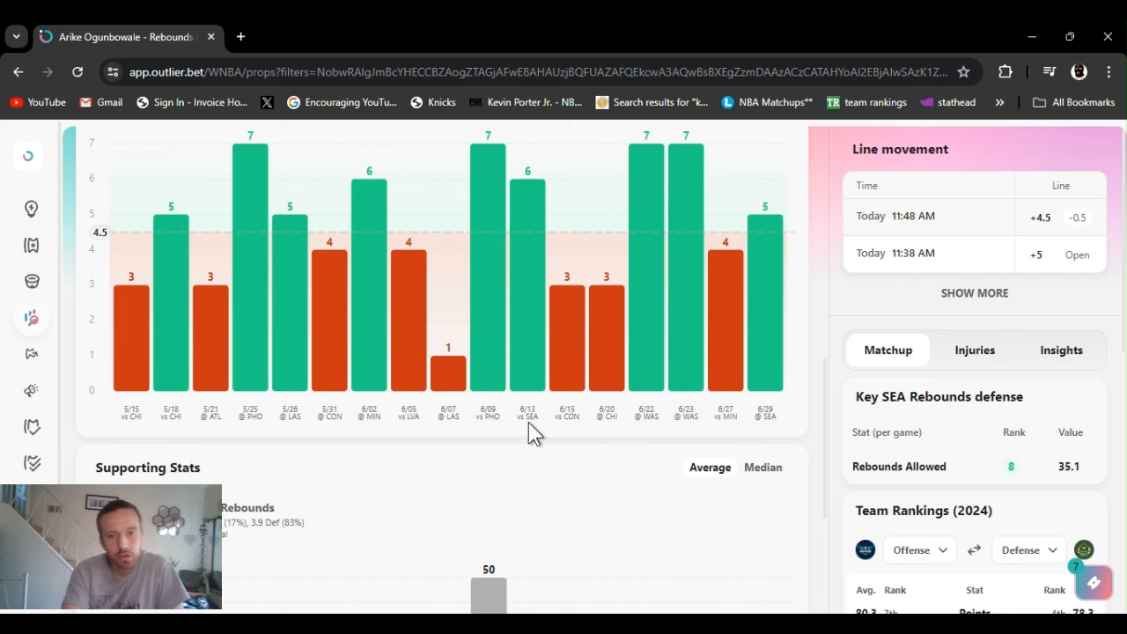
mouse_move(731, 461)
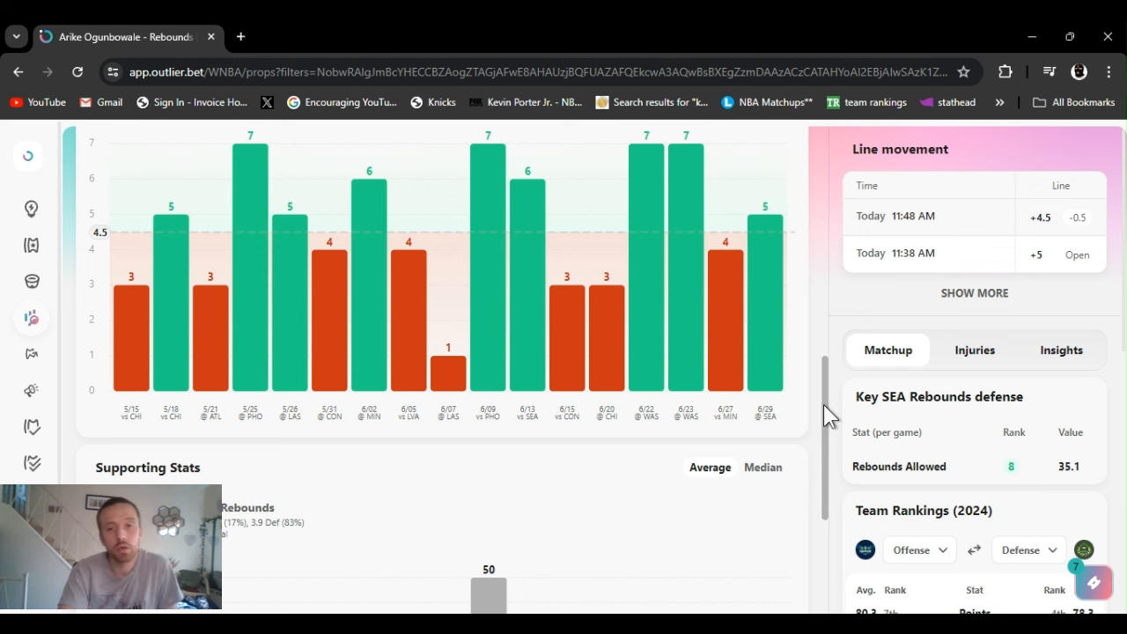
scroll(down, 3)
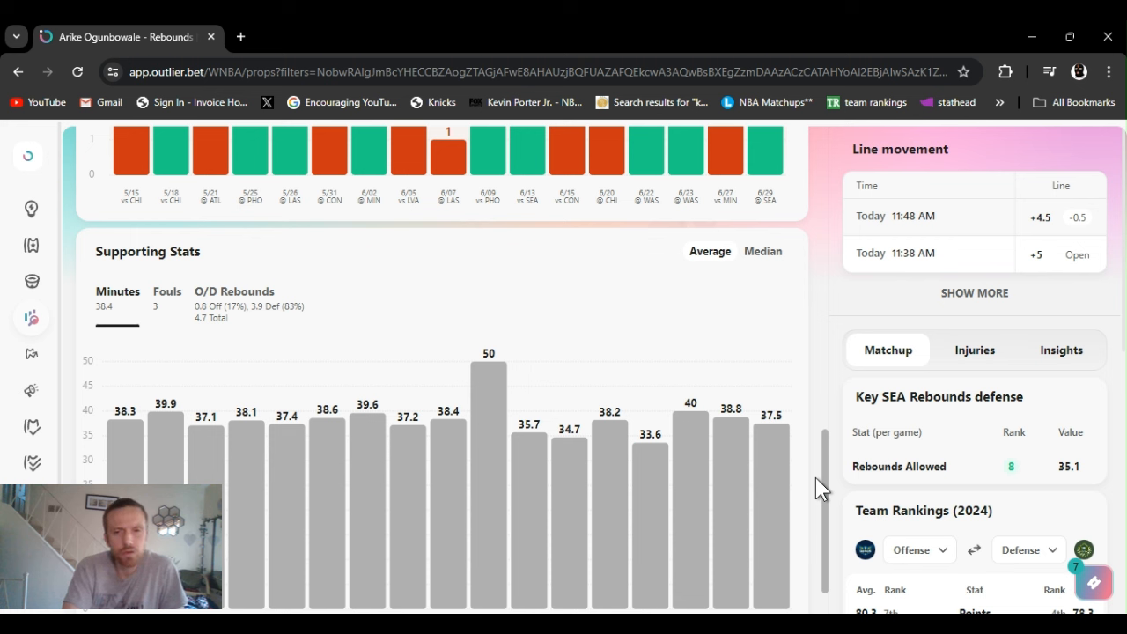
scroll(down, 3)
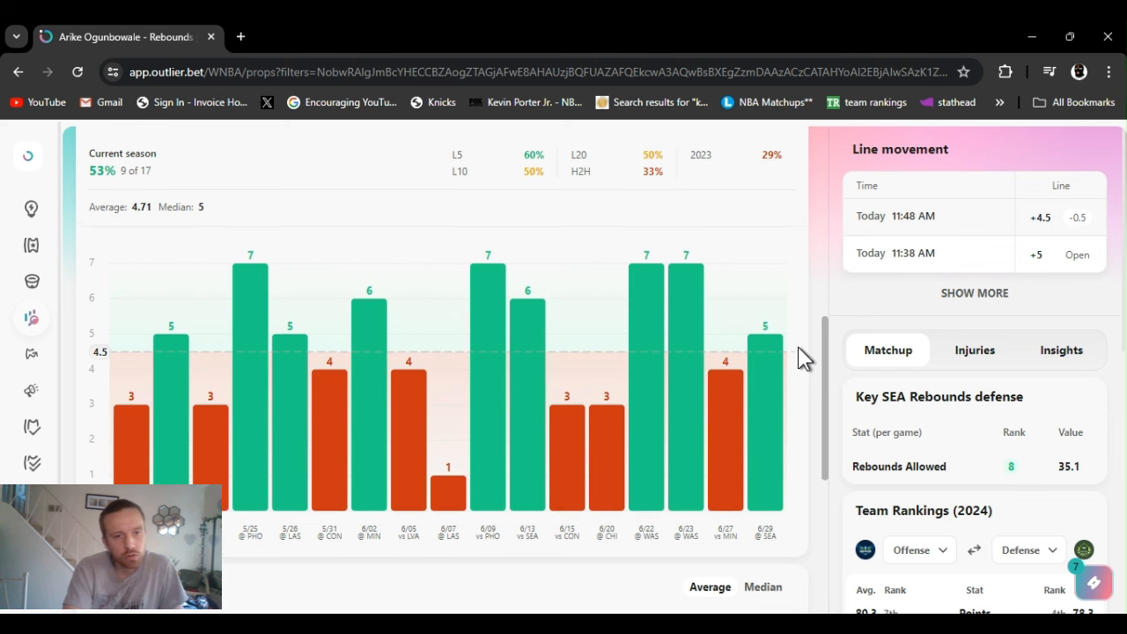
scroll(down, 3)
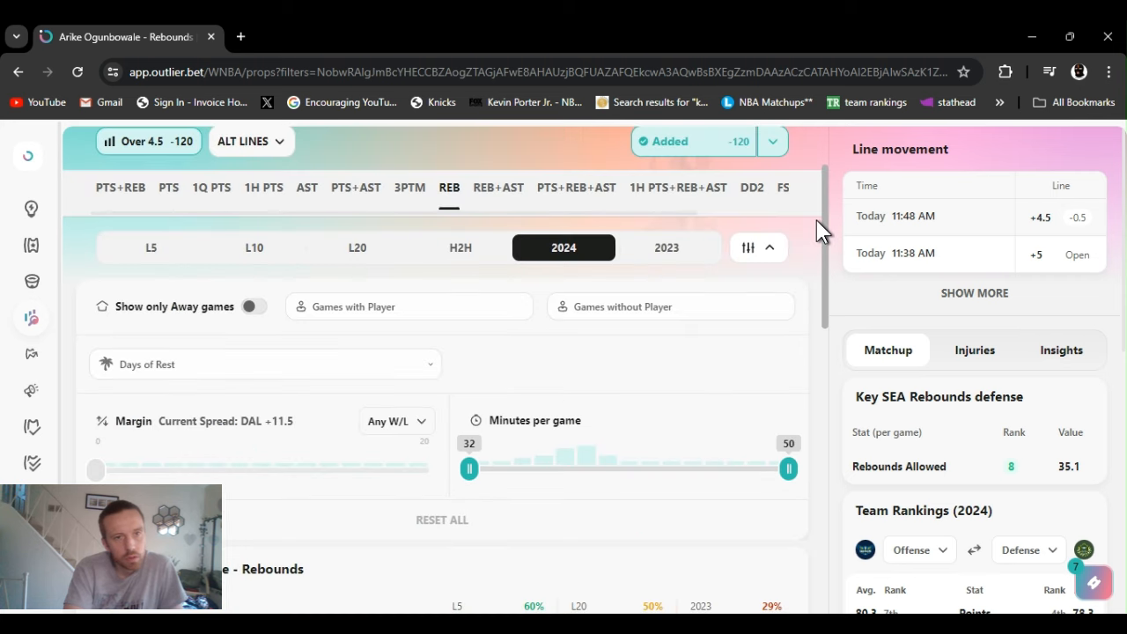
scroll(down, 3)
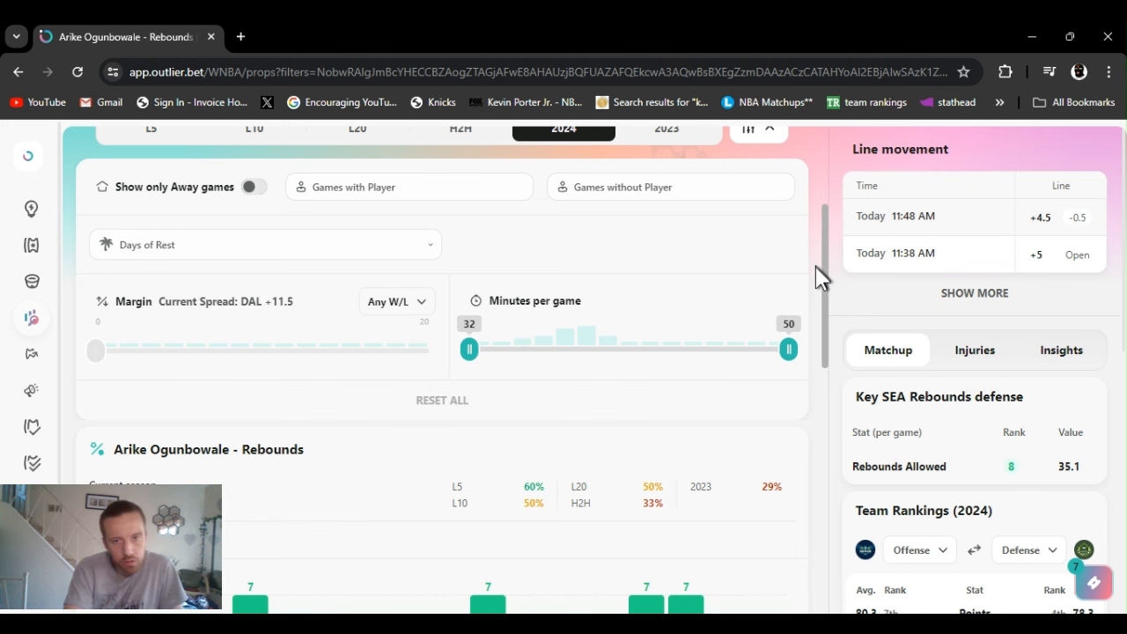
scroll(down, 3)
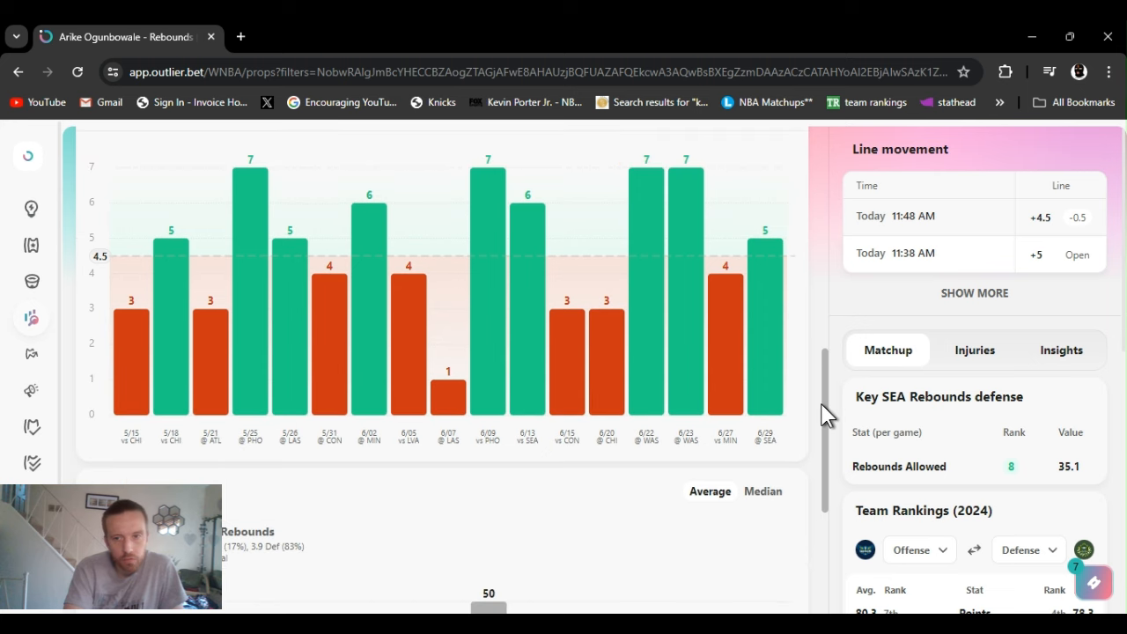
mouse_move(827, 454)
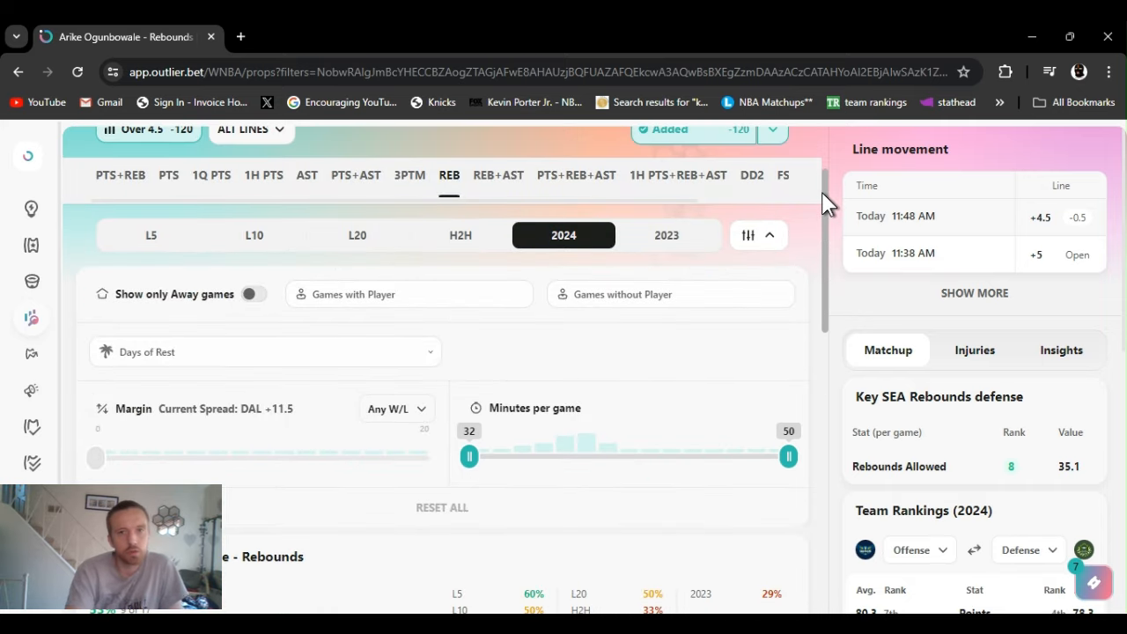
scroll(down, 3)
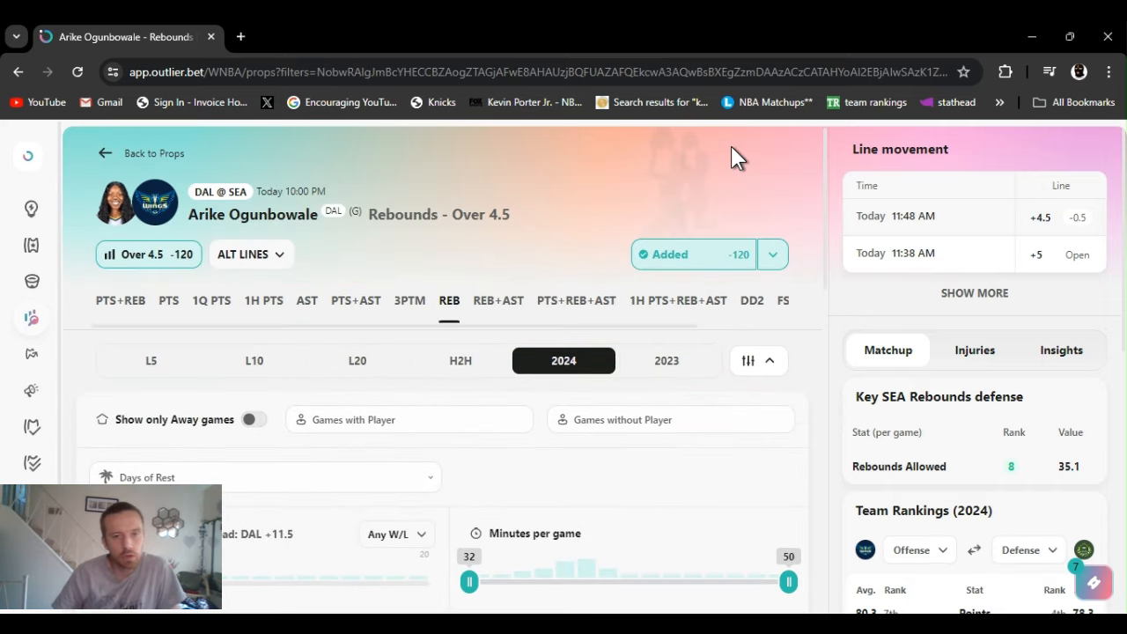